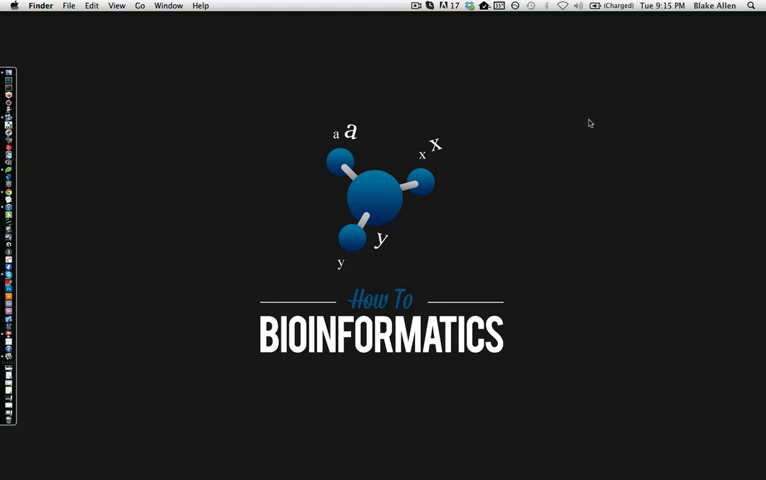
mouse_move(42, 153)
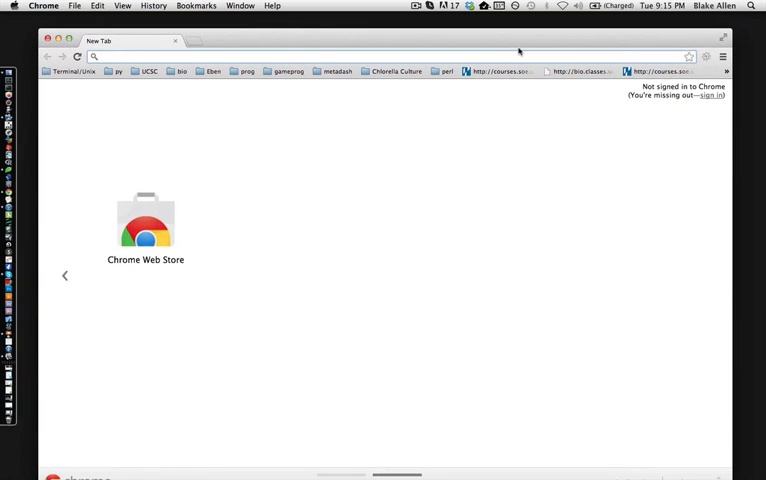
Search Google for ncbi, open the NCBI site, and enter brca1 in its search box.
text(ncbi.nlm.nih.gov)
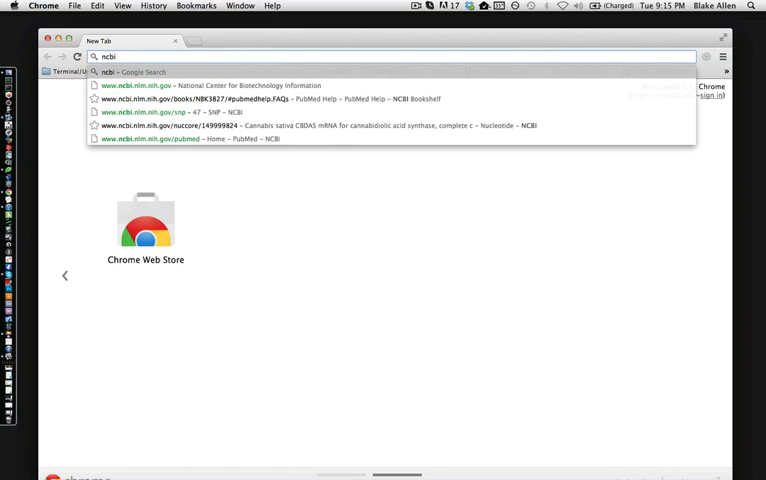
key(Return)
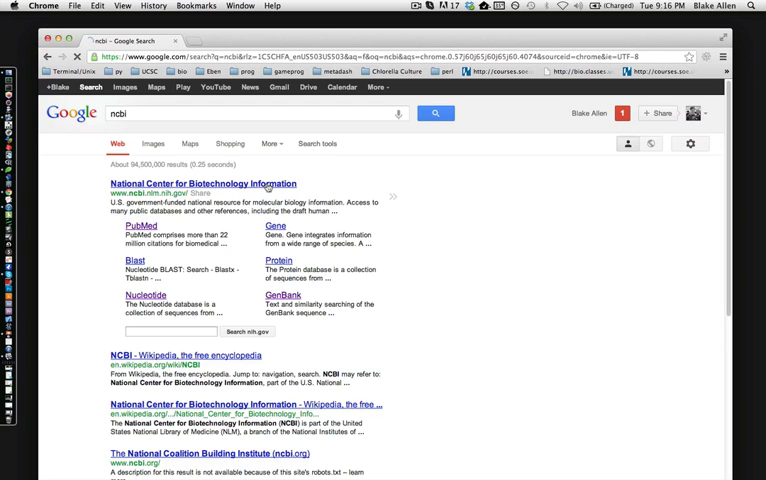
click(197, 183)
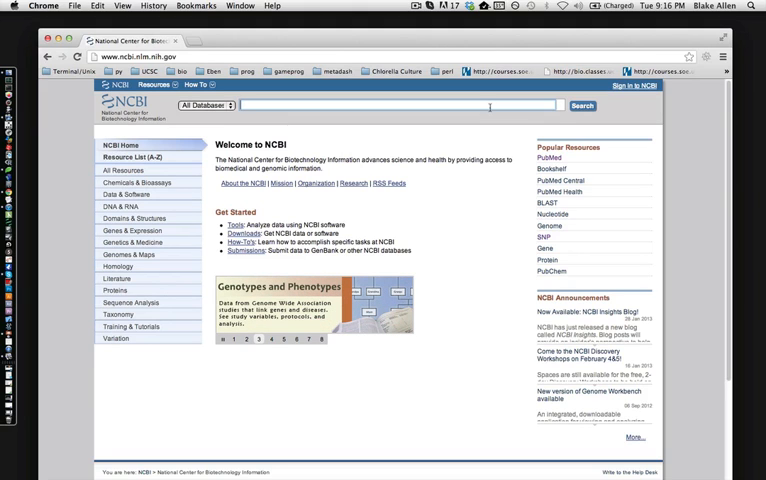
text(brca1)
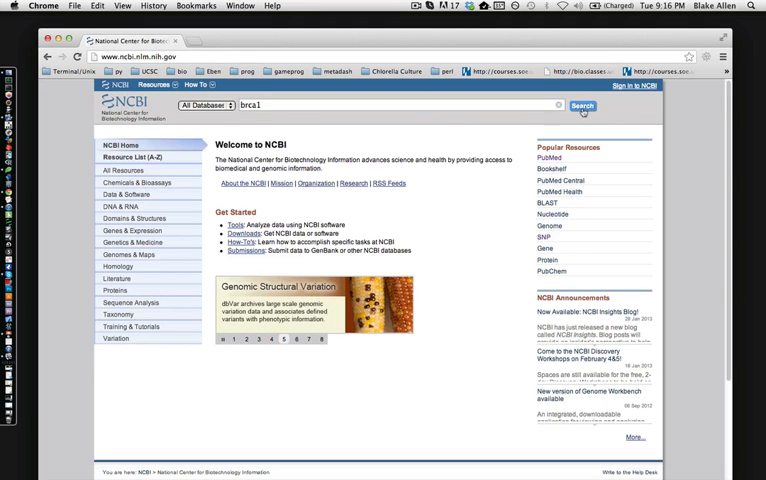
Submit the brca1 search across all NCBI databases to see Entrez hit counts.
click(583, 106)
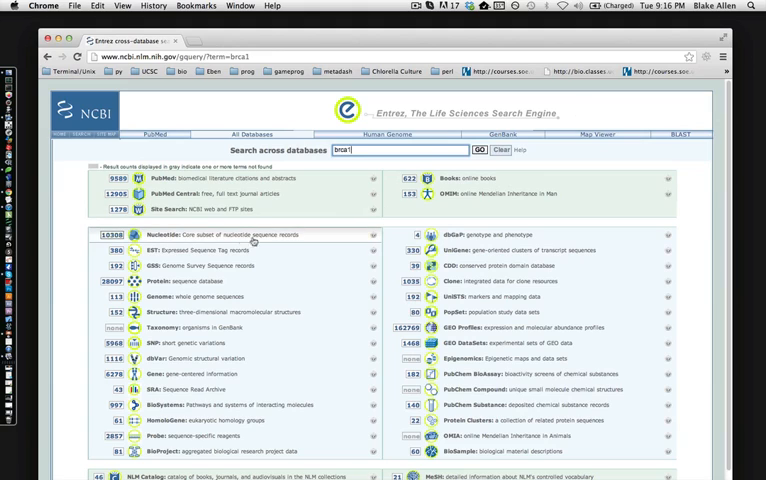
mouse_move(265, 292)
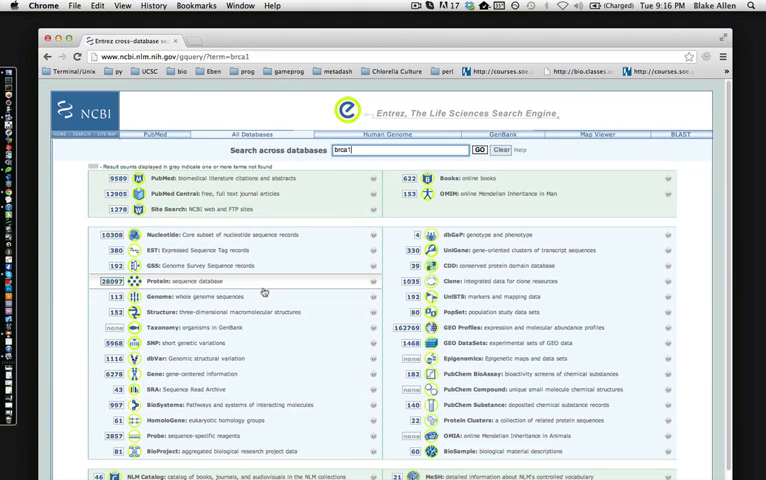
mouse_move(184, 242)
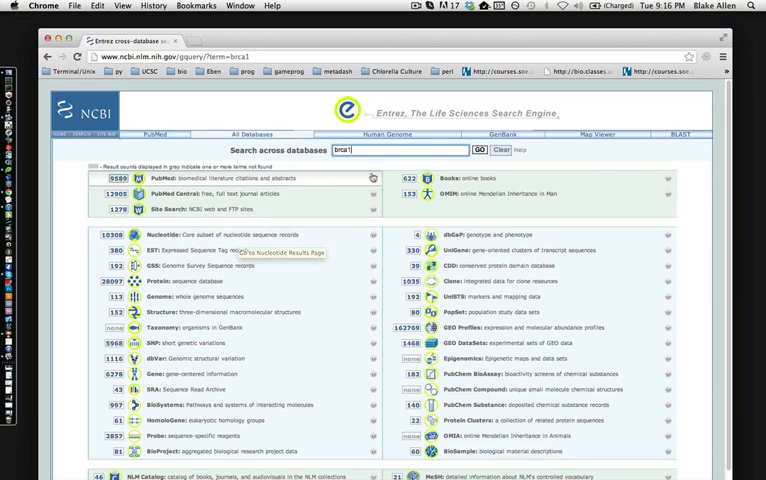
mouse_move(190, 200)
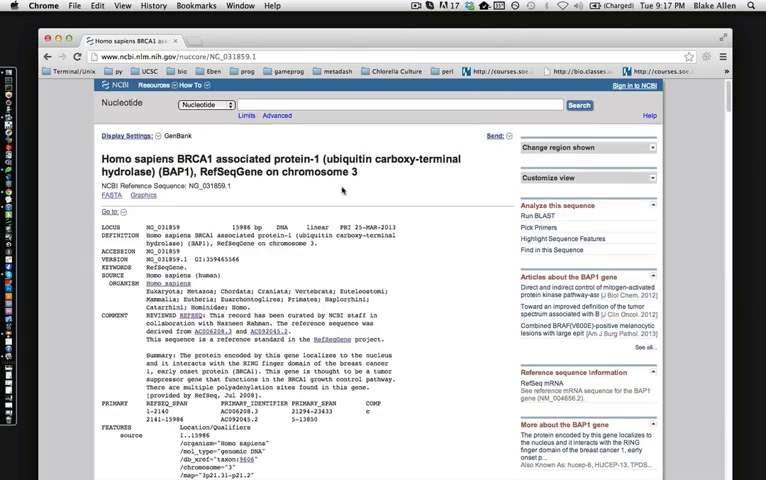
Return to the BAP1 RefSeqGene record and switch it to FASTA view.
scroll(down, 3)
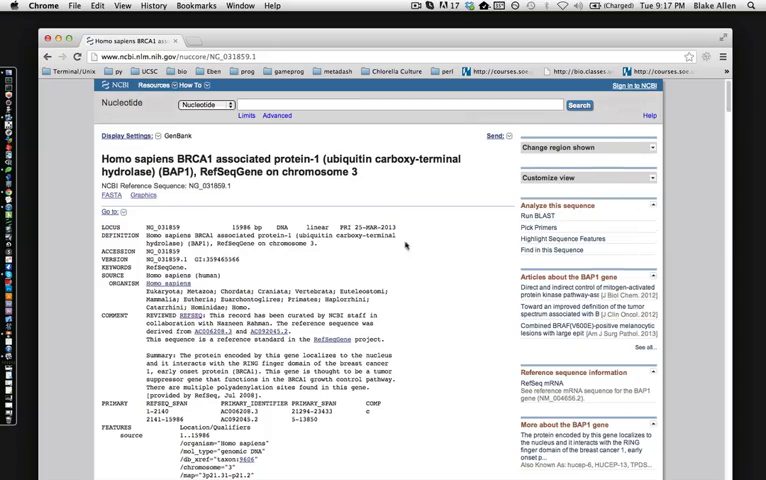
click(47, 56)
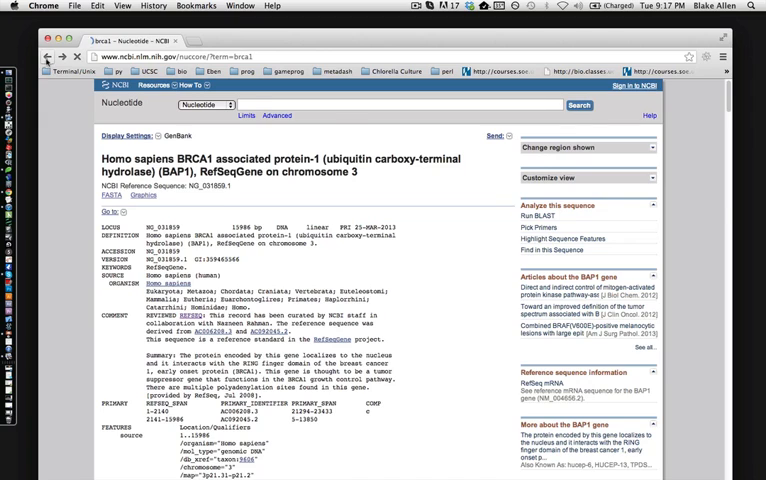
click(577, 106)
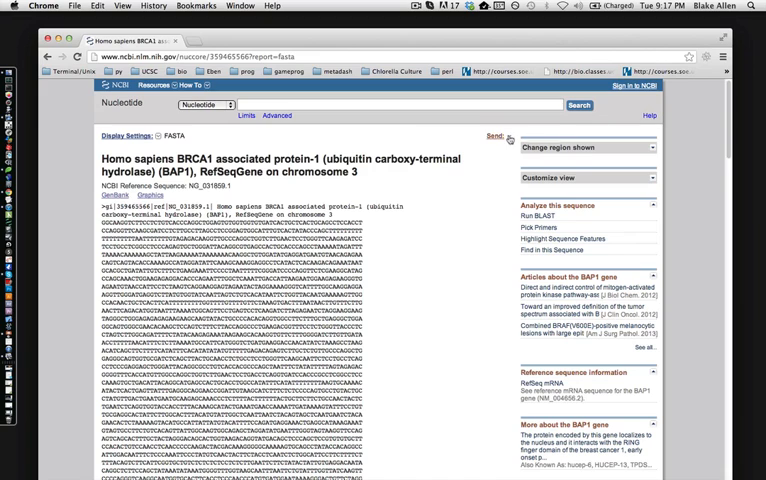
Send the BAP1 FASTA record to a file in the python001 folder.
click(490, 136)
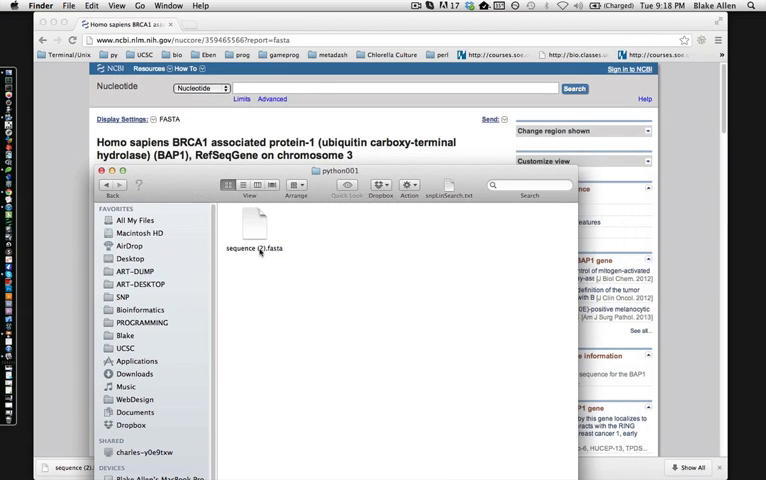
Rename the downloaded sequence file to BRCA1_BAP1.txt, accepting the .txt extension.
click(255, 225)
text(BRCA1)
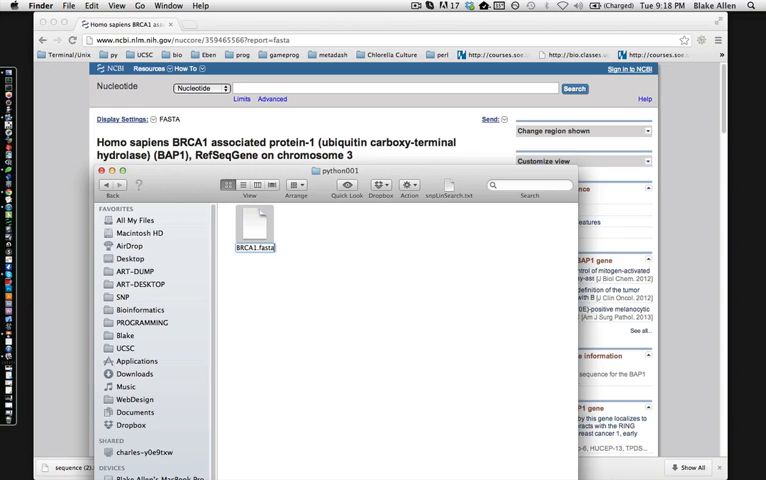
click(254, 247)
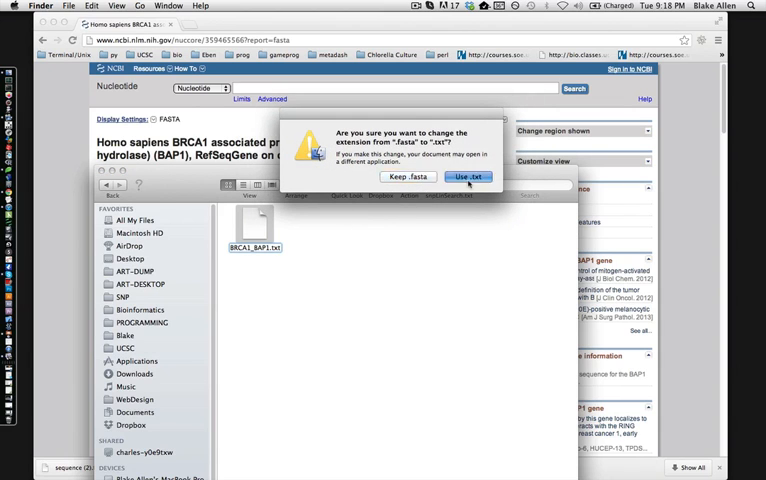
click(467, 177)
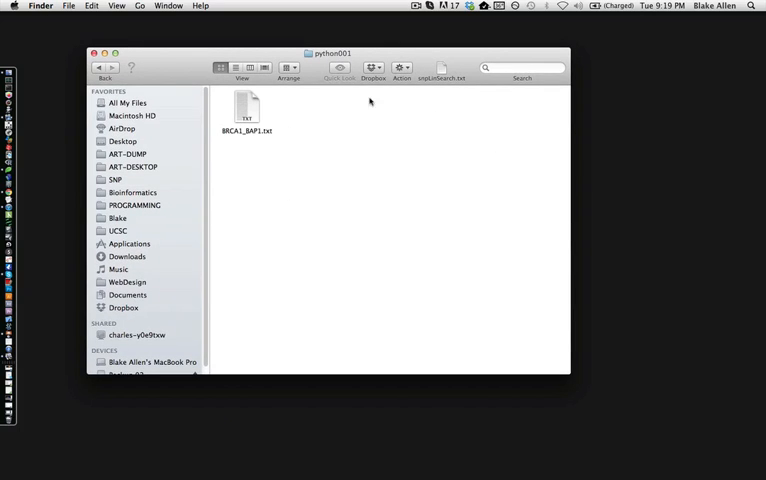
Move the python001 window top right, open BRCA1_BAP1.txt in TextEdit, and start a blank document.
drag(569, 376, 438, 243)
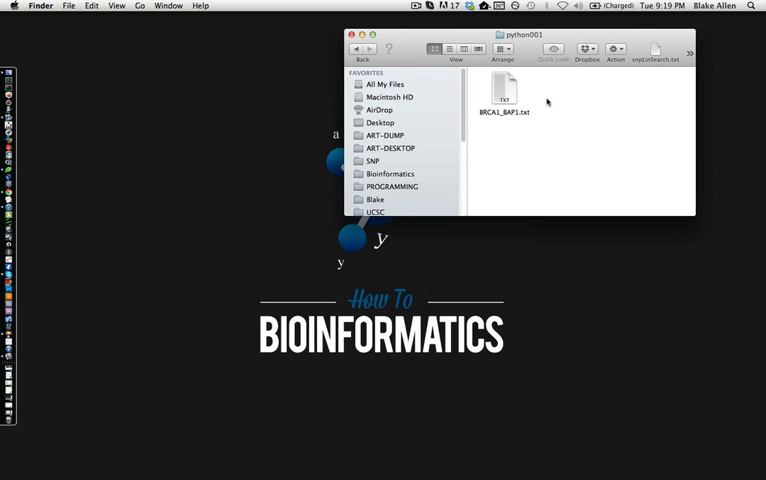
mouse_move(510, 98)
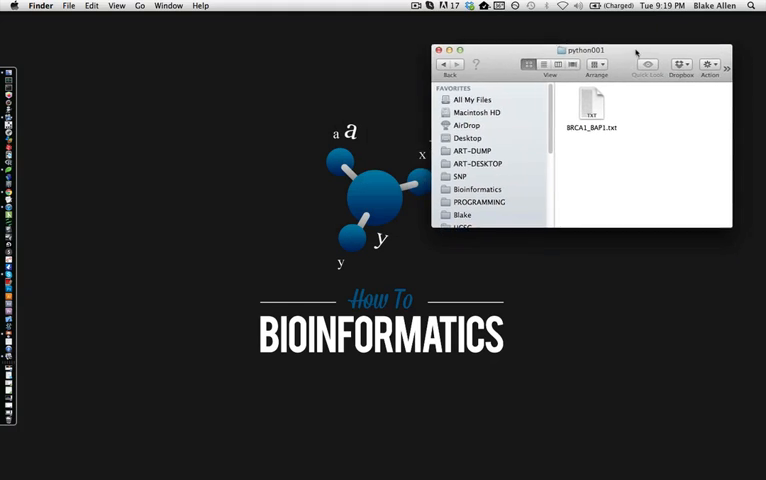
drag(585, 50, 585, 30)
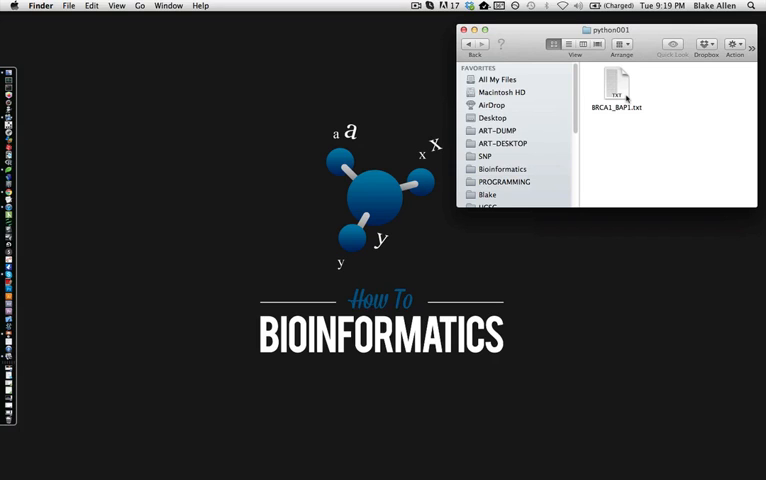
double_click(617, 85)
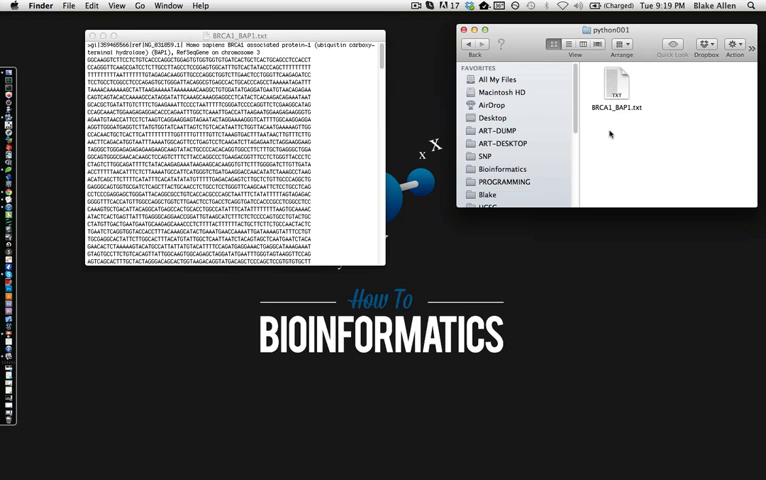
click(230, 150)
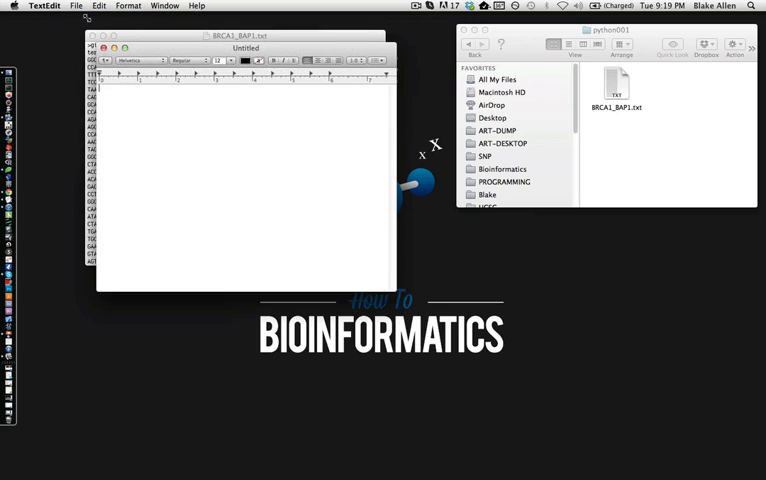
Save the blank document as plain-text gc.txt in Blake > python001.
click(75, 6)
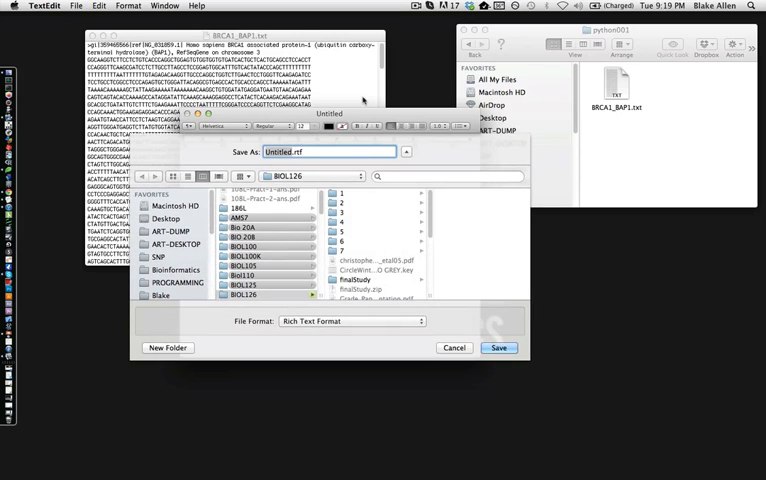
scroll(down, 3)
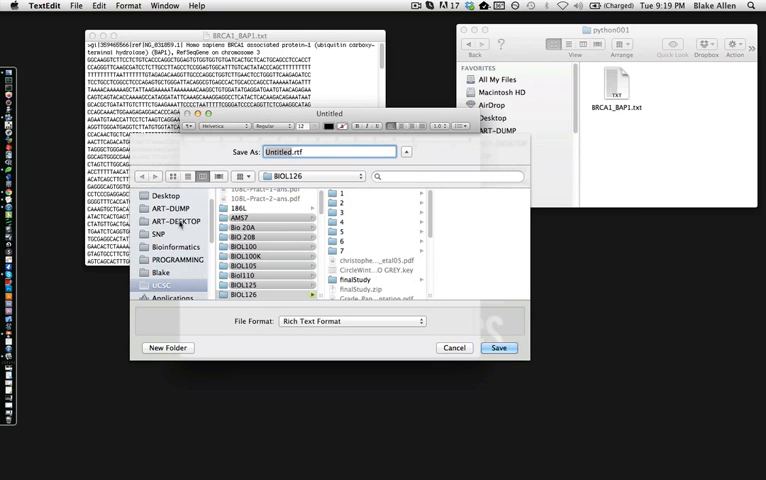
click(160, 271)
text(gc.py)
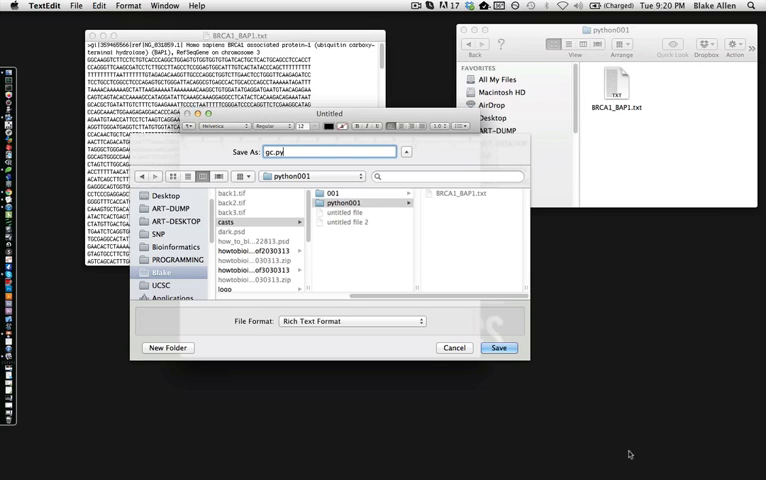
key(backspace)
text(txt)
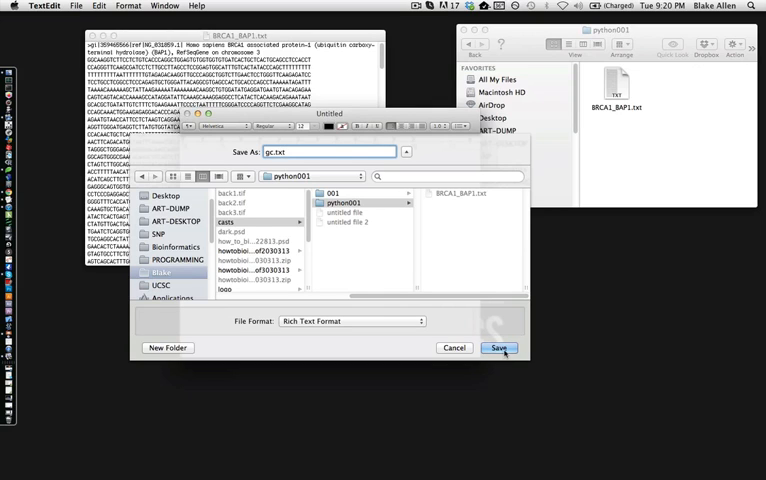
click(500, 348)
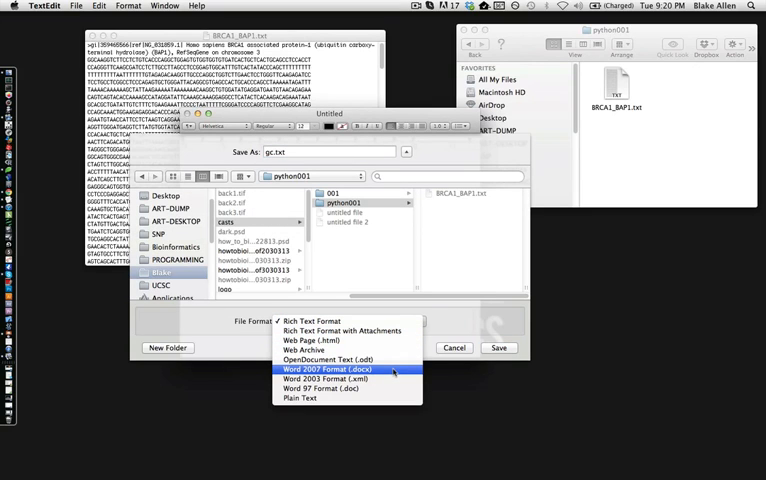
mouse_move(452, 340)
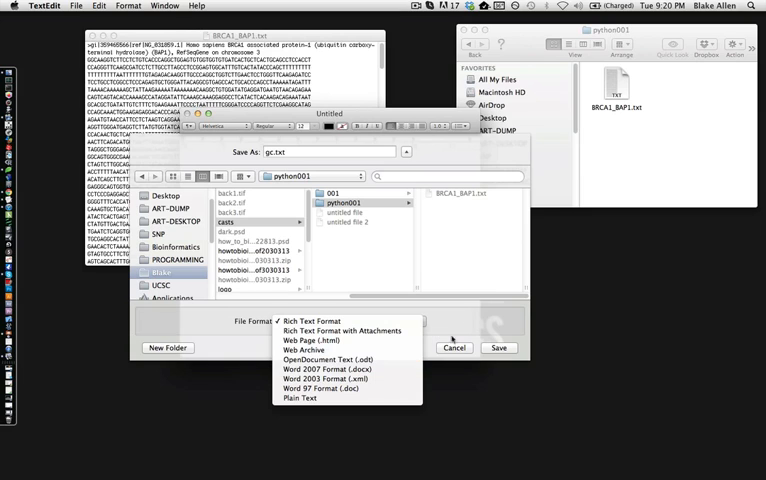
click(303, 398)
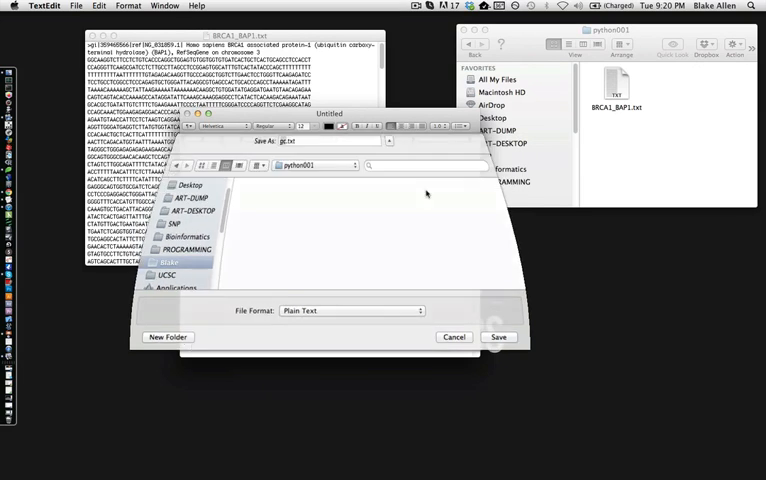
click(498, 337)
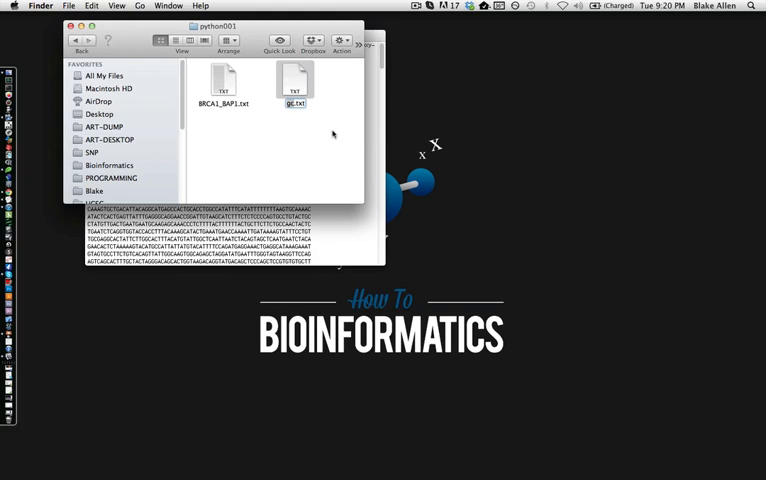
Rename gc.txt to gc.py and confirm the .py extension.
click(294, 103)
text(py)
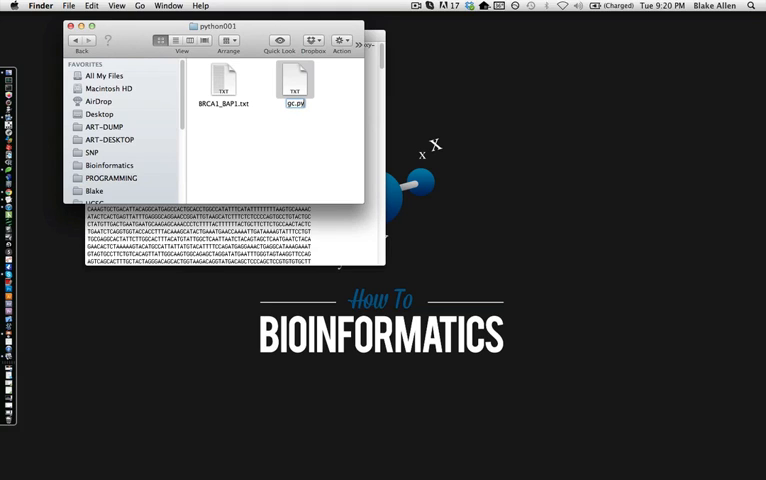
key(Return)
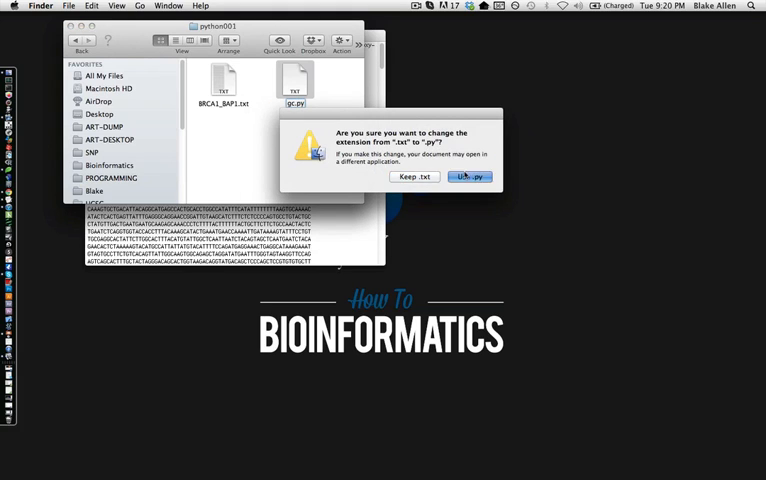
click(469, 177)
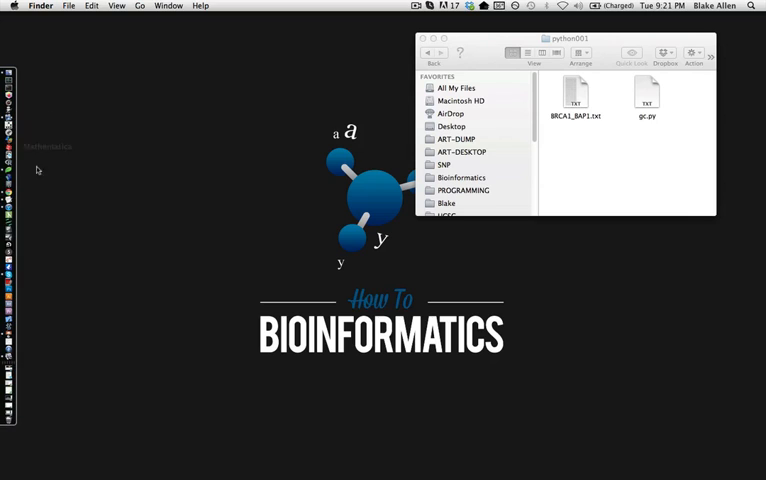
Open gc.py and dismiss the downloaded-script warning so Coda launches with an untitled document.
double_click(647, 95)
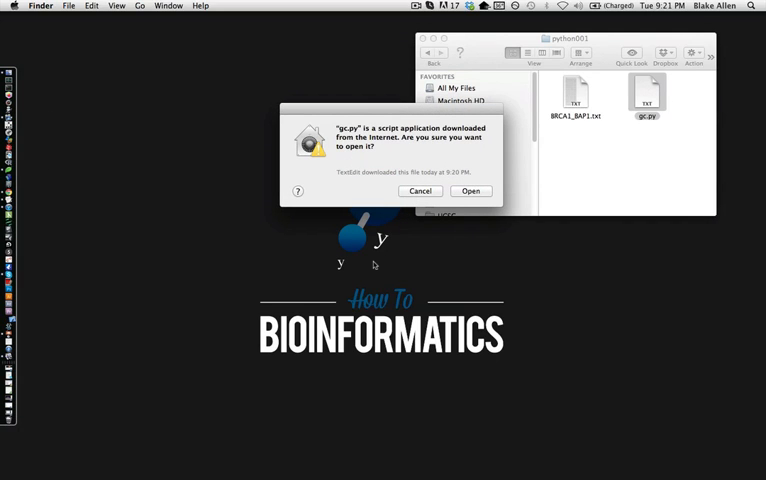
click(420, 191)
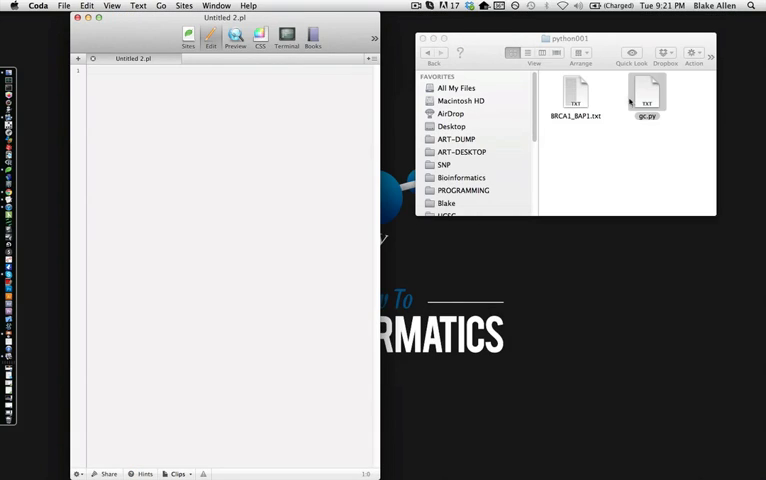
Open gc.py in Coda and type the comment '#this is a python script' on line 1.
double_click(646, 95)
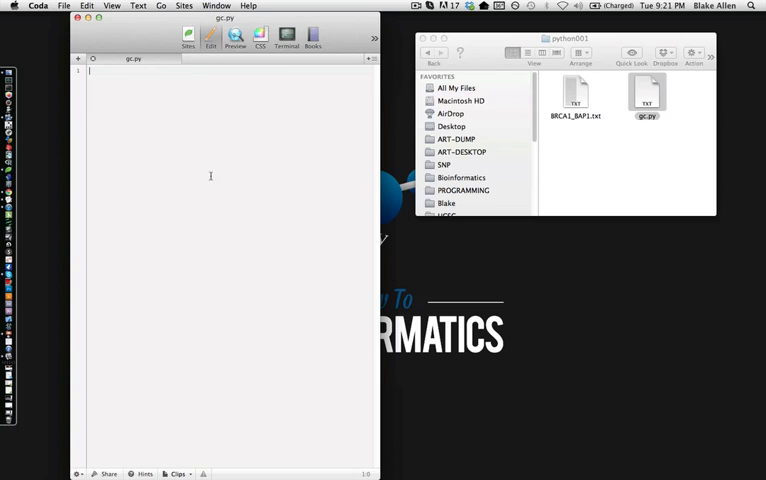
mouse_move(159, 133)
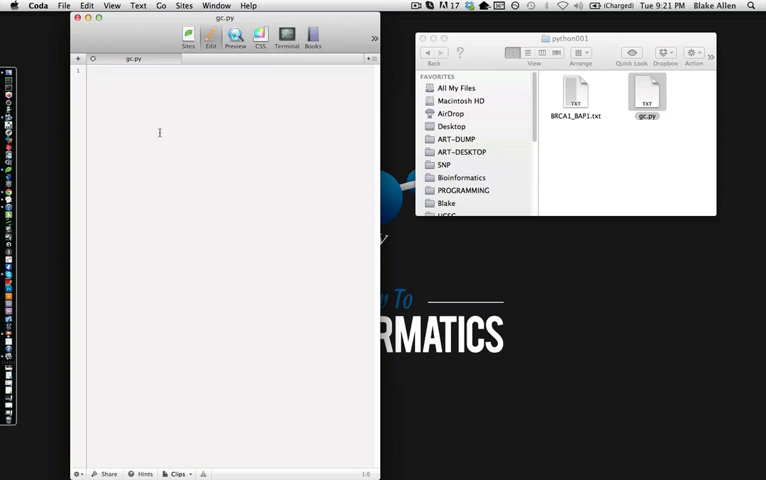
text(#this is a python script)
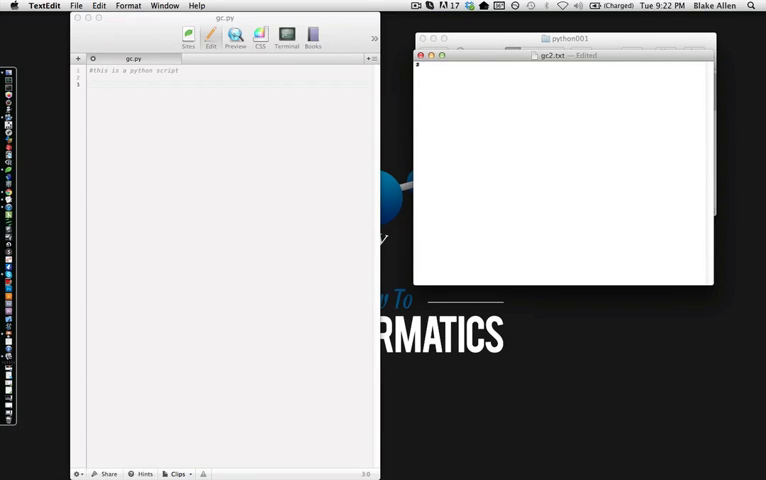
Enter the comment '#this is a python script' in the gc2.txt document.
text(#this is a p)
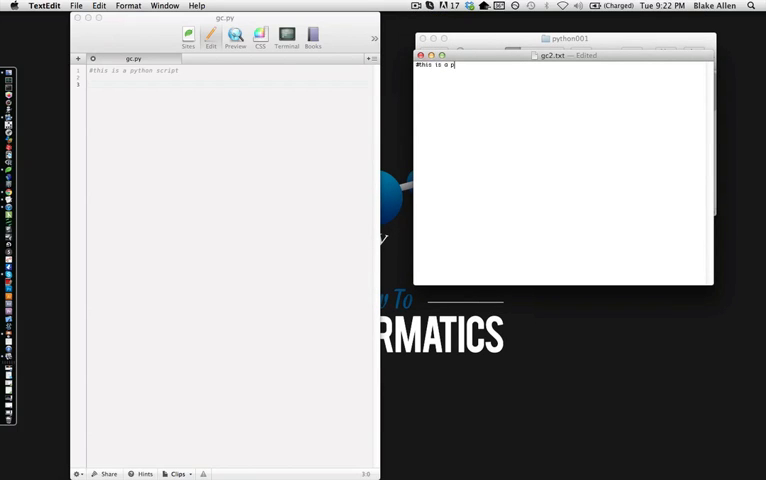
text(ython scr)
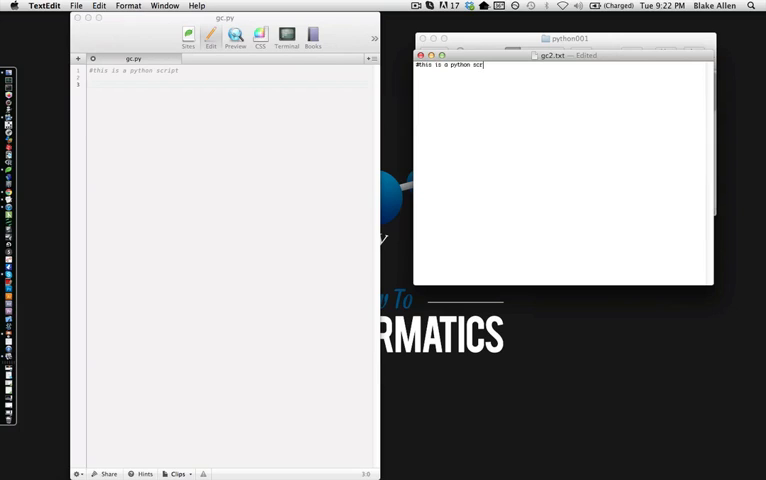
text(ipt)
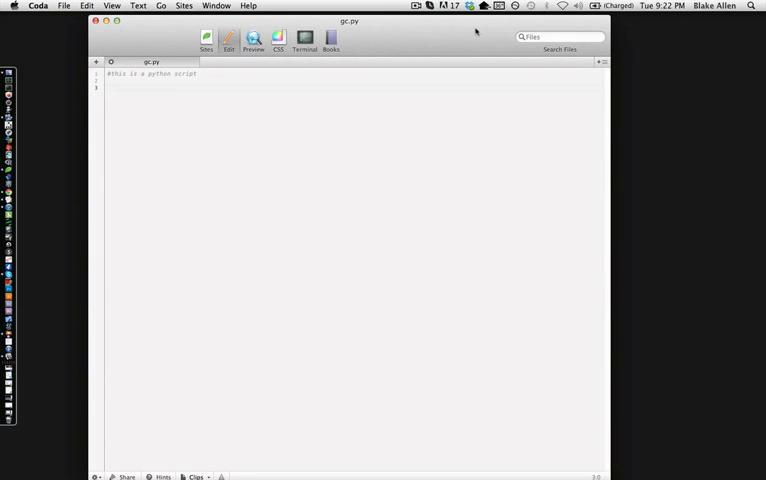
mouse_move(484, 181)
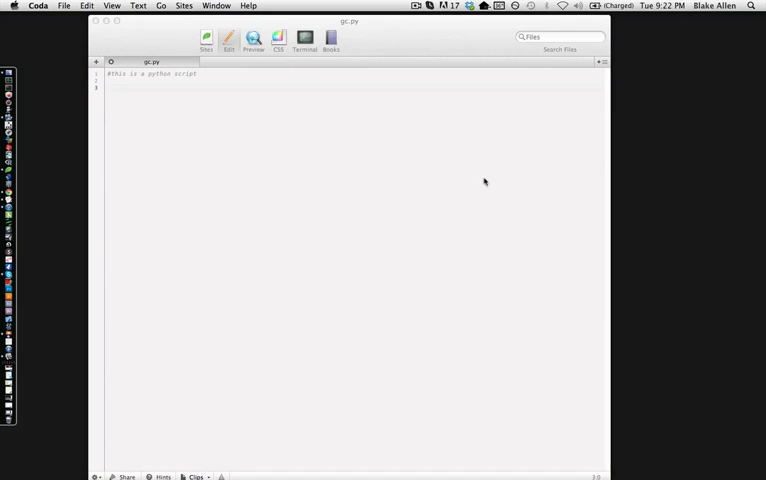
mouse_move(427, 214)
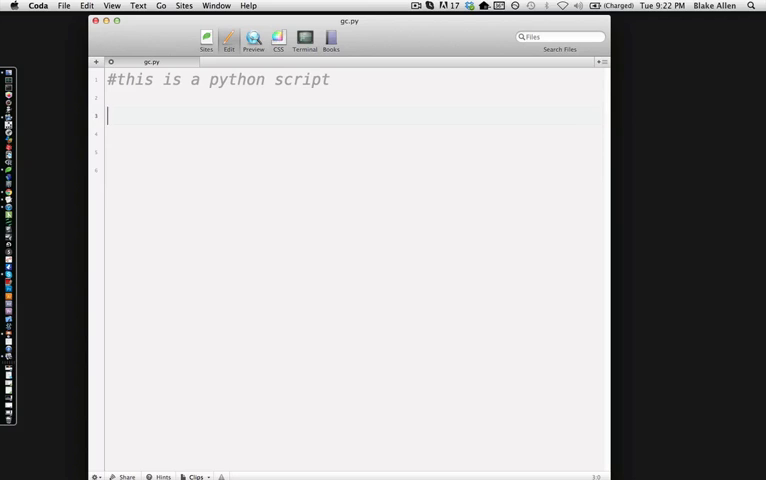
Replace the old comment with '#First Python Program' and '#Calculates GC content', plus blank lines.
text(#)
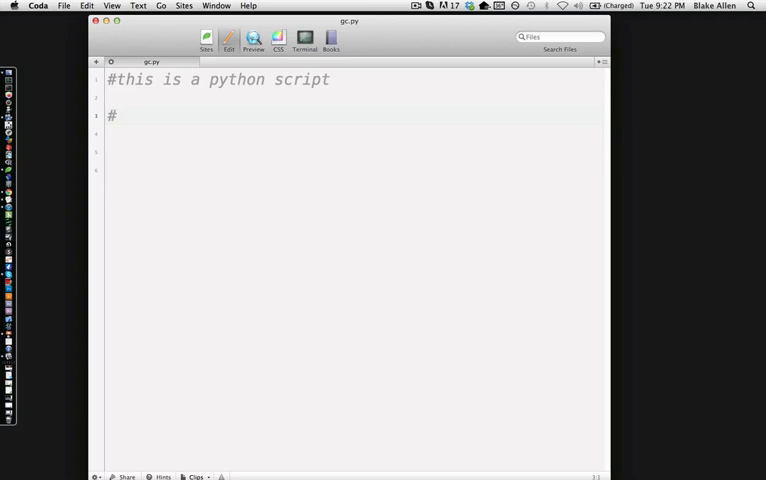
key(backspace)
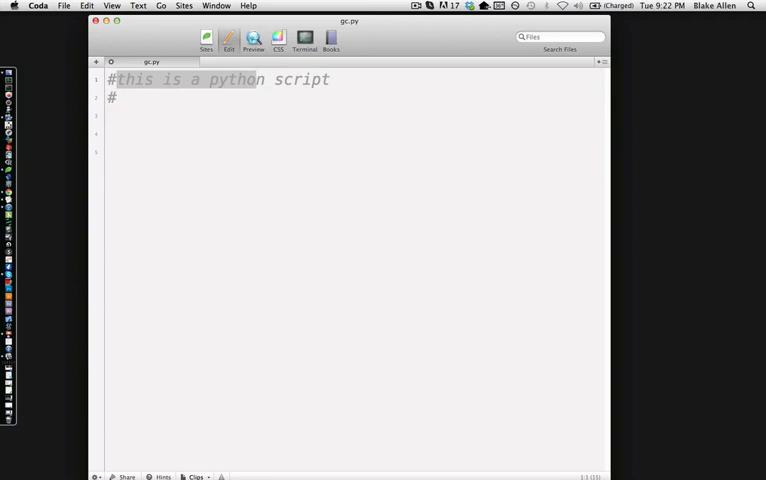
text(Rhi)
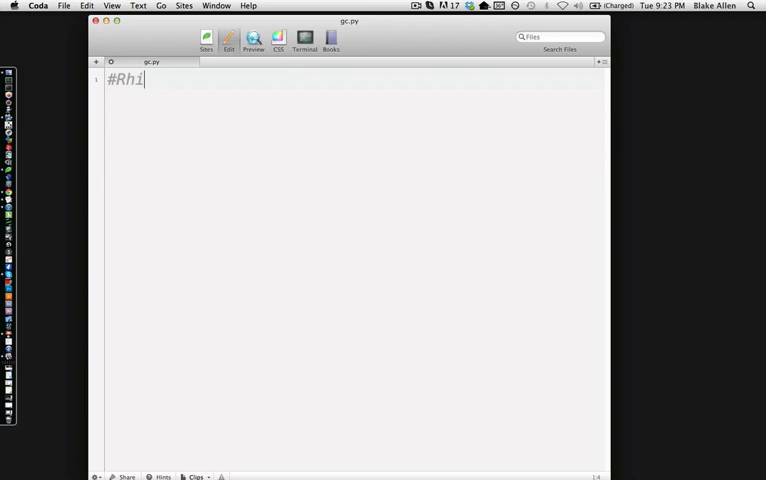
text(First)
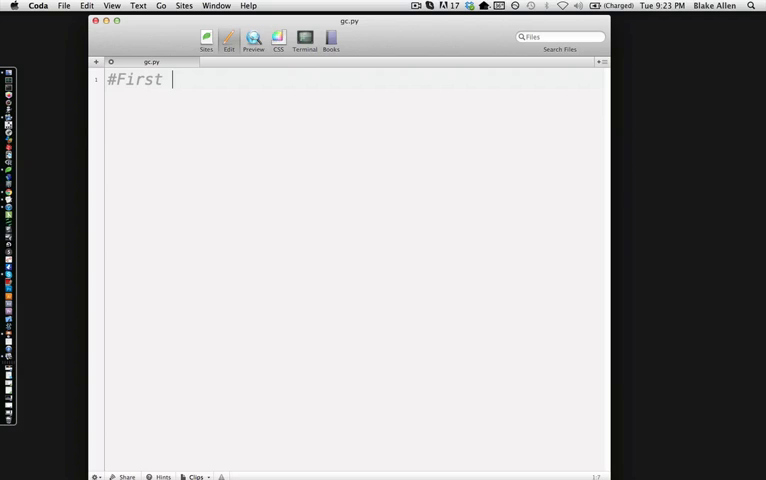
text(Python Prgram)
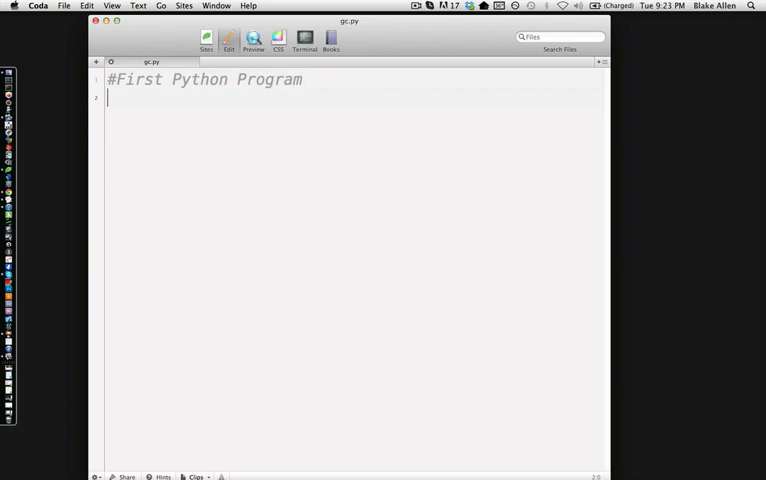
text(#Calcula)
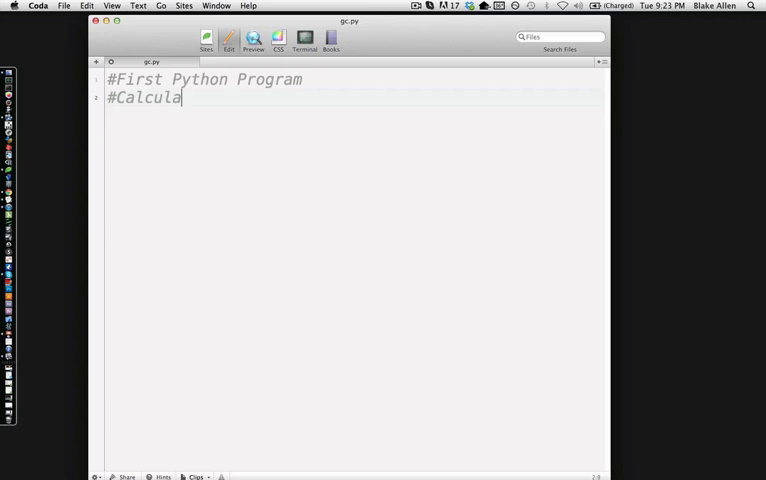
text(tes GC)
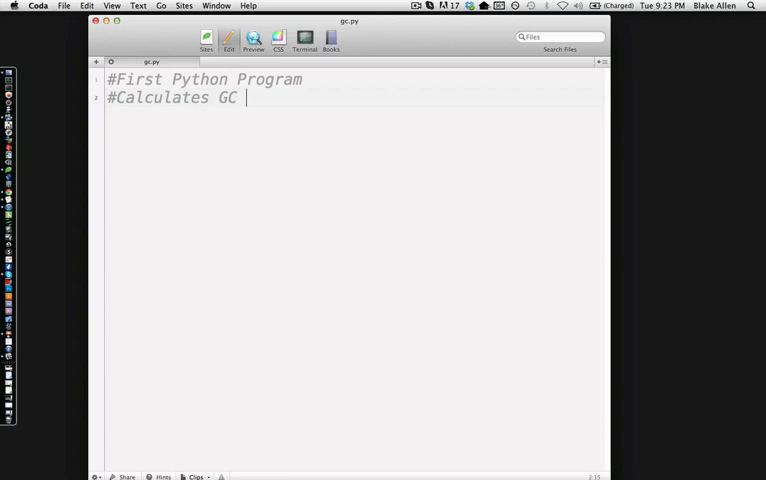
text(content)
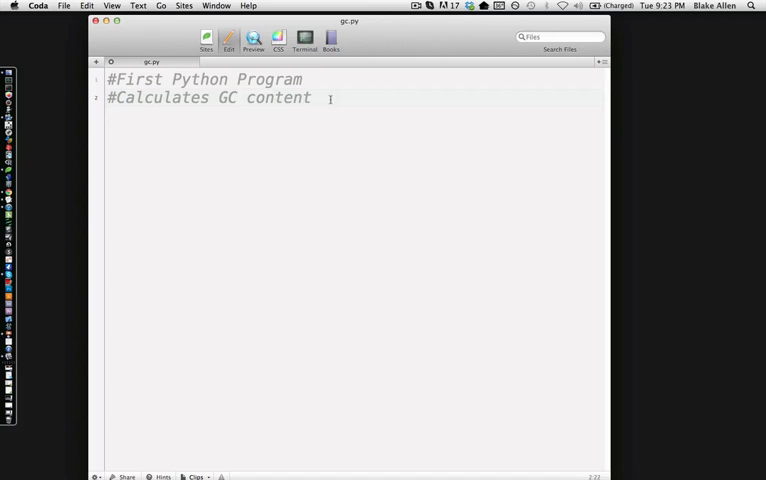
key(Return)
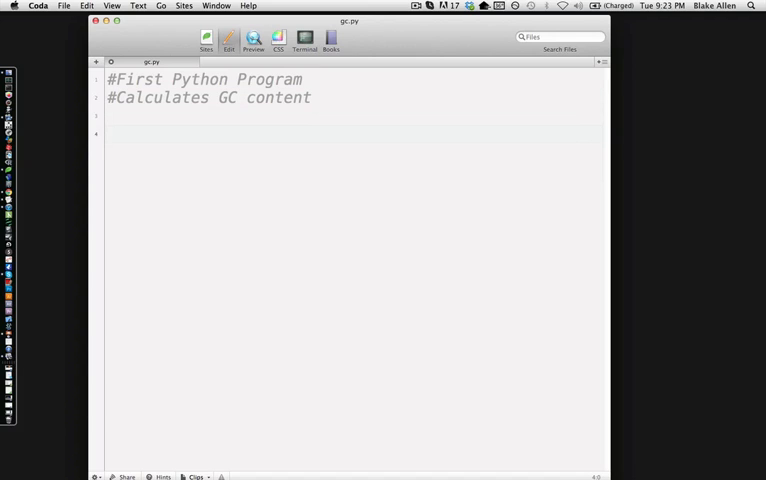
click(108, 135)
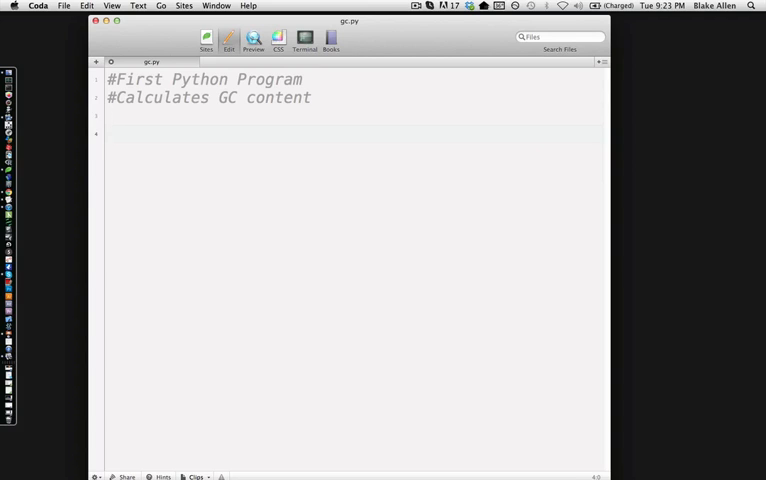
click(110, 134)
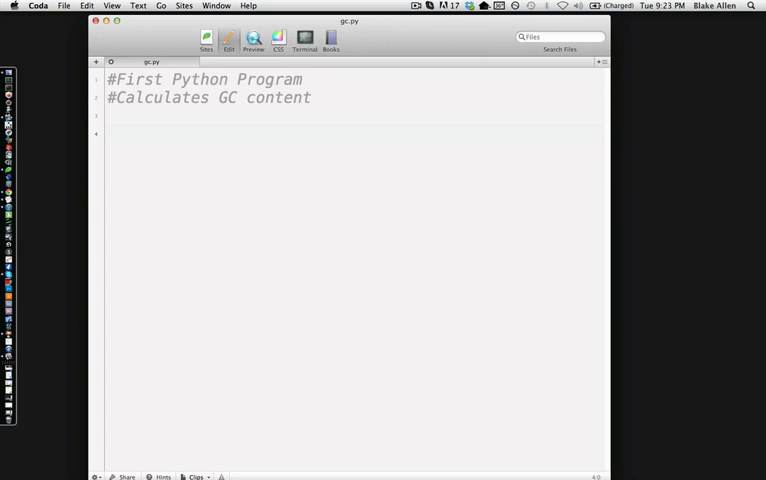
Write the call open("BRCA1_BAP1.txt","r") in gc.py.
text(open()
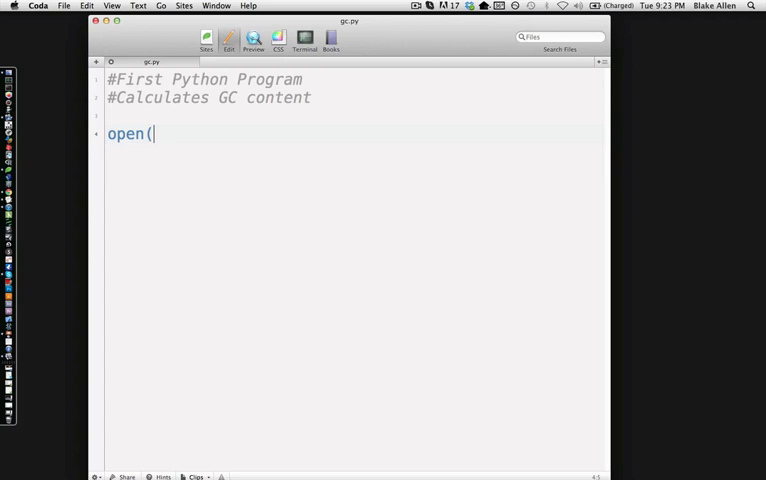
text())
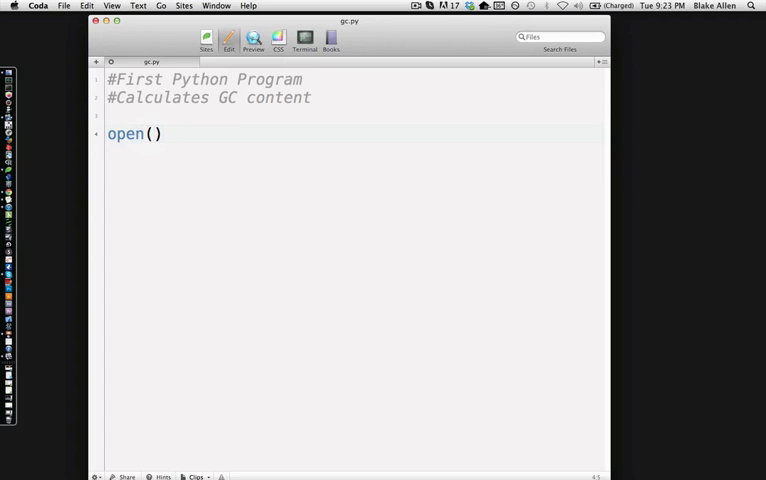
click(152, 133)
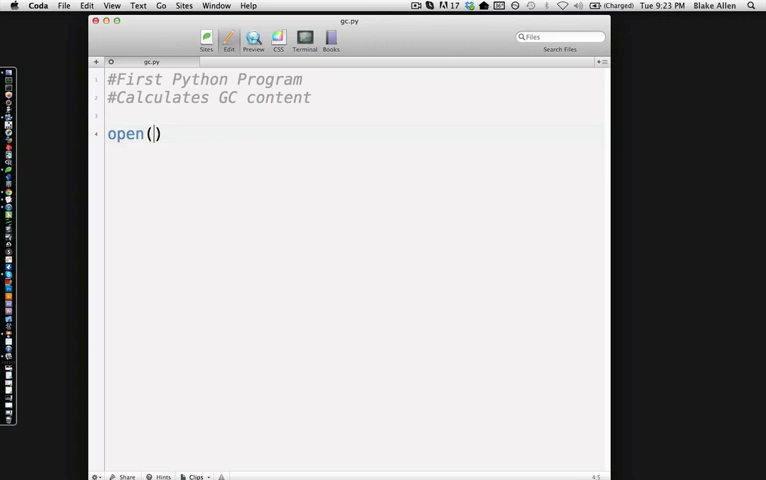
text("")
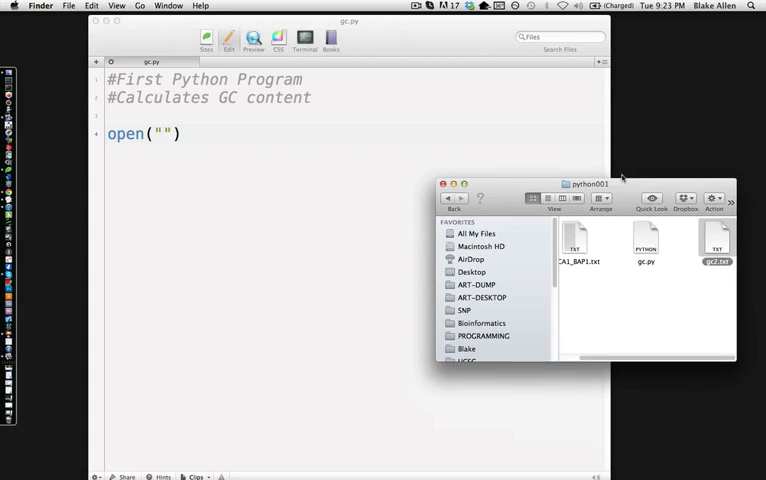
drag(588, 183, 610, 87)
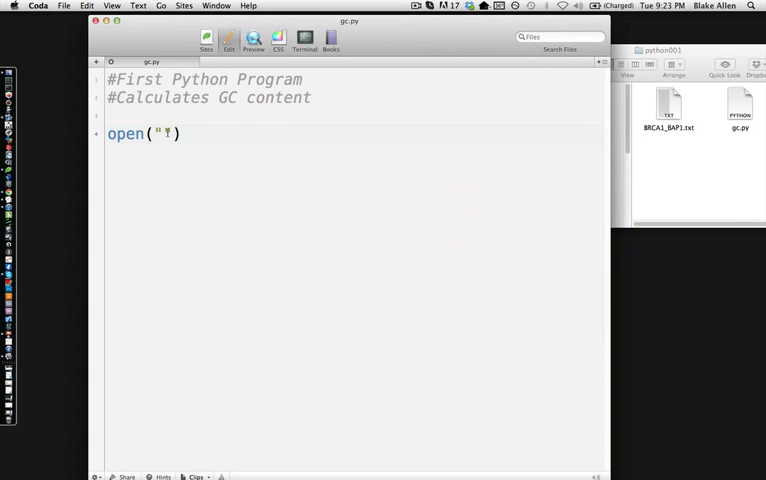
text(BRCA1)
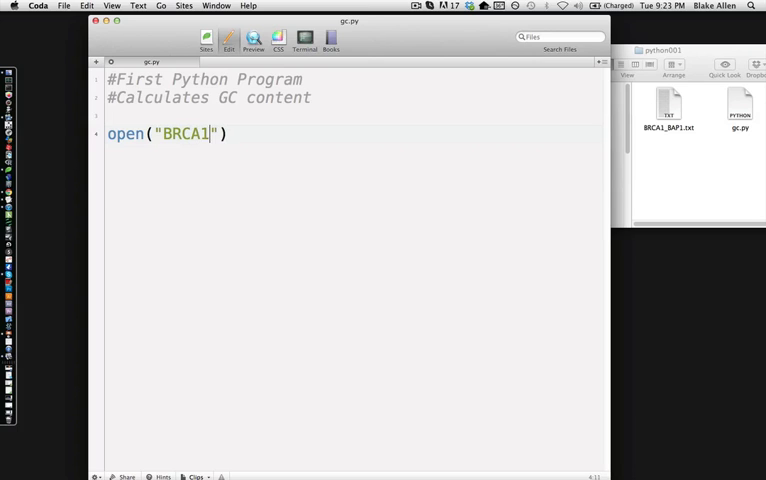
text(_BAP)
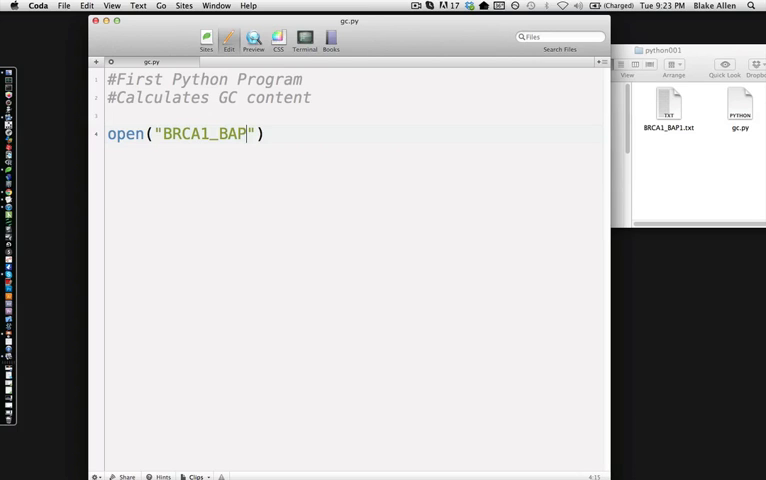
text(1.txt)
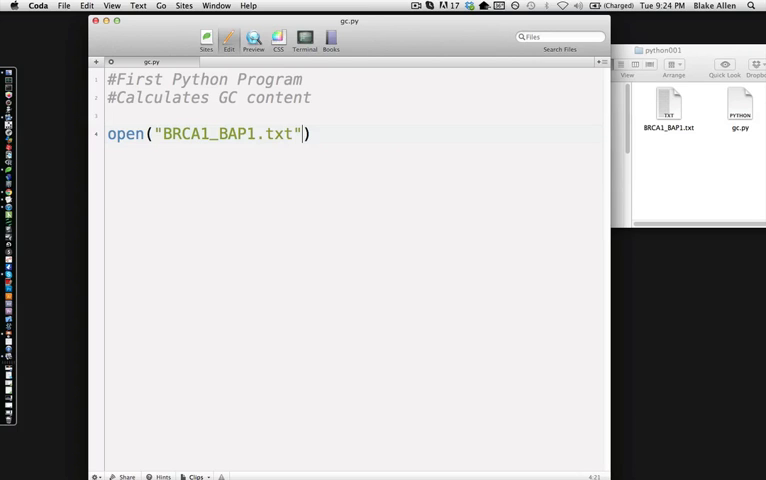
text(,)
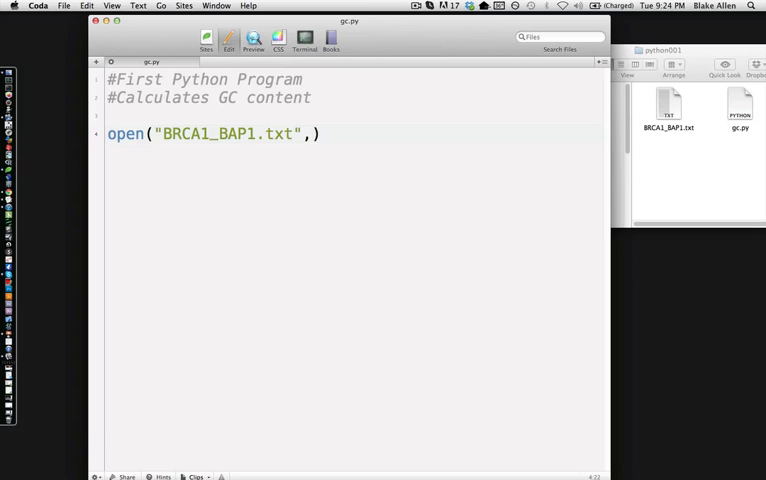
text("r)
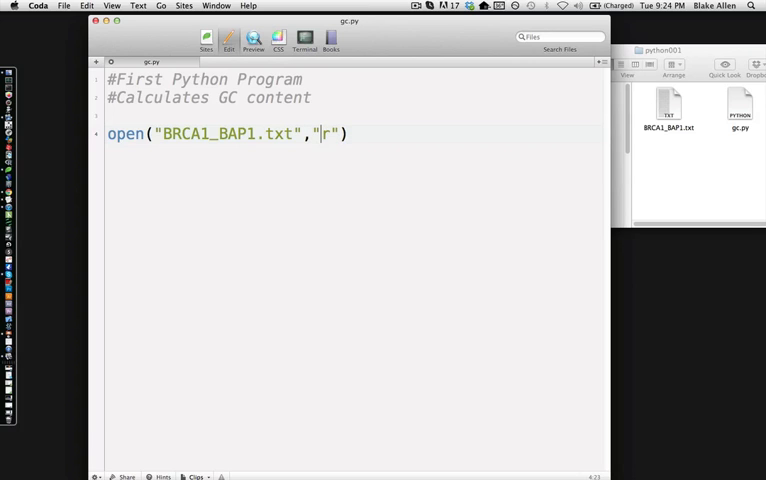
Prefix the open call with 'gene =' and remove a stray print gene line.
double_click(326, 134)
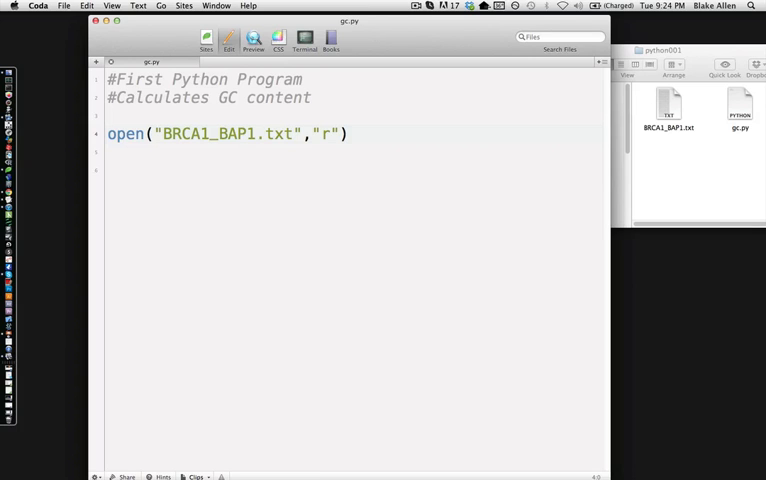
text(gene =)
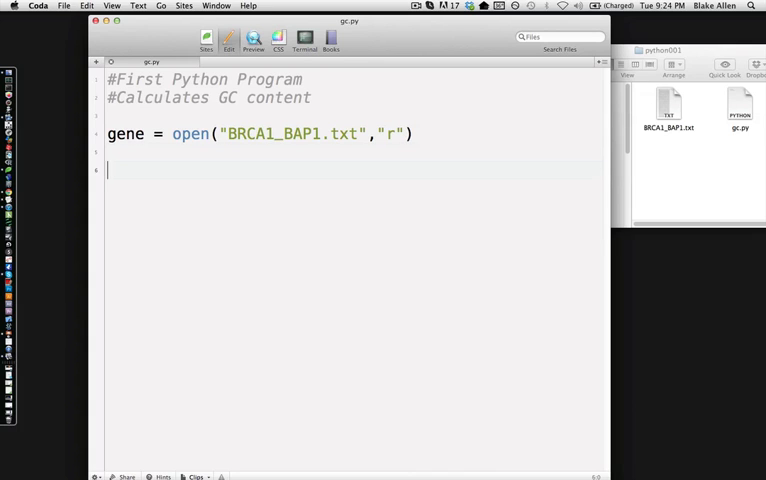
text(gene)
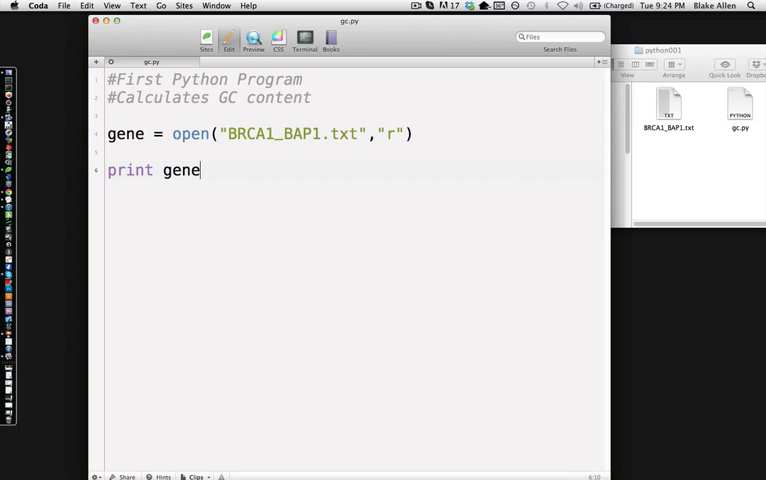
key(Backspace)
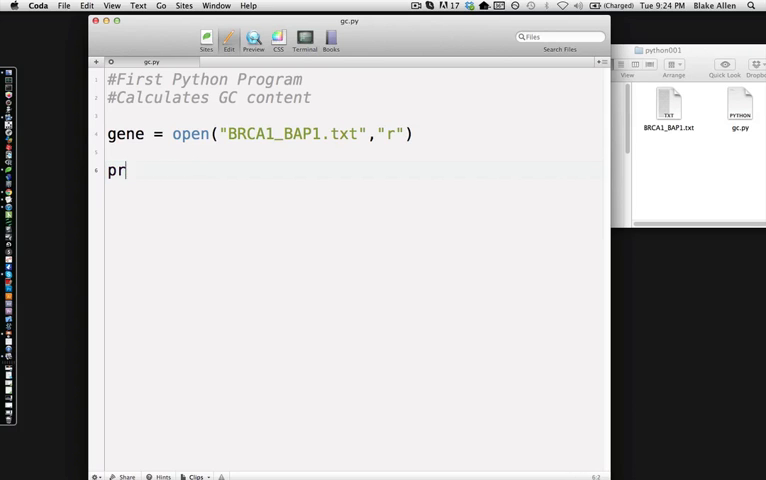
key(backspace)
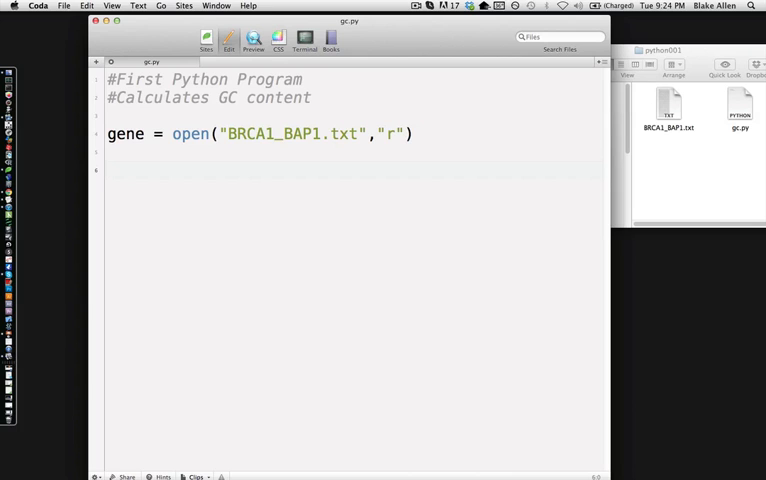
Add '#set the values to 0' and the lines g=0;, a=0;, c=0;, t=0;.
text(#s)
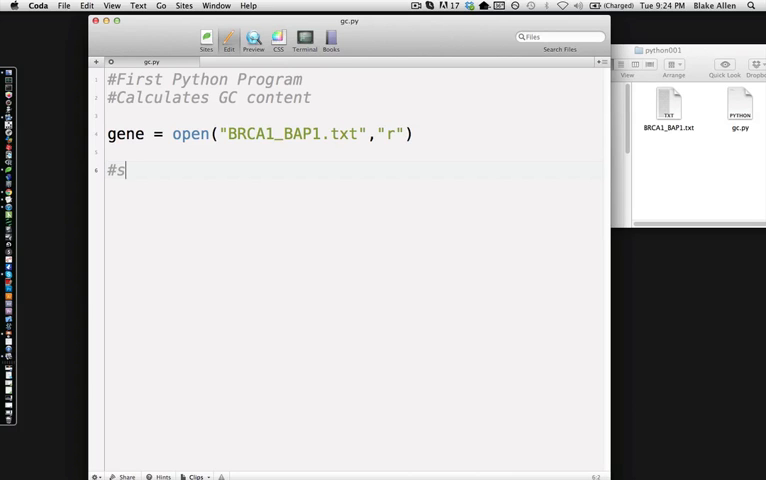
text(et the value)
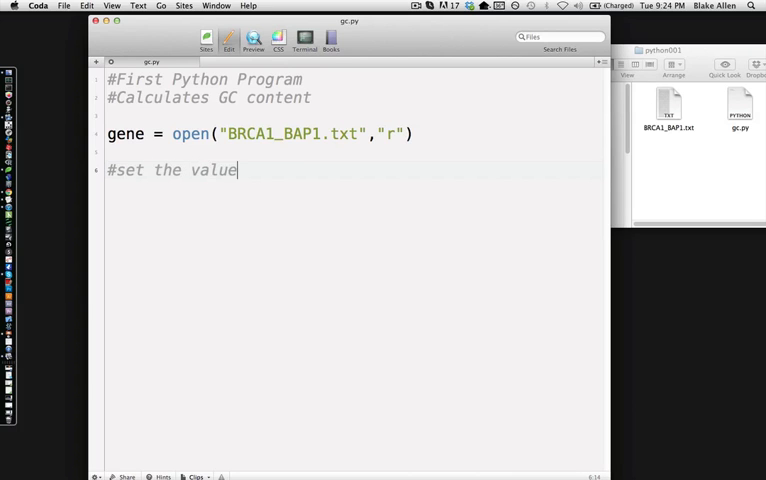
text(s to 0)
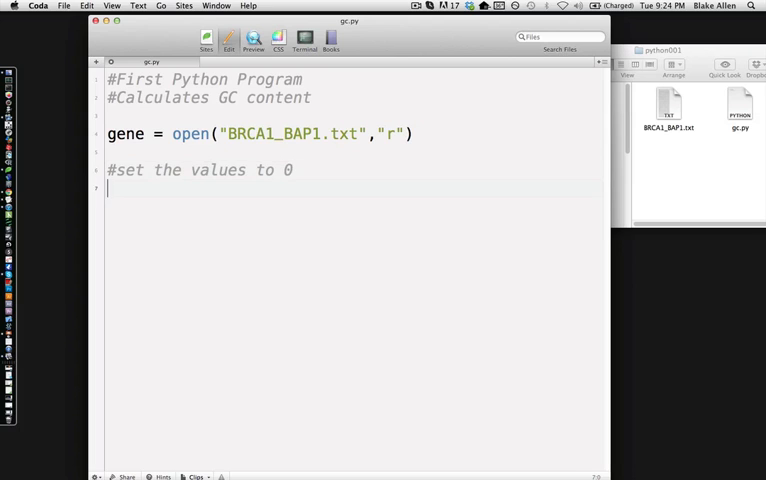
text(g)
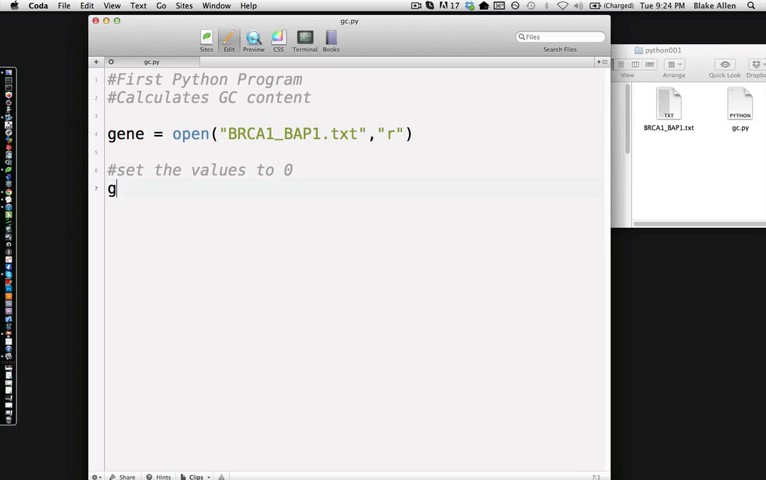
text(=)
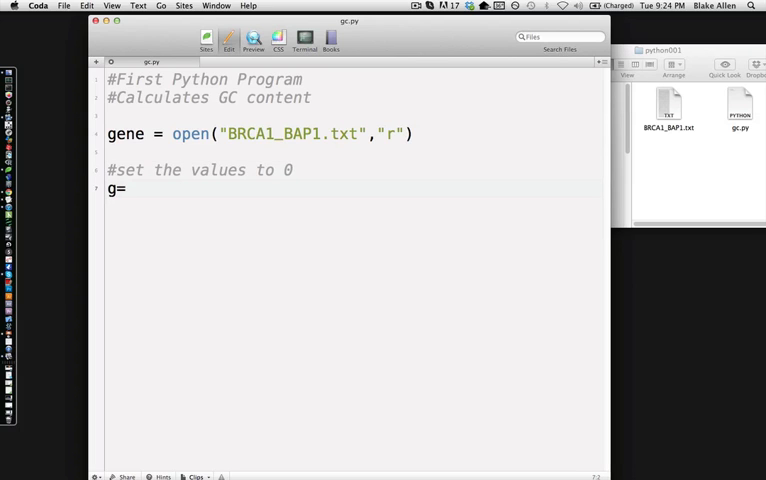
text(0;)
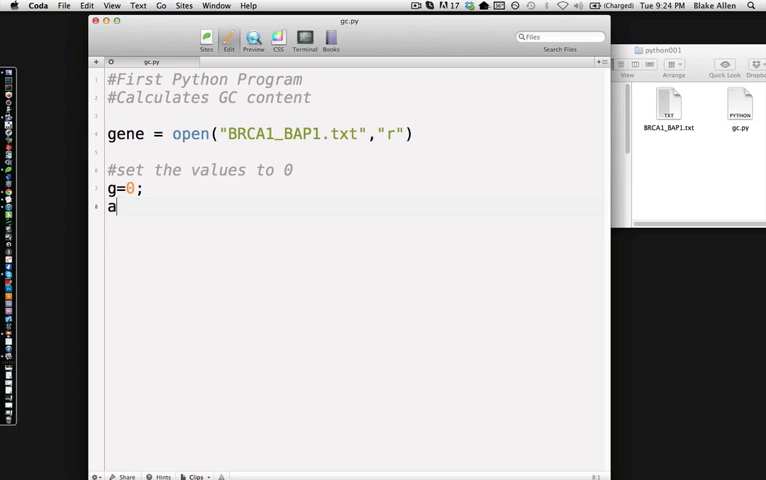
text(=0;)
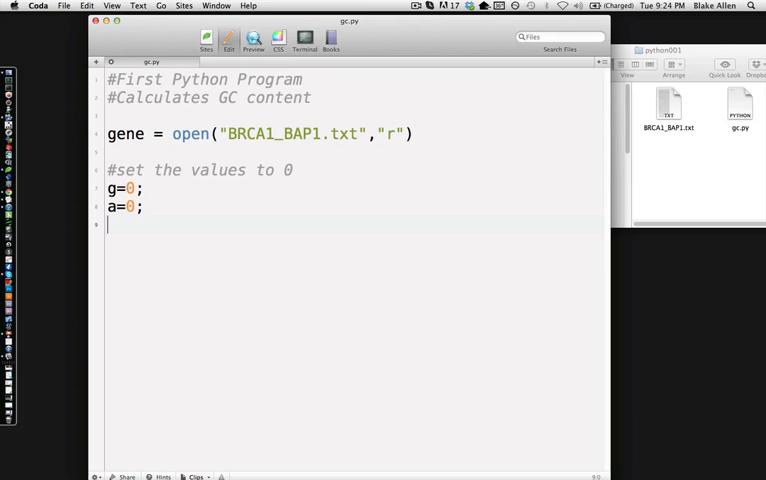
text(c=0;)
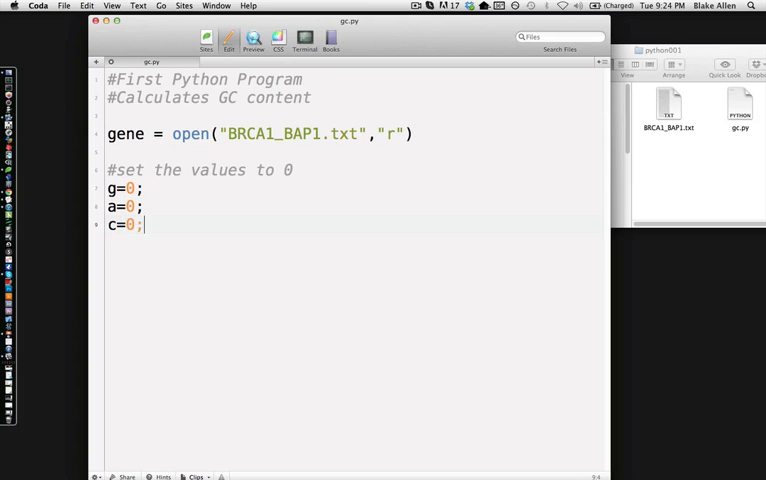
text(t)
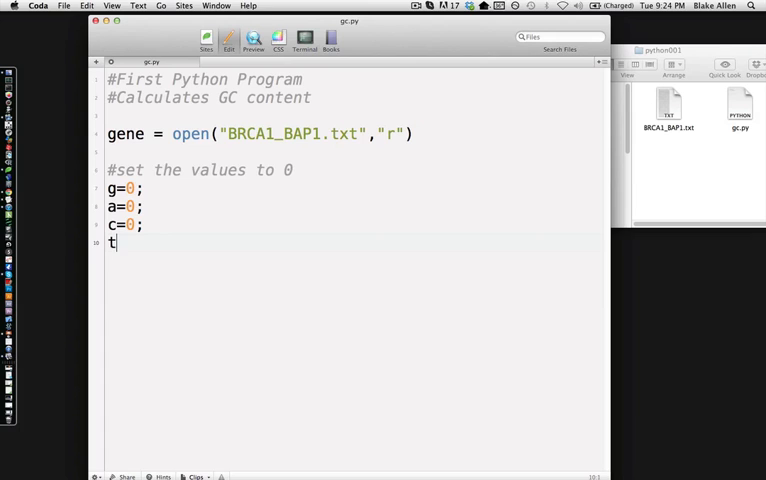
text(=0;)
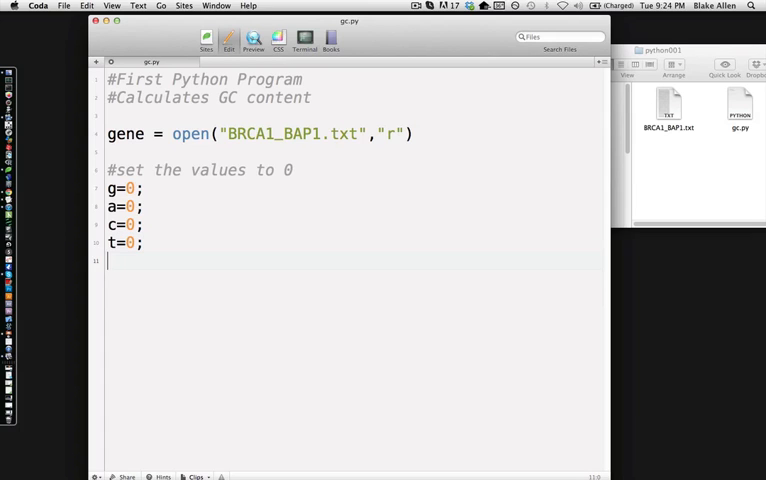
key(return)
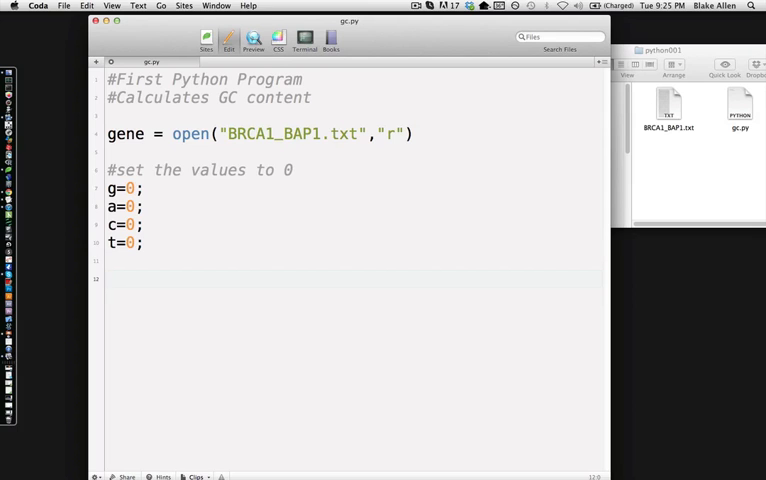
double_click(669, 104)
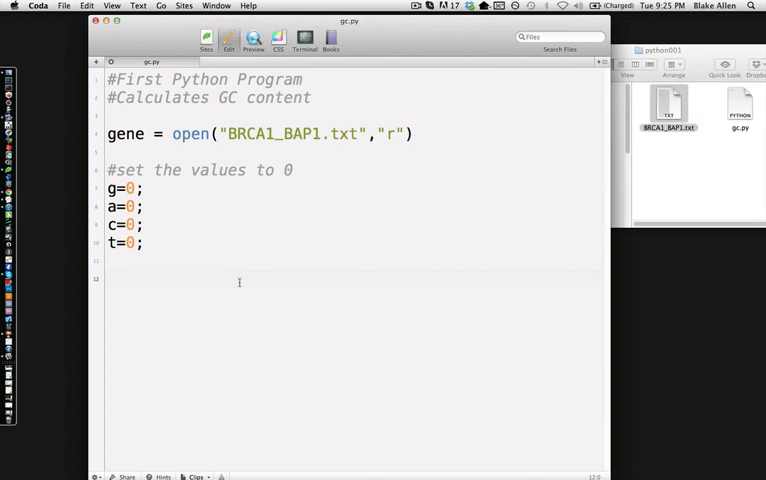
Add '#skip the first line of header' followed by gene.readline().
text(#ski)
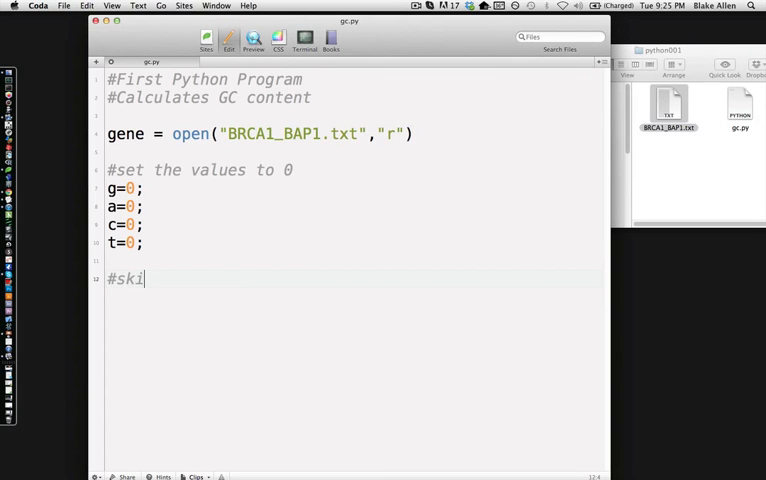
text(p the first line)
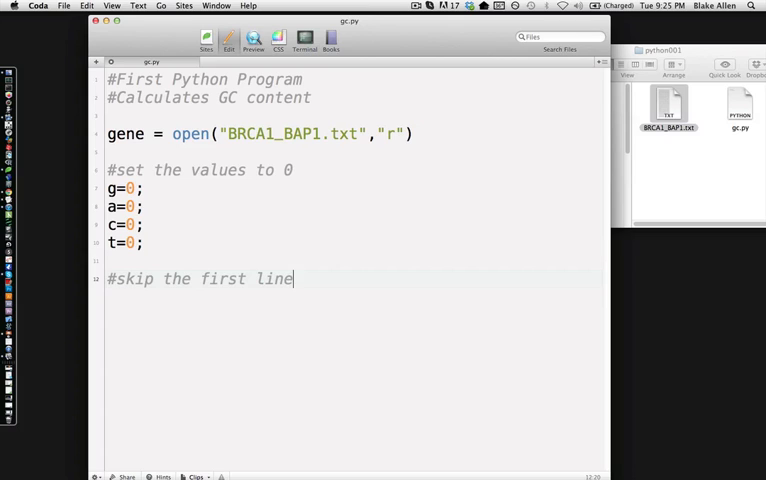
text(of header)
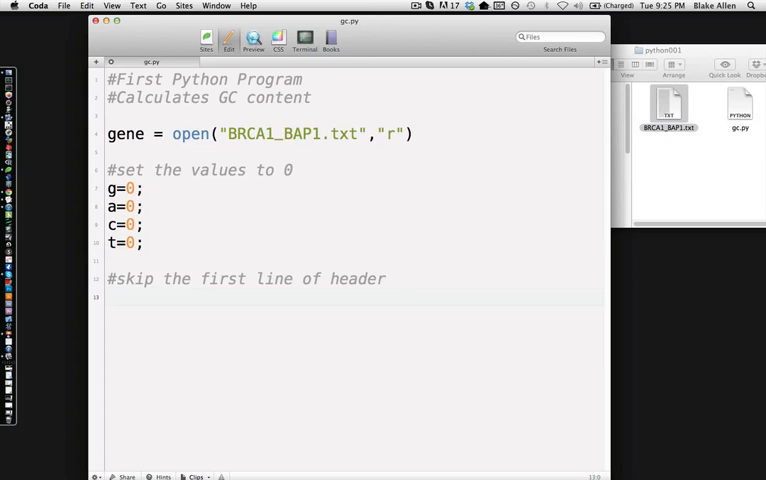
text(gene.rea)
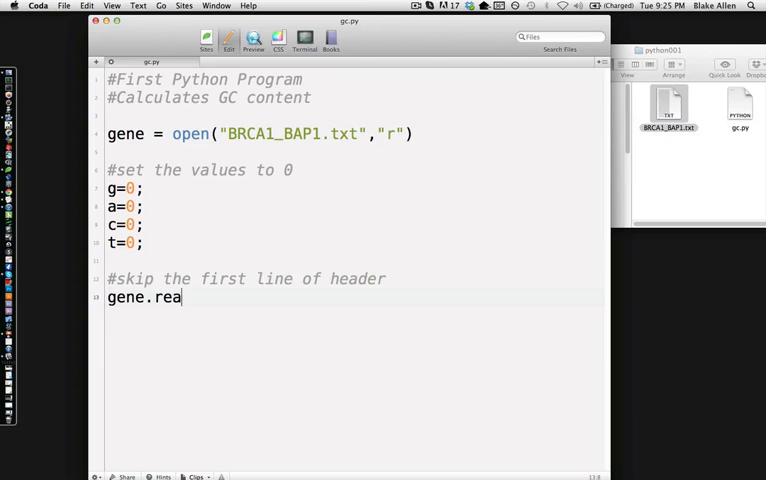
text(dline())
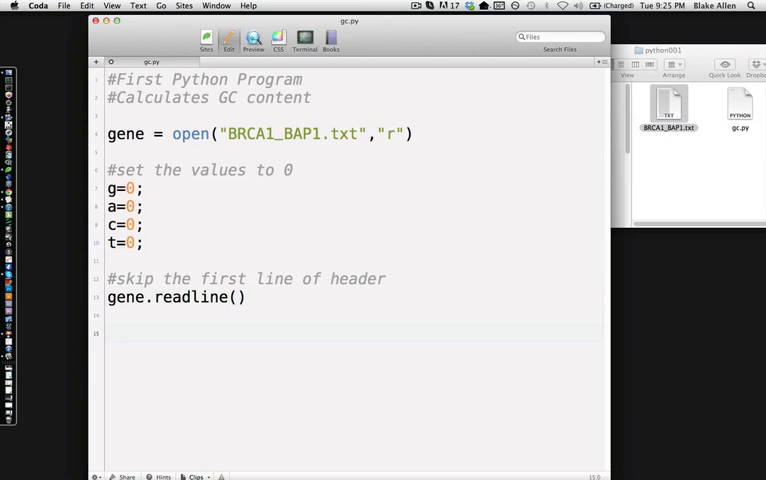
click(110, 333)
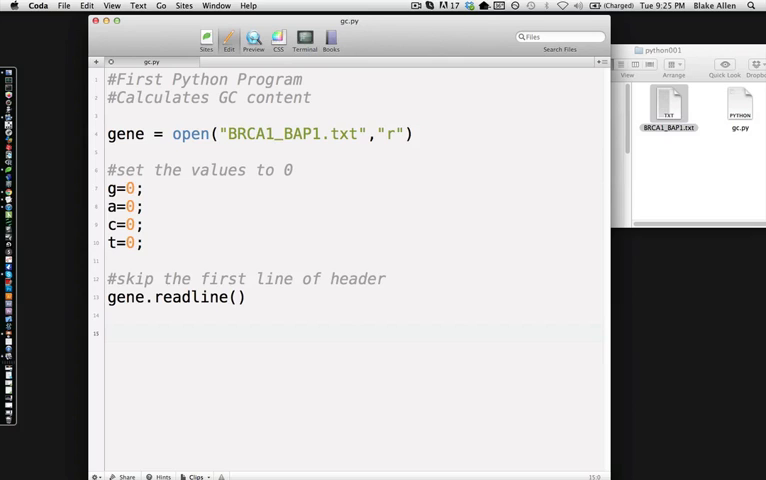
click(110, 333)
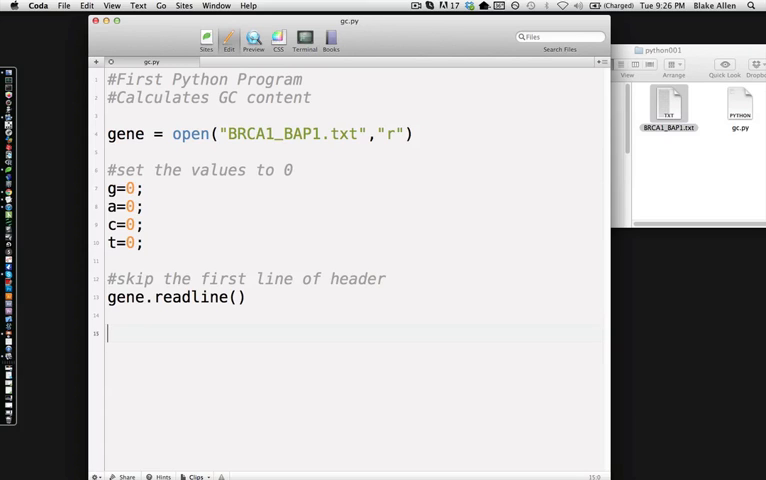
Write 'for line in gene:' with the indented body 'line = line.lower()'.
text(for line in gene:)
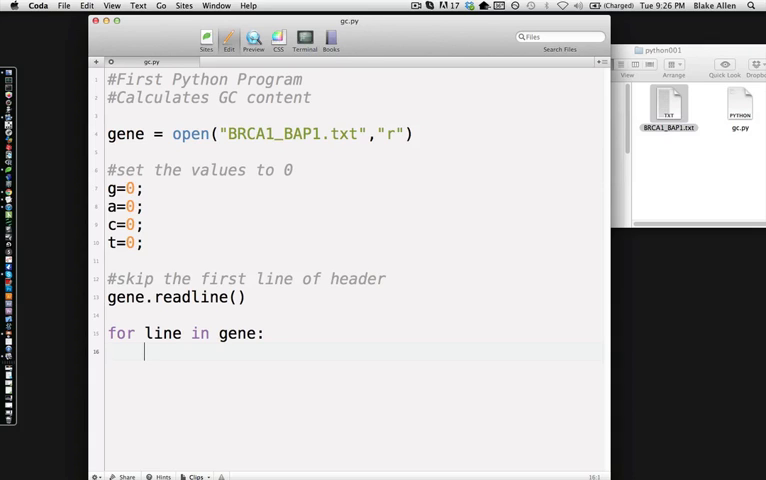
text(l)
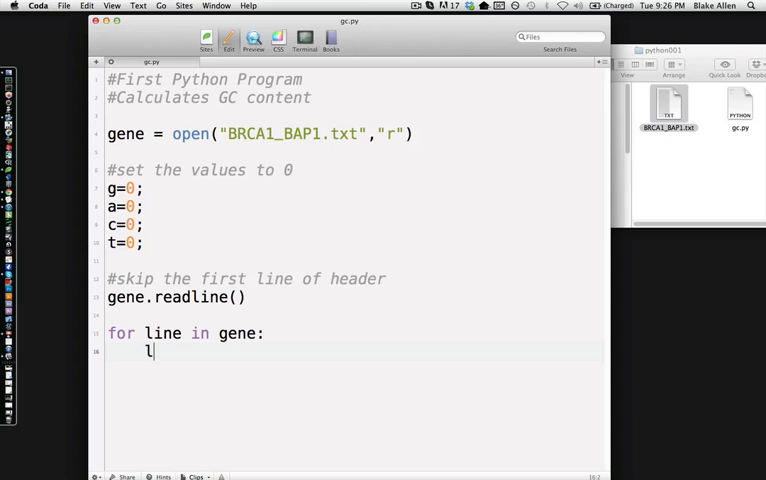
text(ine = line)
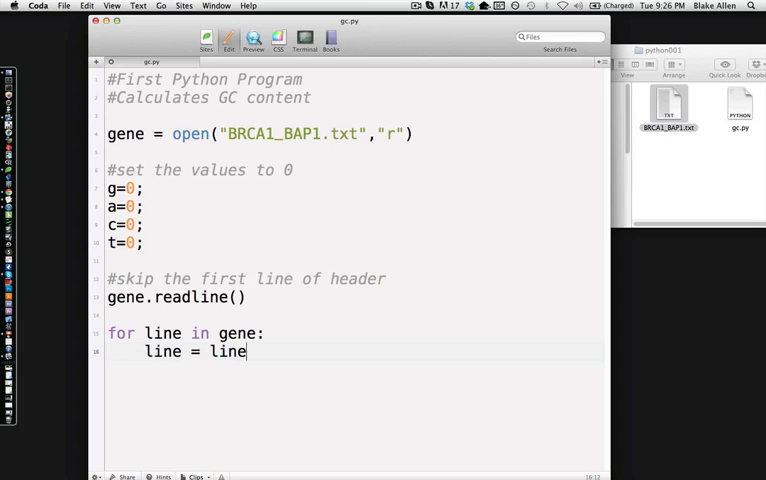
text(.lower())
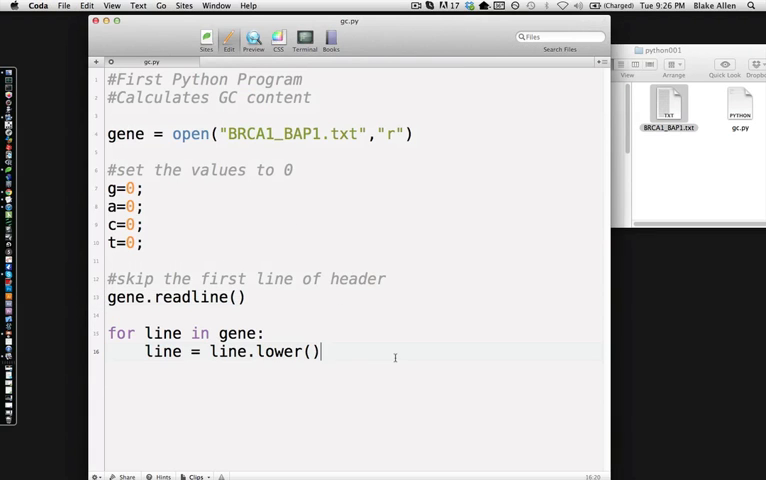
key(Return)
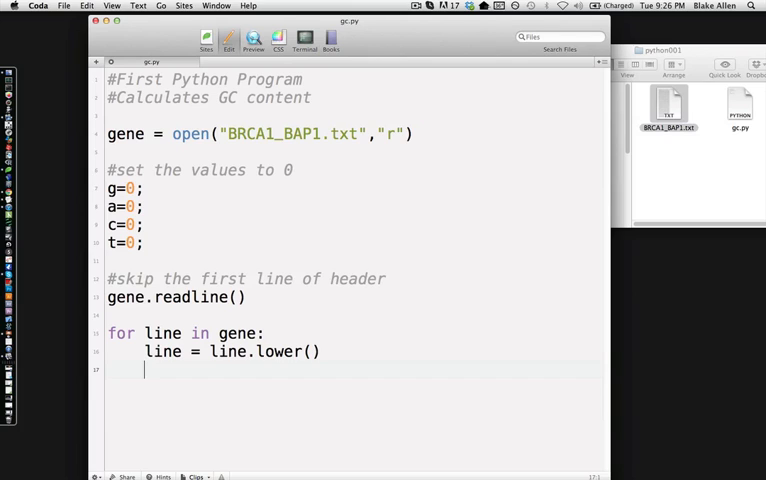
Add 'for char in line:' containing 'if char == "g":' with 'g+=1'.
text(for c)
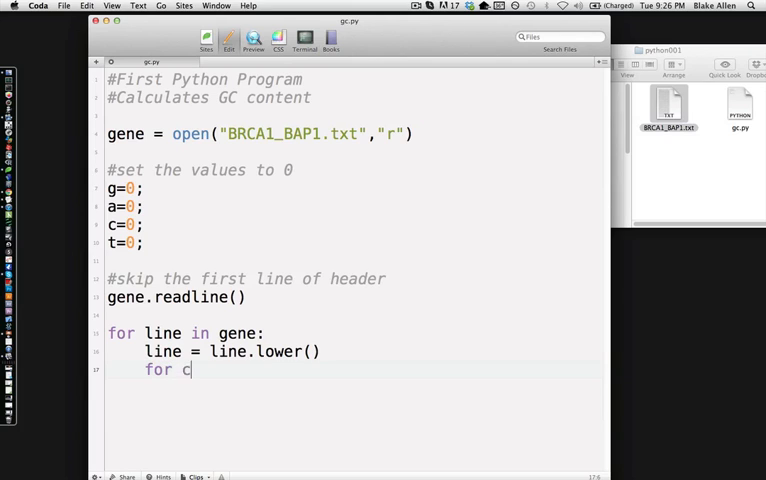
text(har in line)
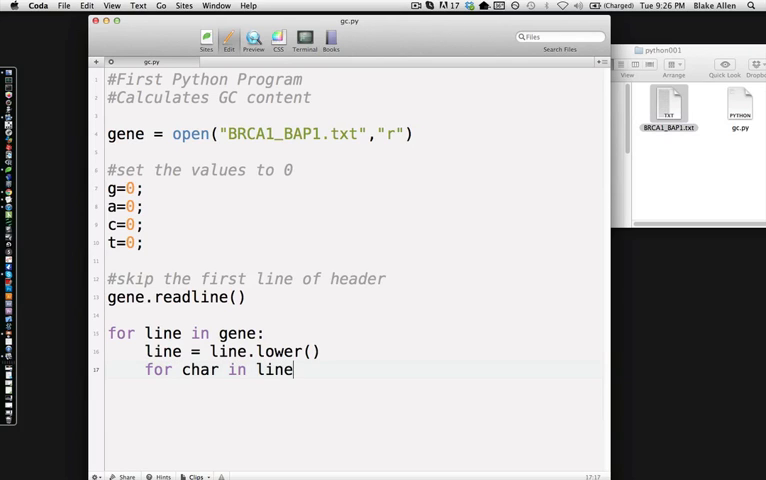
key(Return)
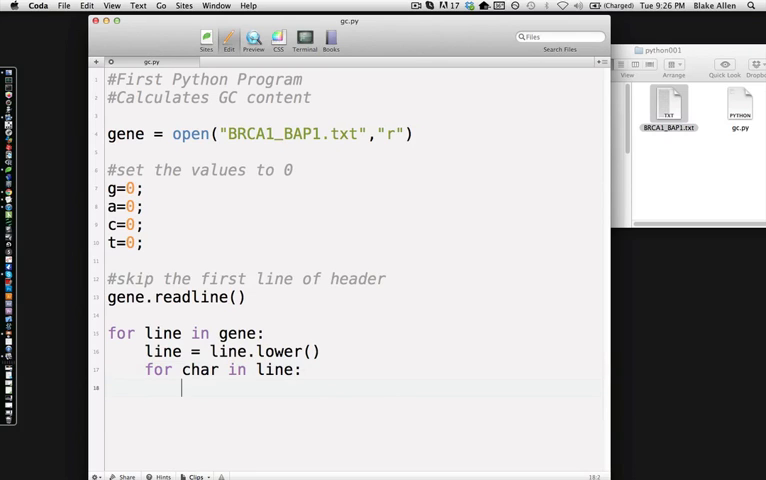
text(if)
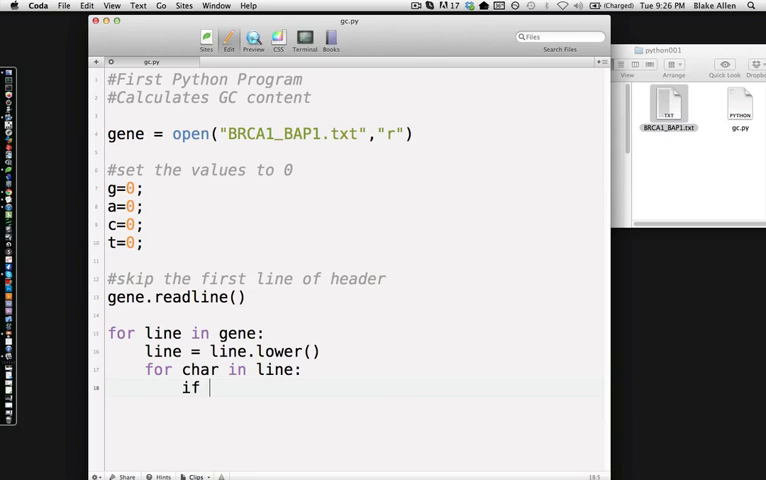
text(char)
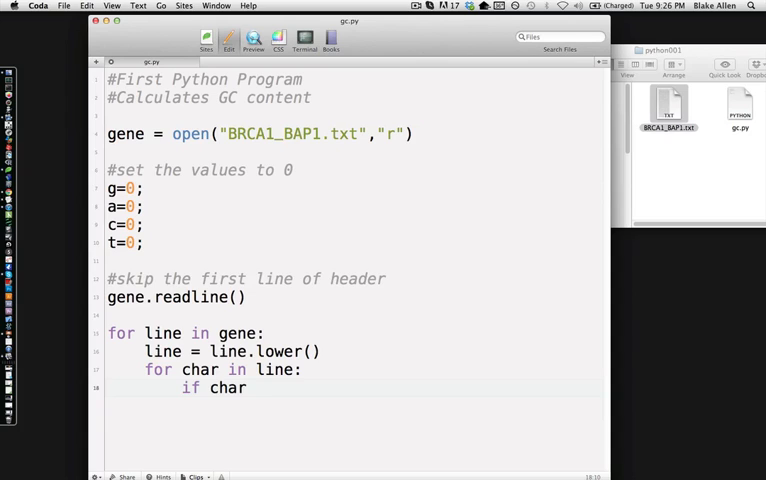
text(== ")
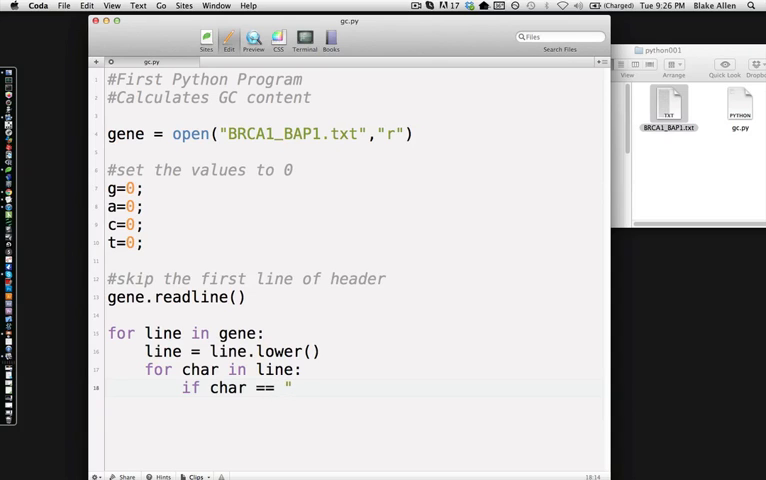
text(g":)
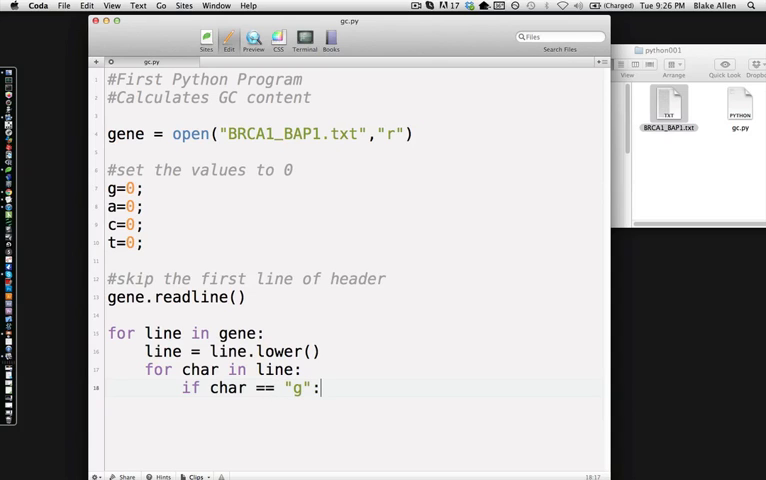
key(Return)
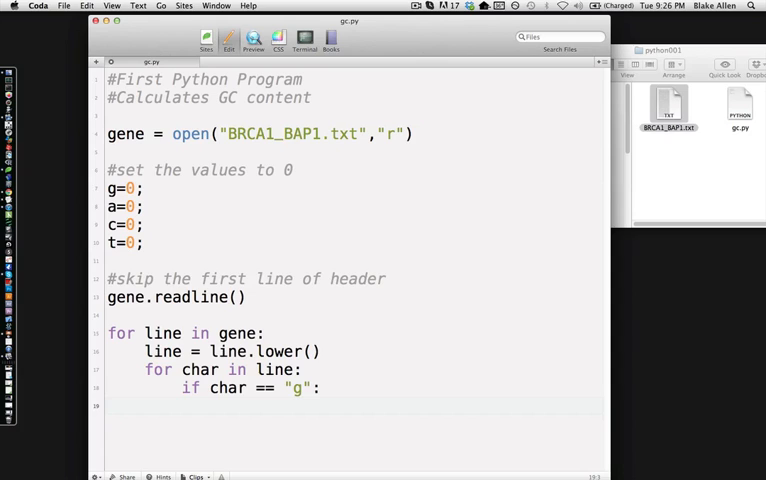
text(g+)
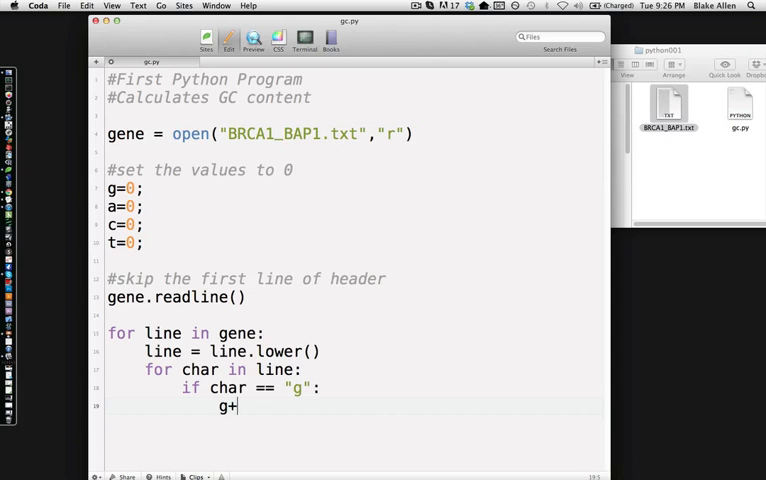
text(=1)
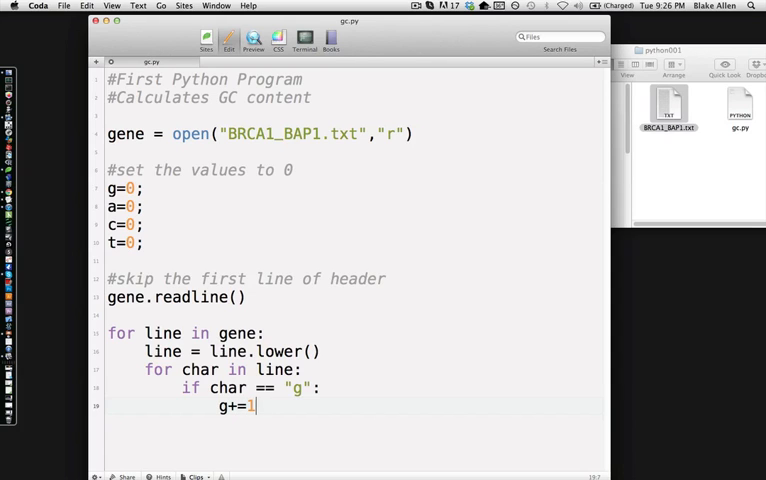
key(Return)
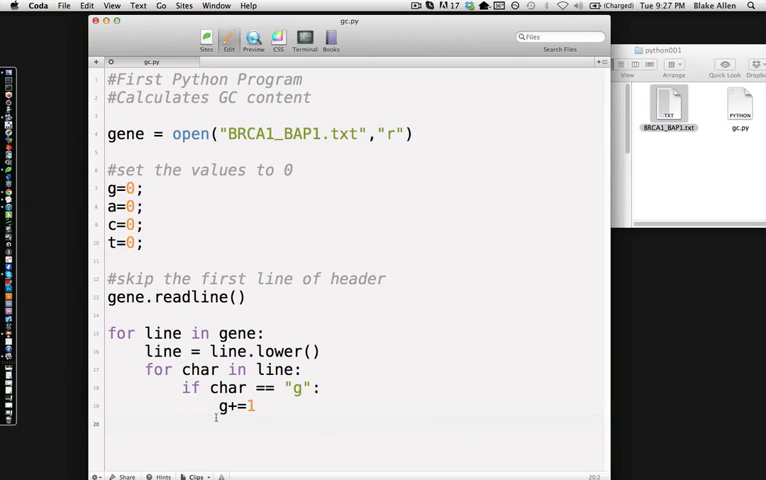
mouse_move(458, 380)
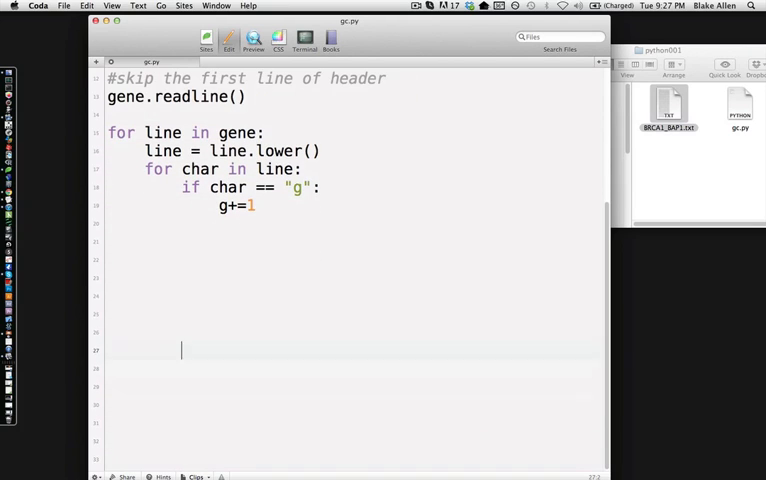
Add checks incrementing a and c when char equals "a" or "c".
text(if)
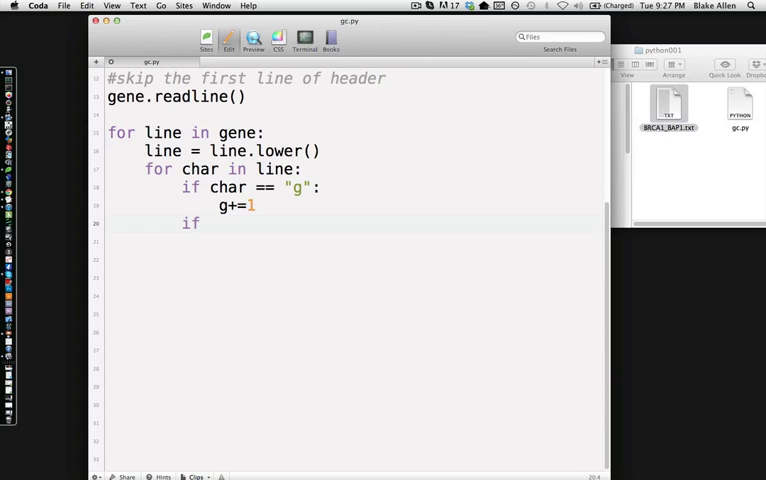
text(char)
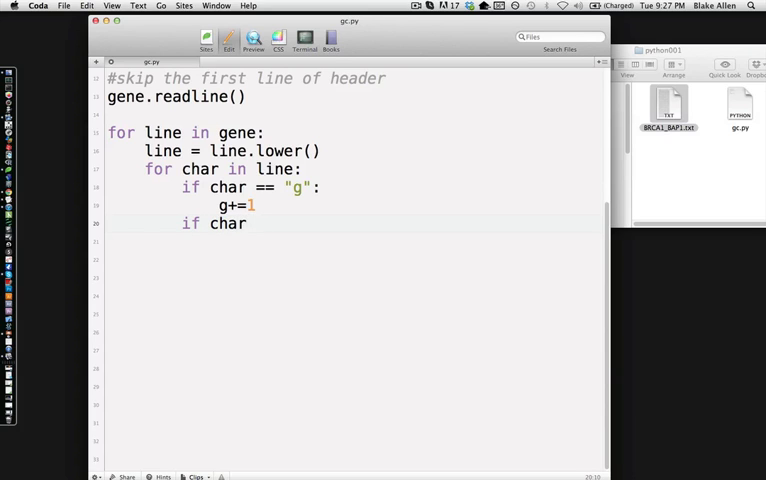
text(== "a":)
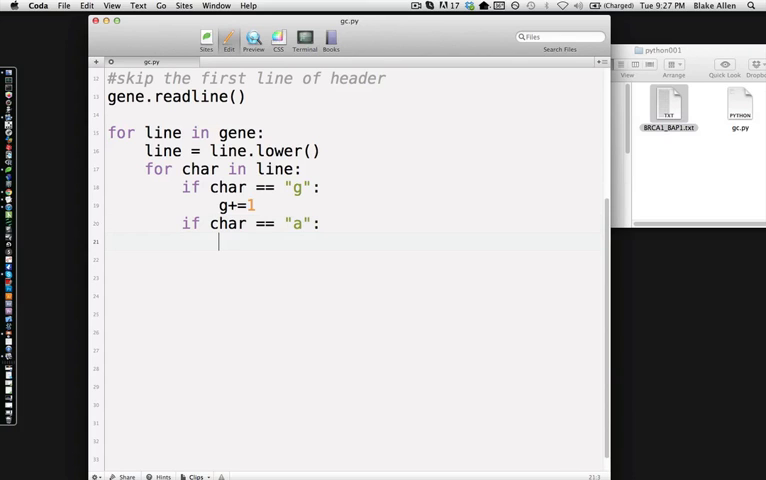
text(a+=)
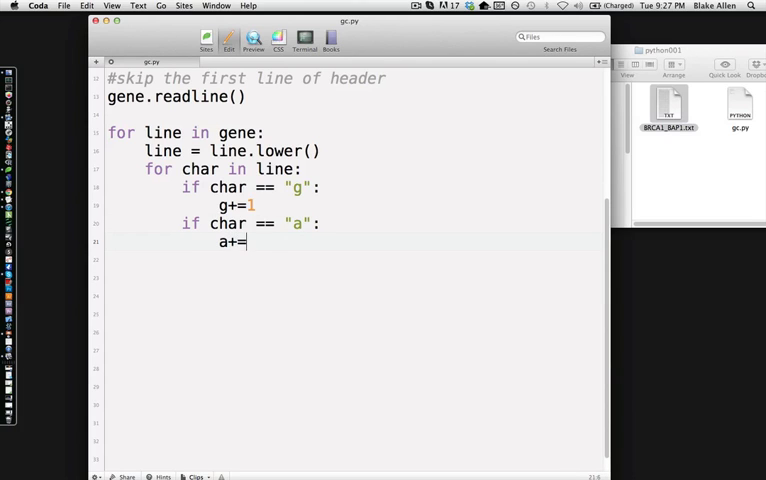
text(1)
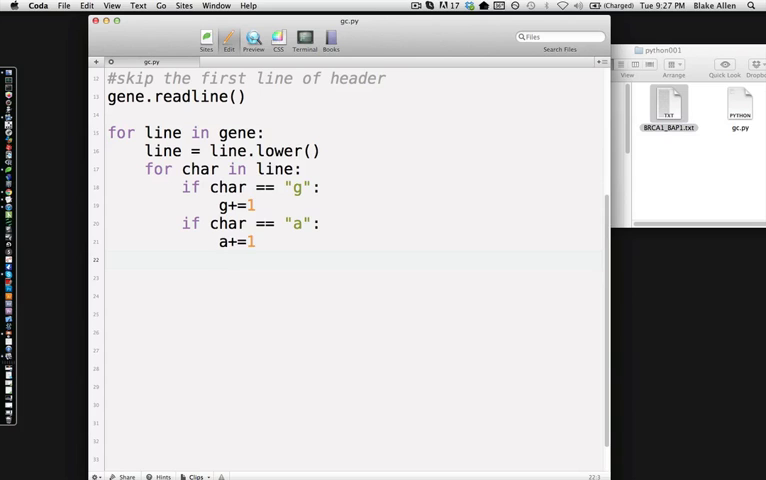
text(if)
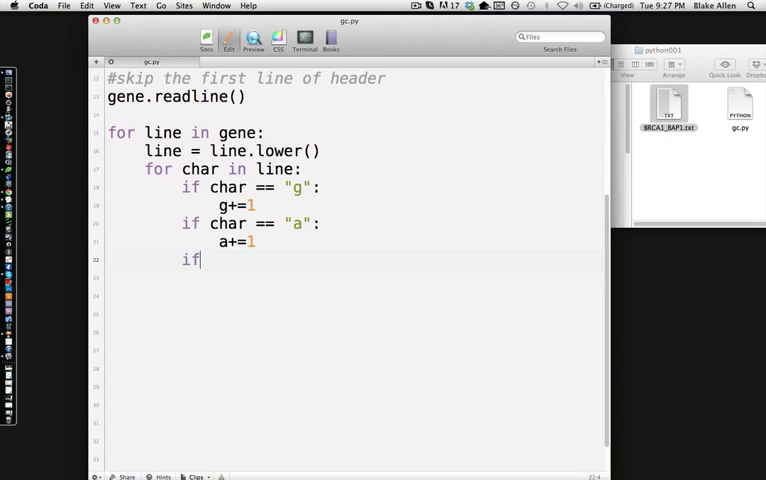
text(char == "c":)
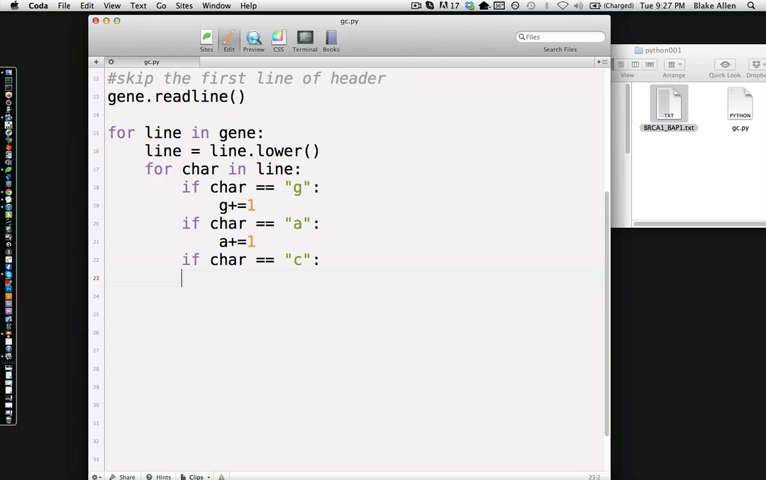
text(c)
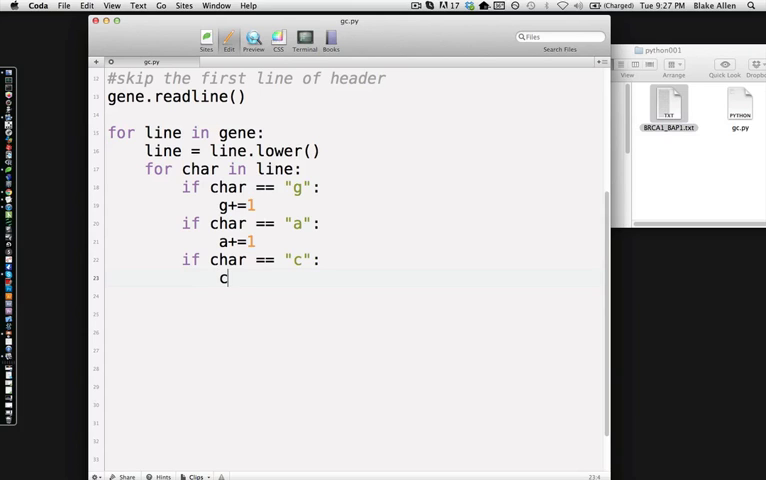
text(+=1)
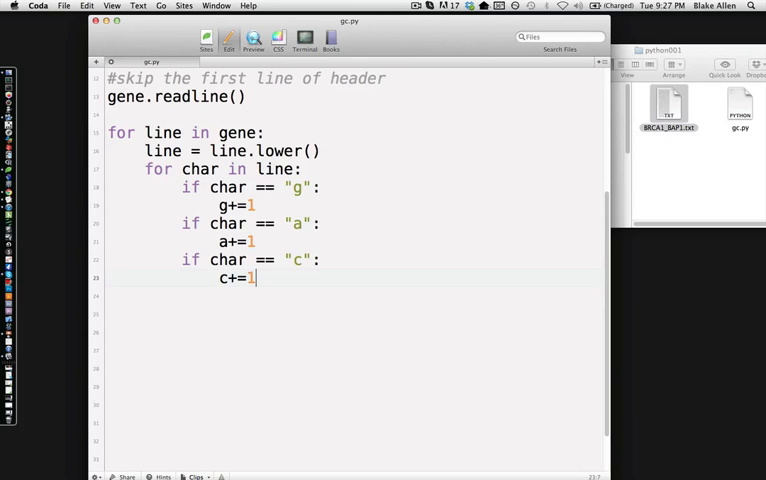
Add the check 'if char == "t":' with 't+=1'.
text(if)
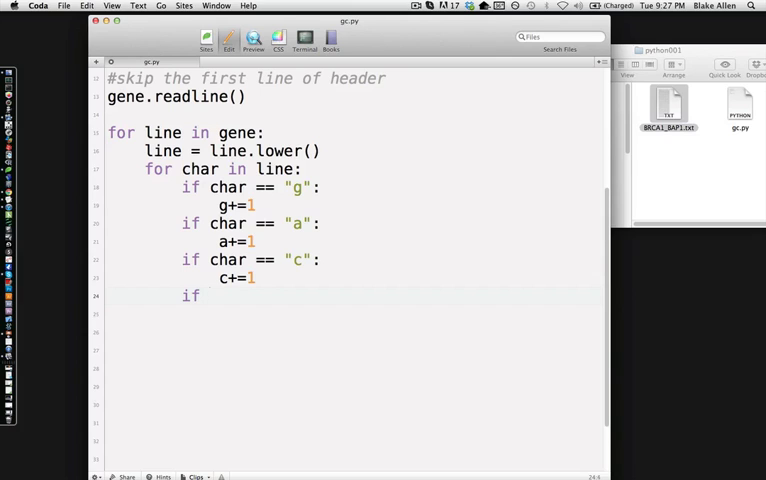
text(char == ")
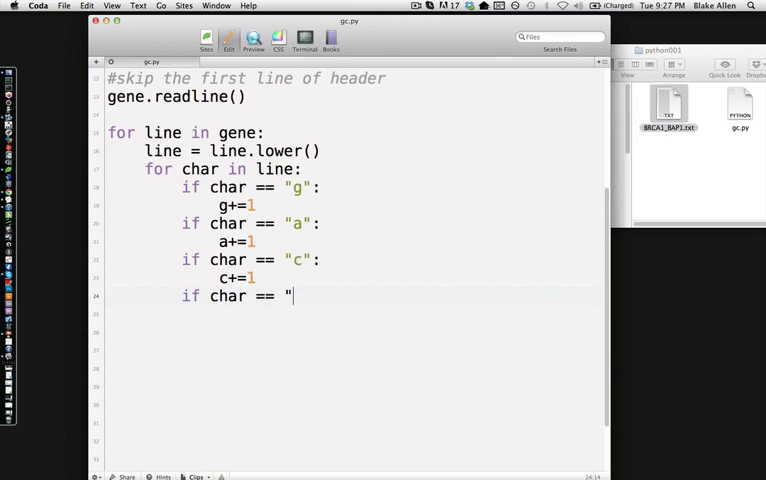
text(t")
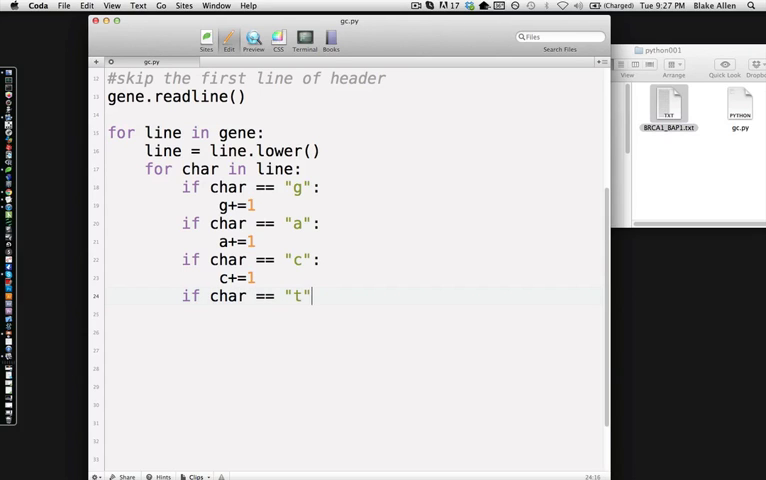
text(:)
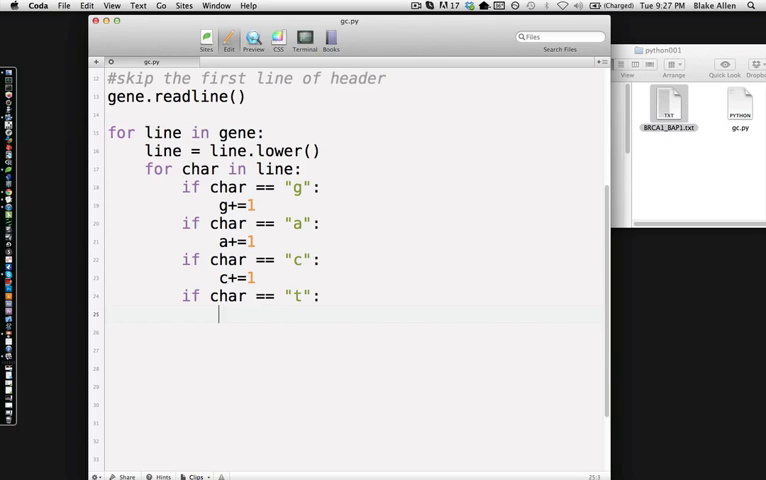
text(t+=1)
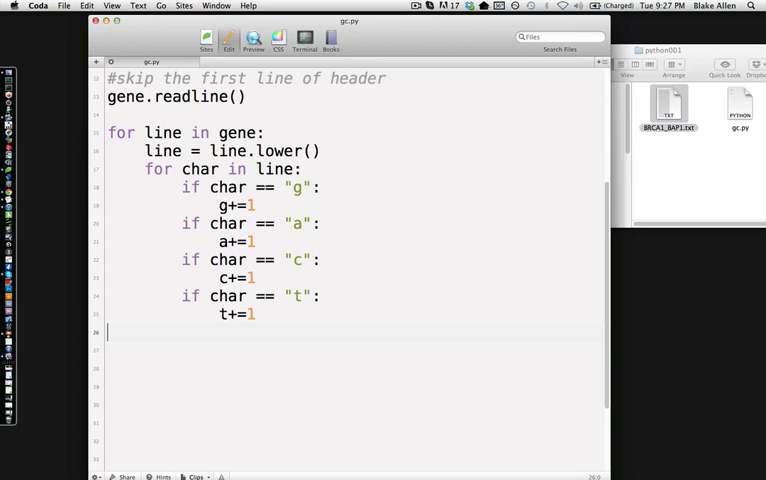
scroll(down, 3)
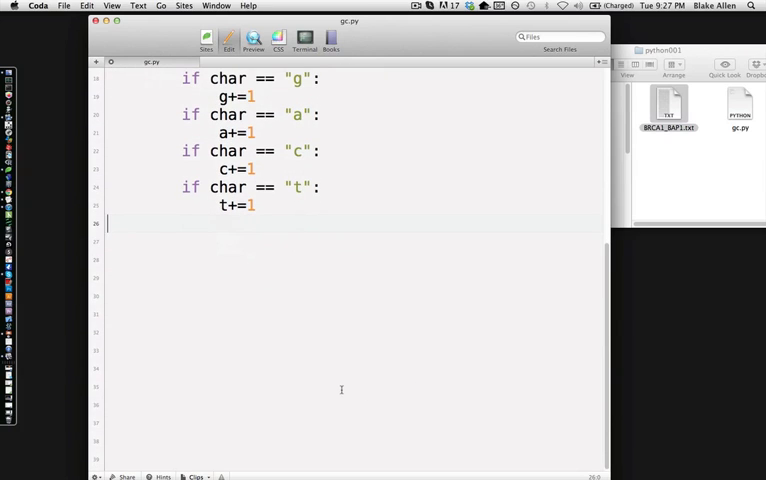
scroll(up, 3)
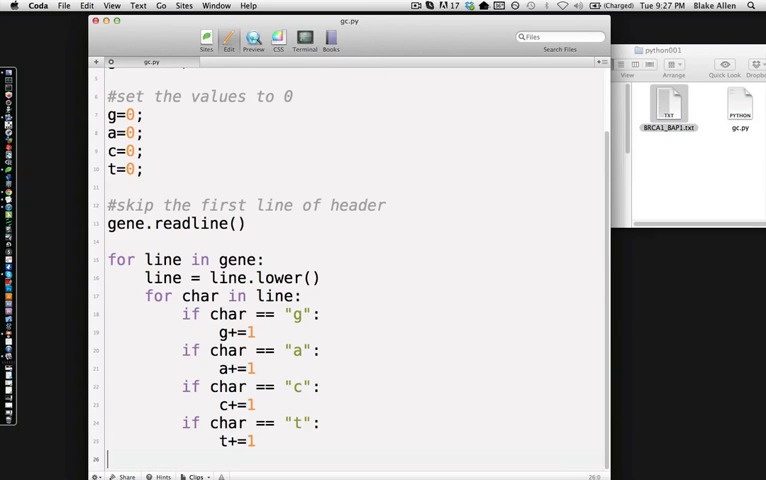
scroll(down, 3)
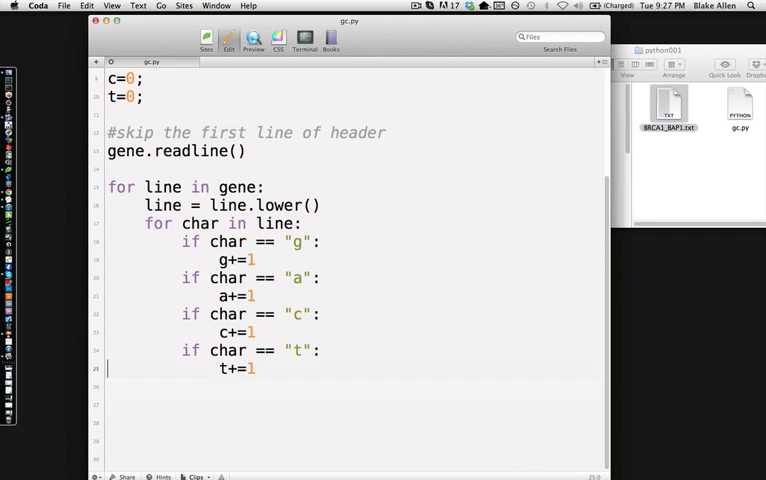
scroll(up, 3)
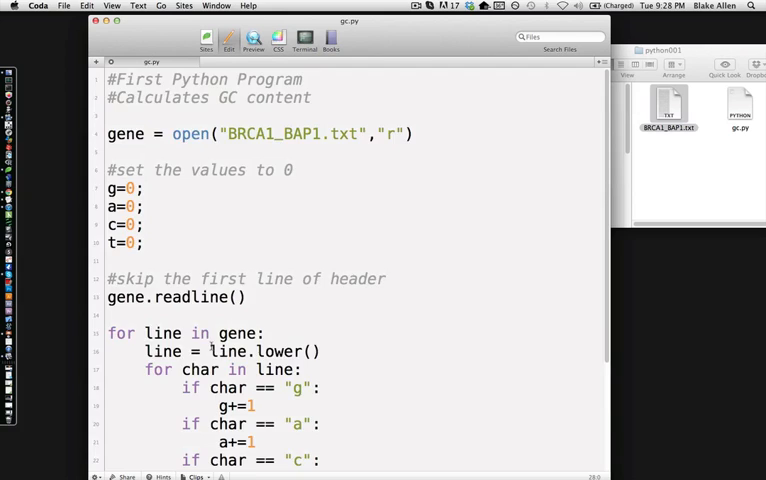
scroll(down, 3)
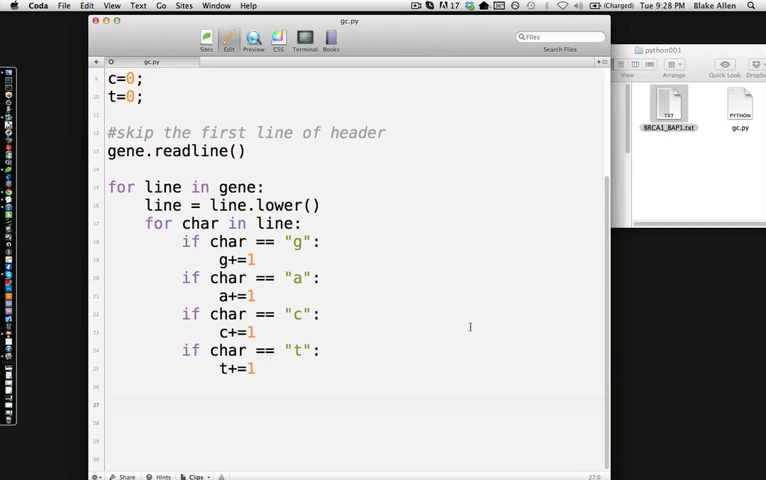
Add the line print "number of g's" + str(g).
text(p)
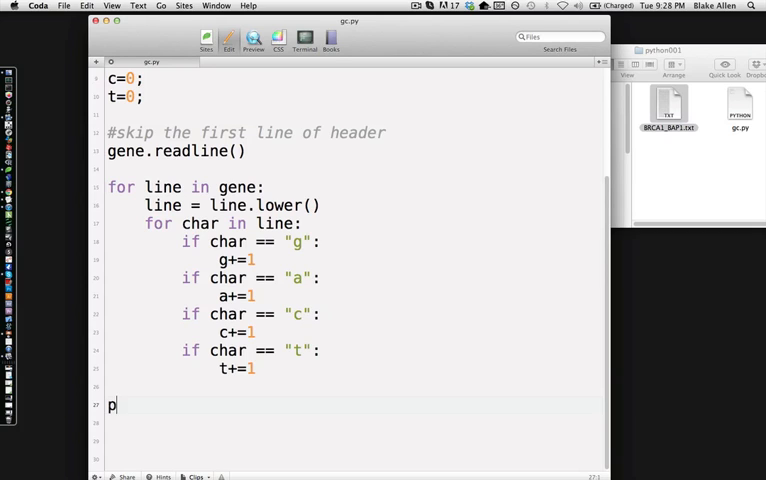
text(rint)
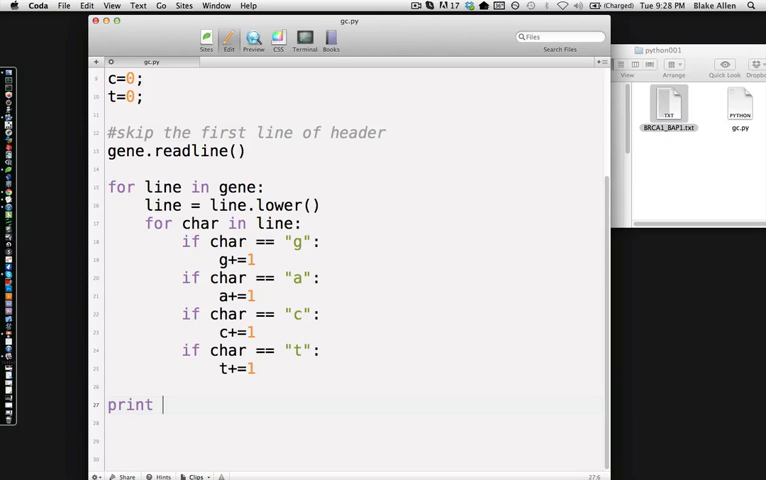
text("numb)
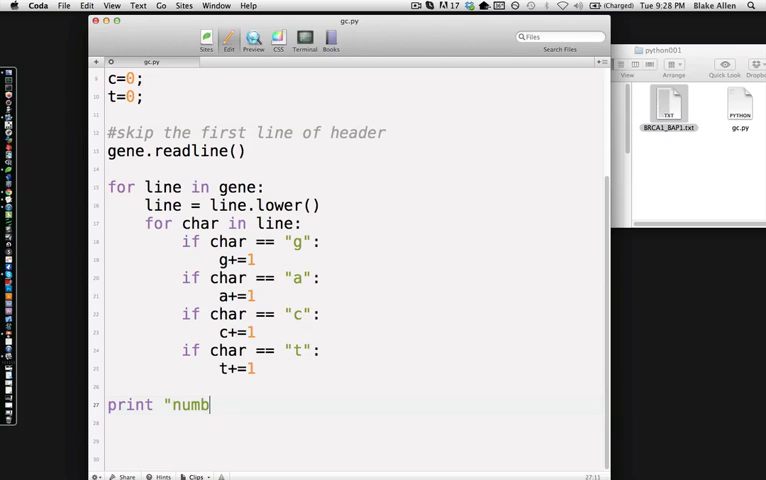
text(er of)
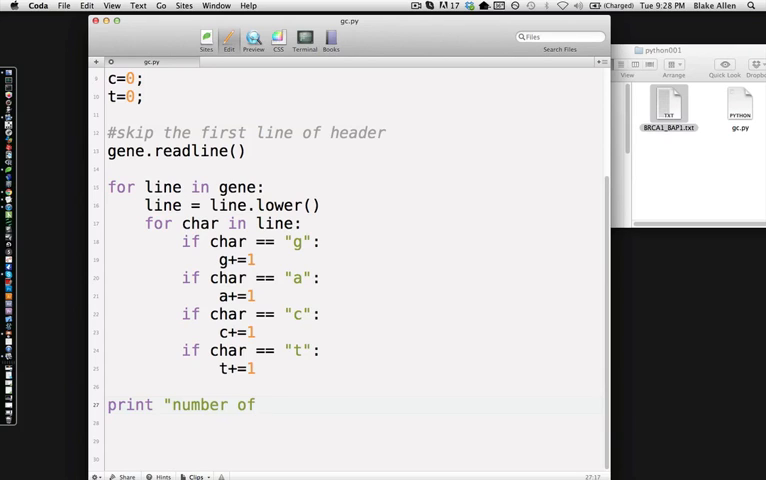
text(g's")
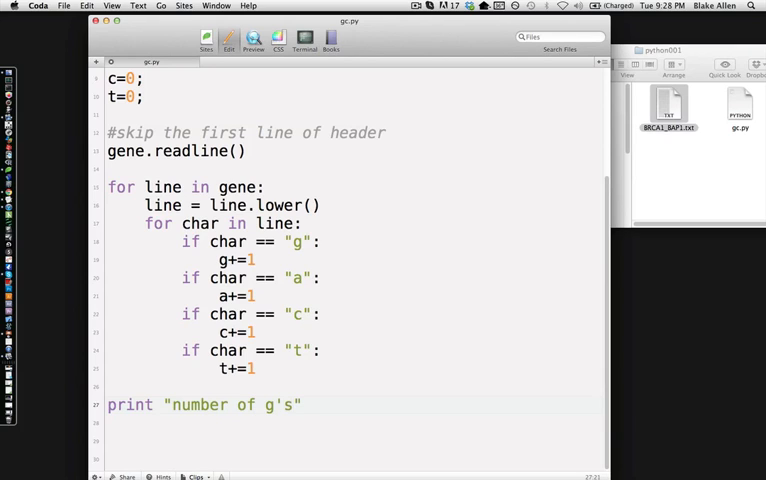
text(+)
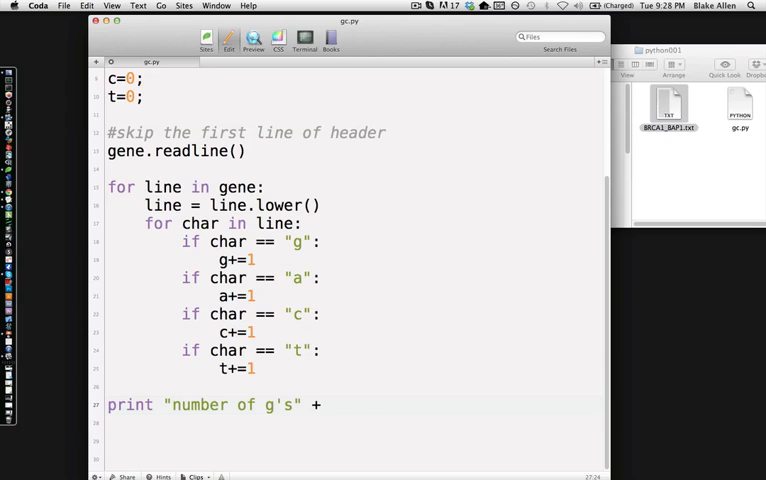
text(str)
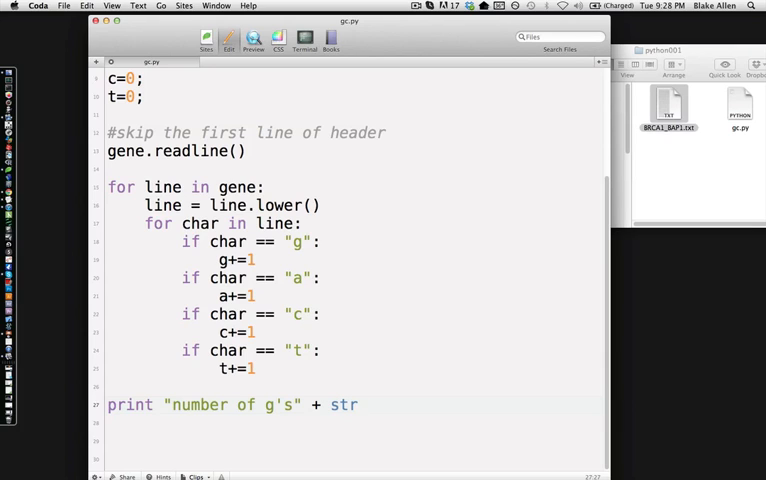
text((g))
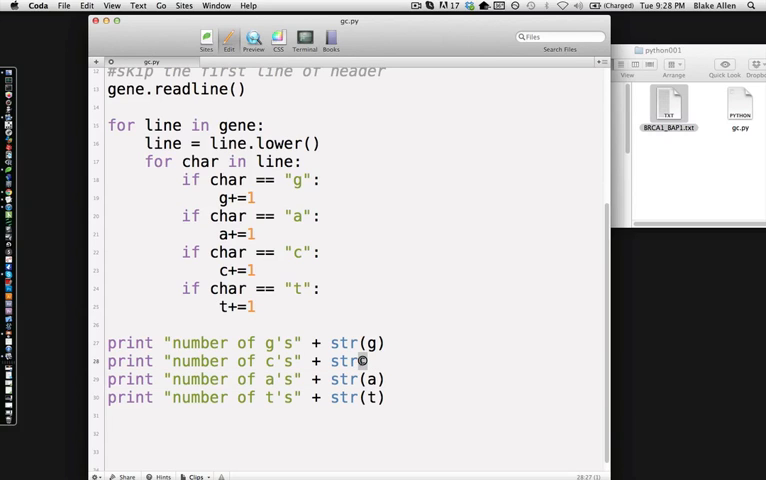
Revert the autocorrected © symbol to '(c)' in the c's print line.
right_click(360, 361)
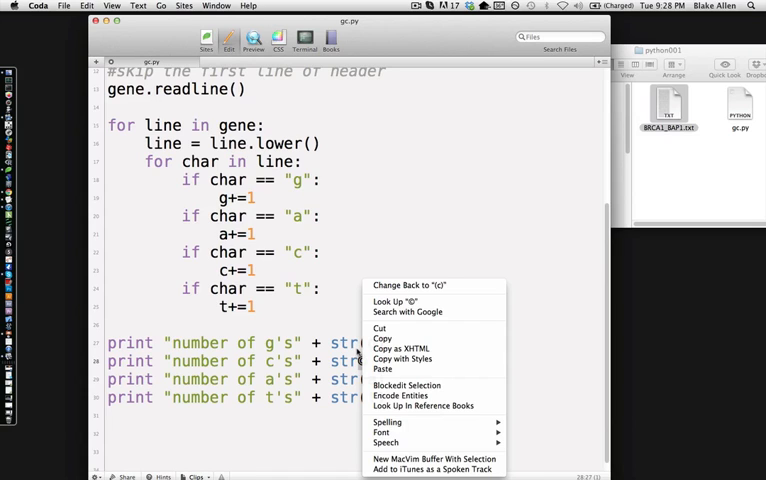
mouse_move(425, 283)
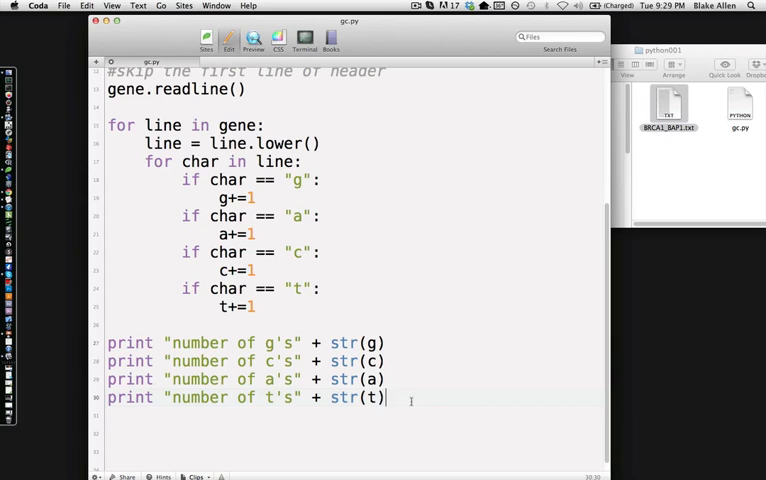
key(Return)
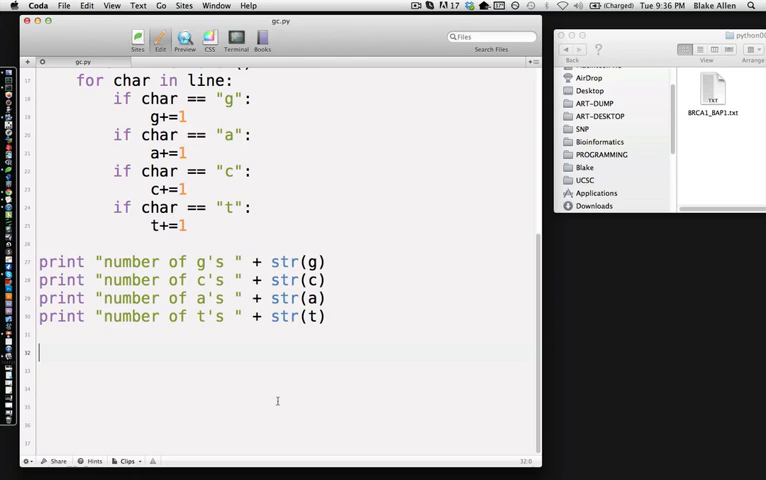
Begin the line gc = (g+c+0.) and add the comment '0. = convert to floating point'.
text(gc)
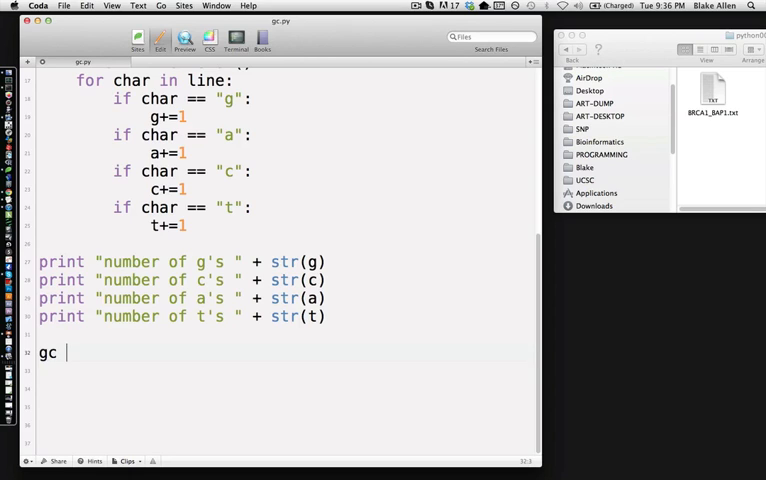
text(=)
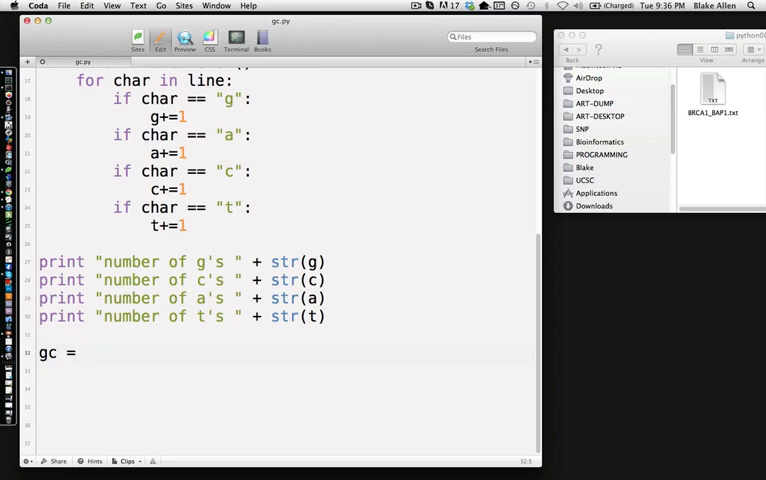
text((g)
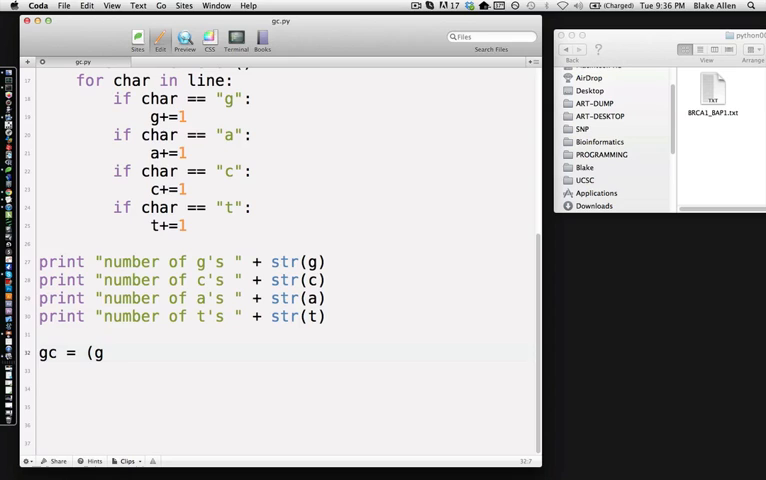
text(+c+)
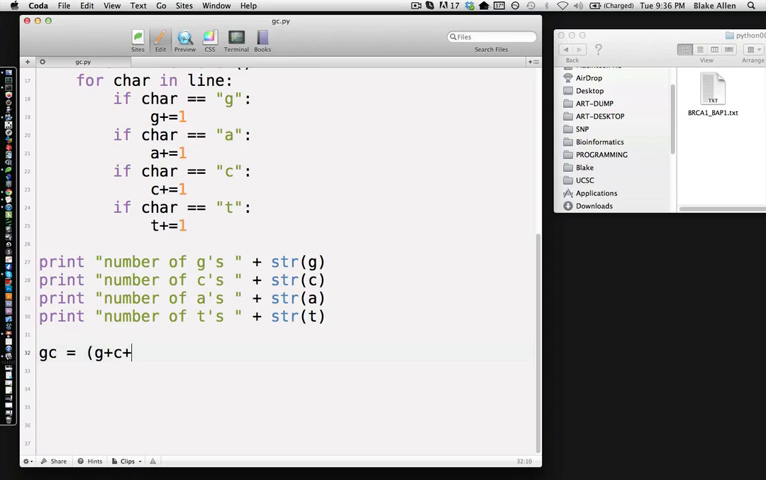
text(0.)
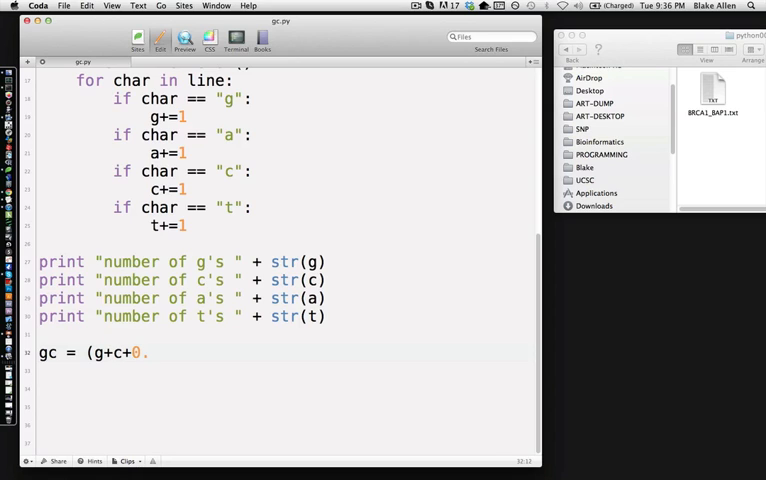
text())
text(# 0. =)
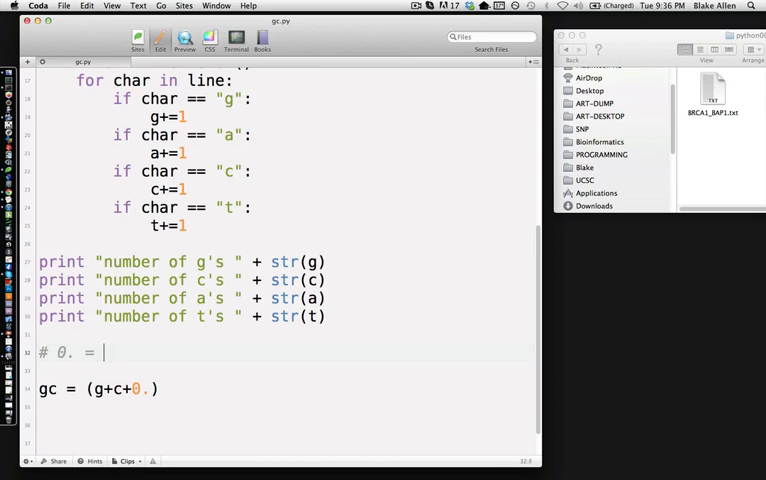
text(convert to)
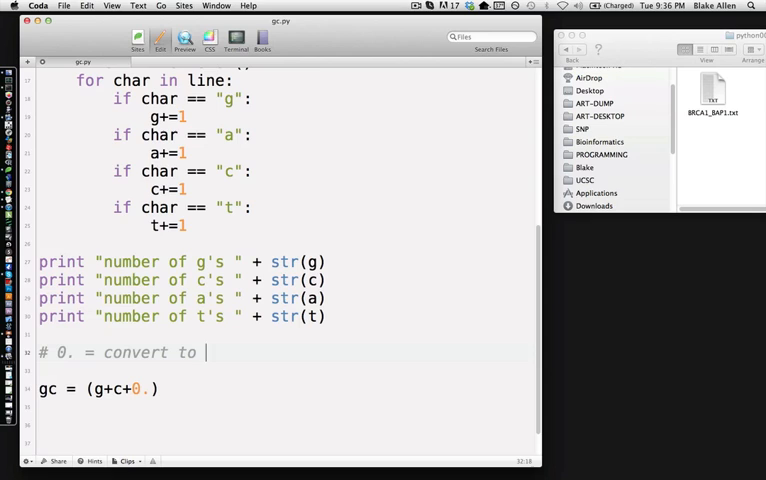
text(floating p)
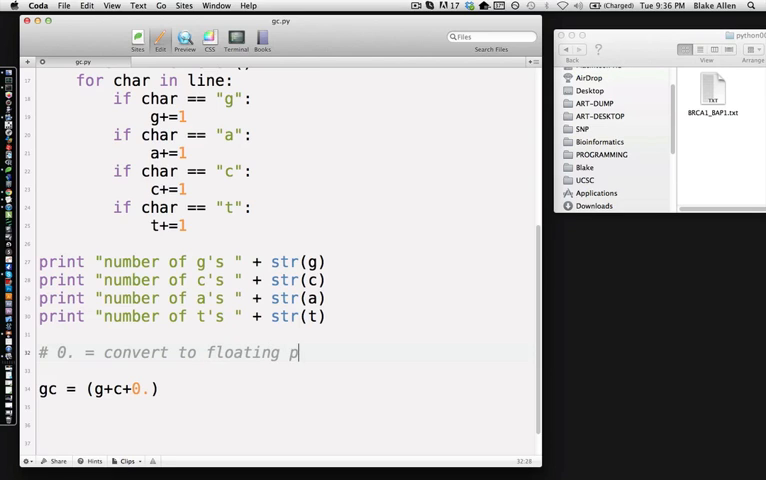
text(oint)
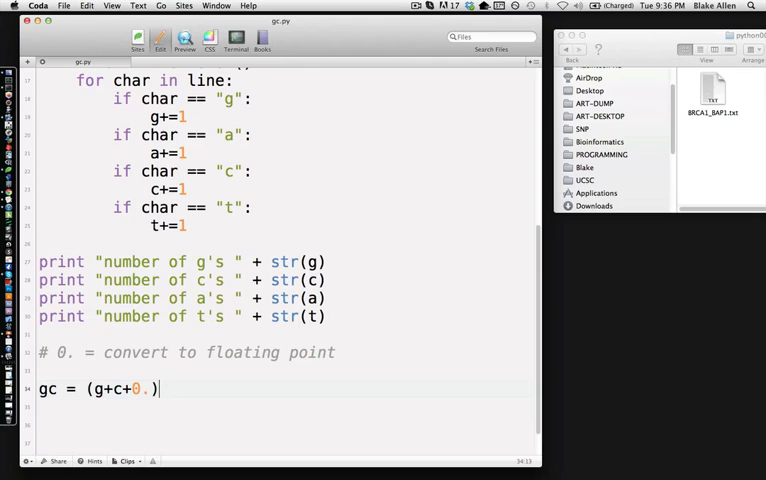
Complete the denominator / (a+t+c+g+0.), deleting the stray digit after 0.
text(/ ()
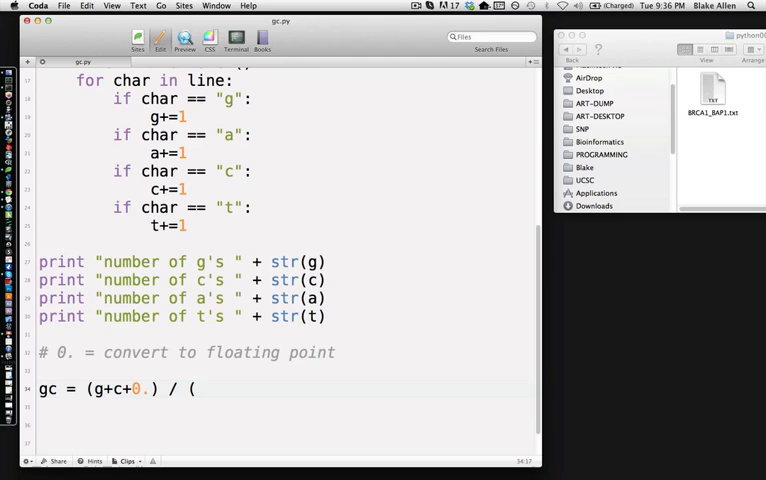
text(a+)
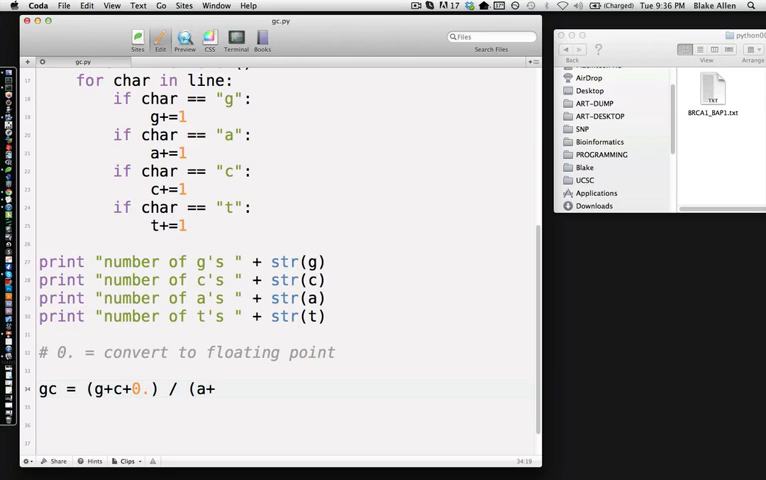
text(t+c+g)
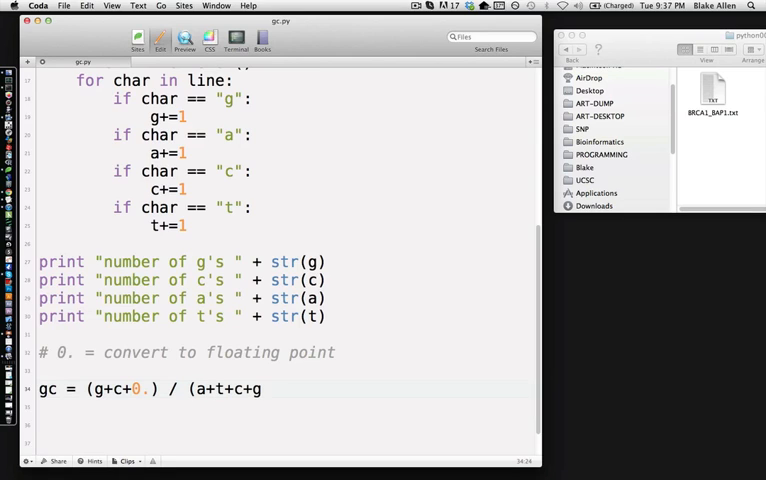
text(+0.1)
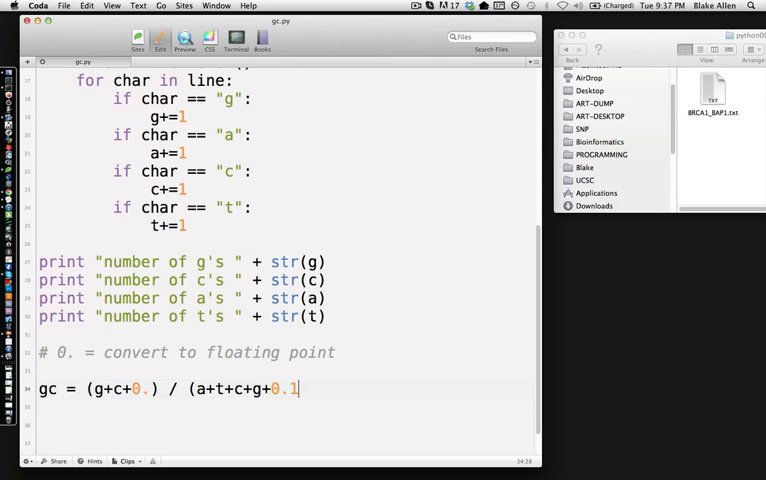
key(Backspace)
text())
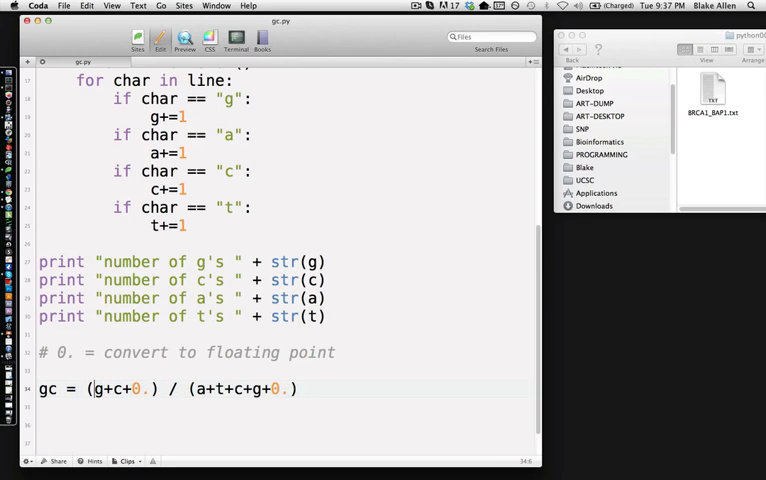
double_click(190, 389)
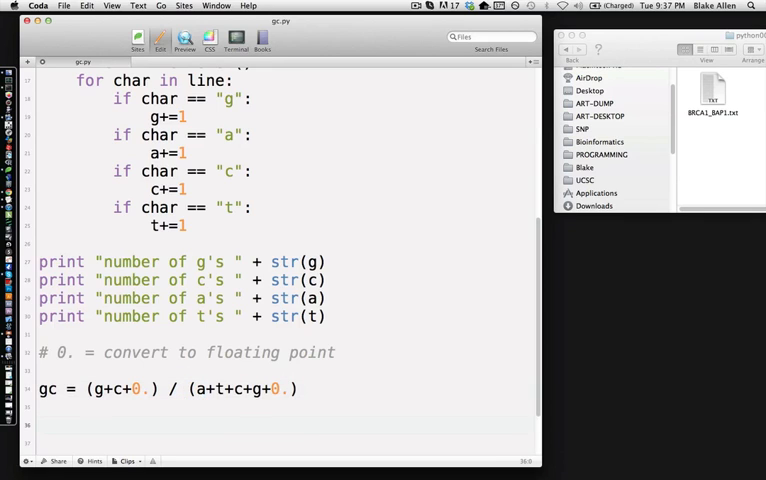
Write the final line print "gc content: " + str(gc) in gc.py.
text(pirn)
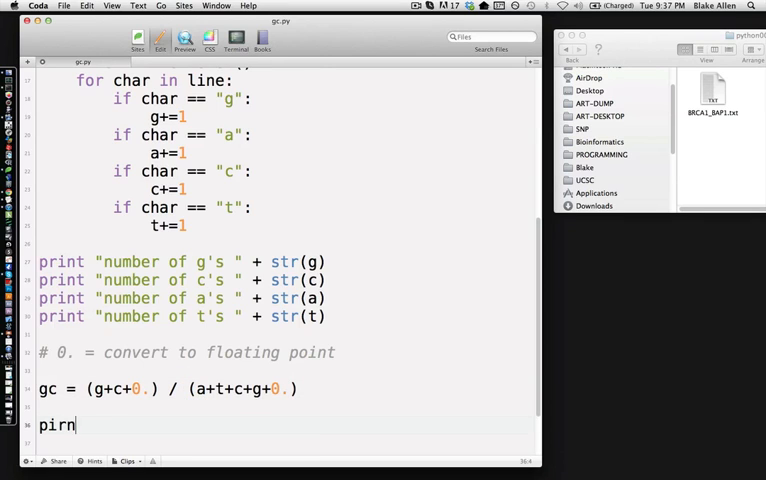
text(print)
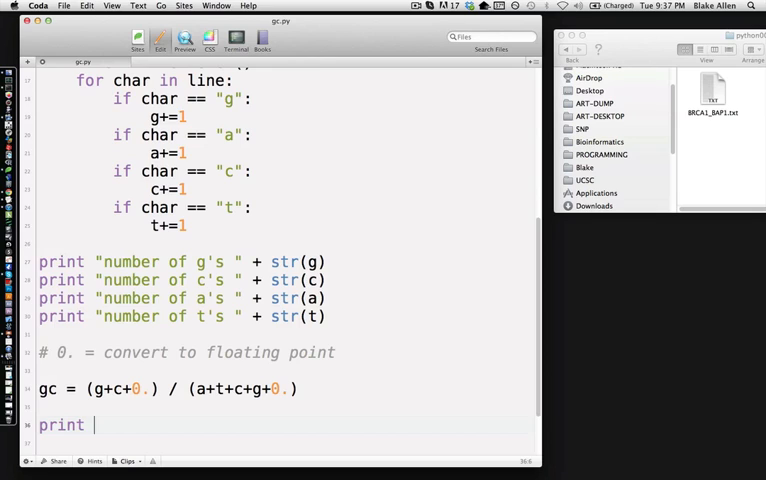
text("number o)
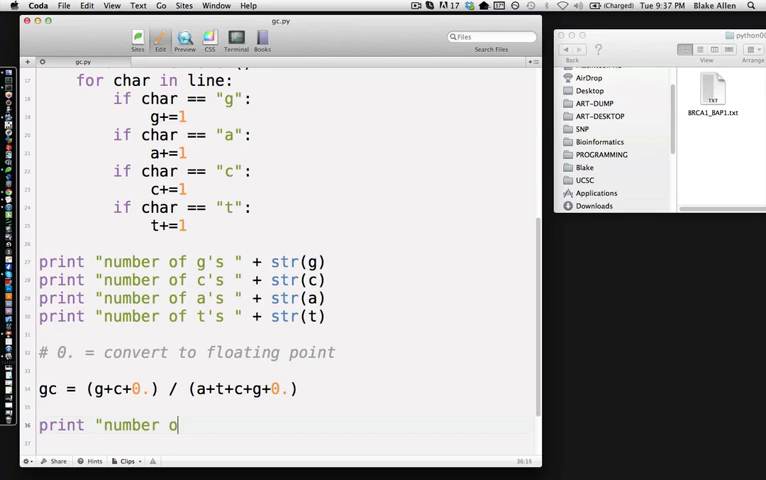
text(gc cont)
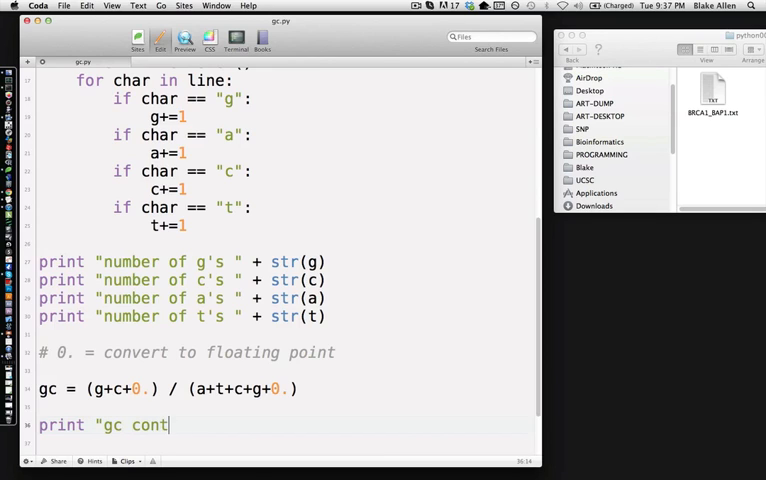
text(ent: ")
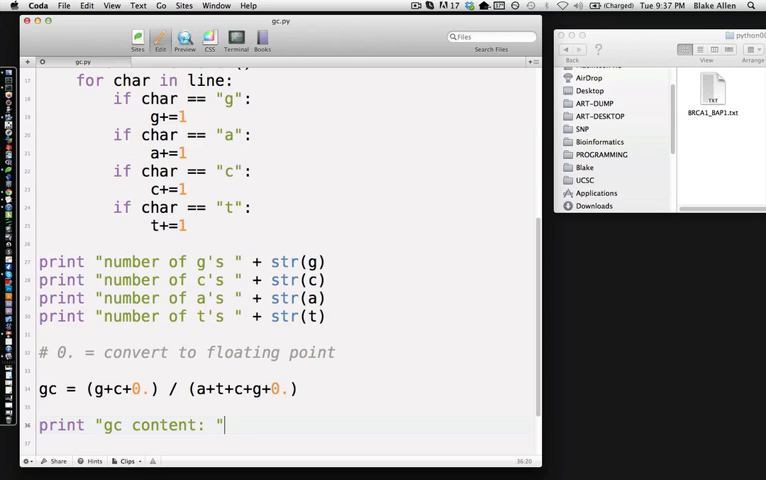
text(+ sc)
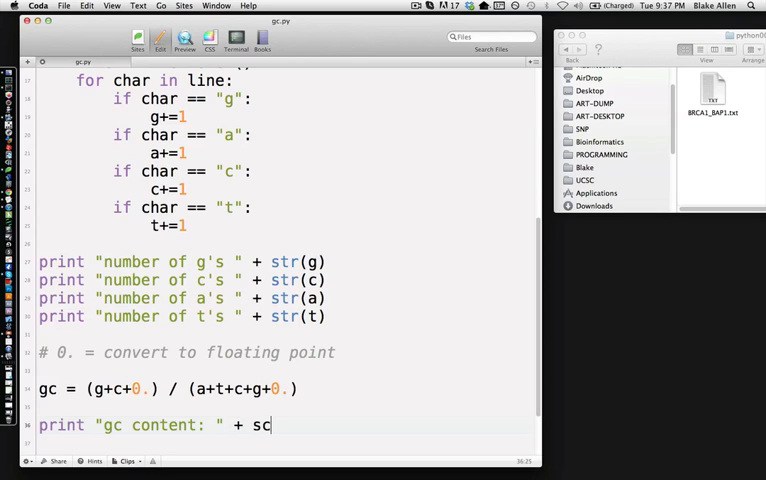
text(tr(g)
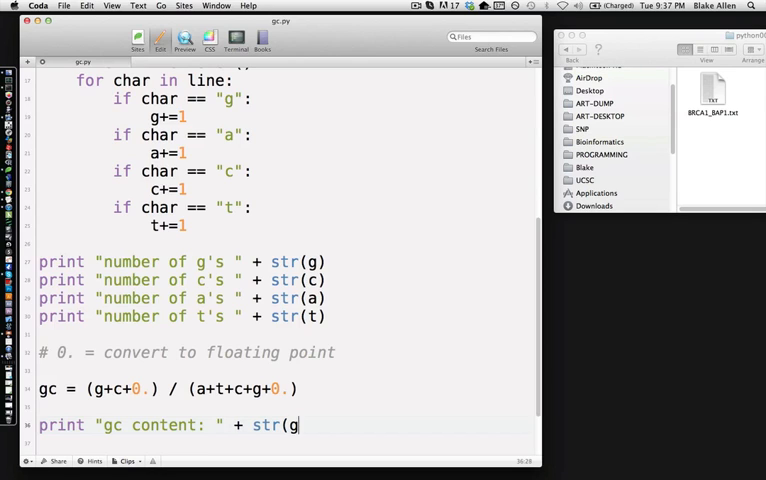
text(c))
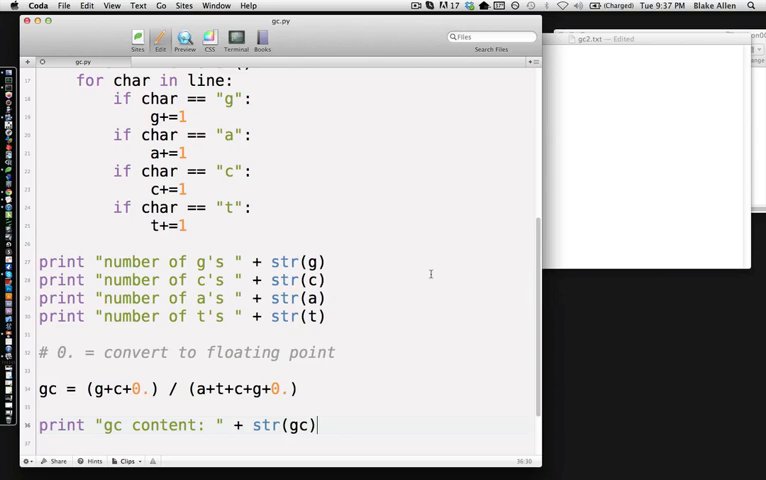
Scroll through the pasted GC content script in gc2.txt to check it.
scroll(up, 3)
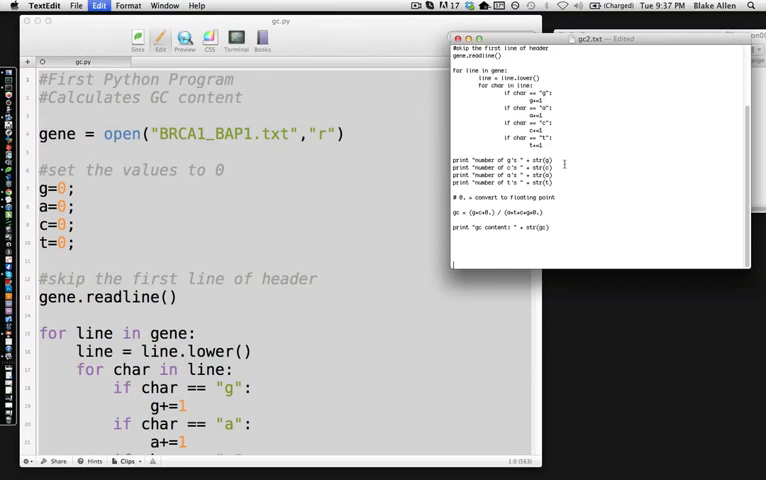
scroll(up, 3)
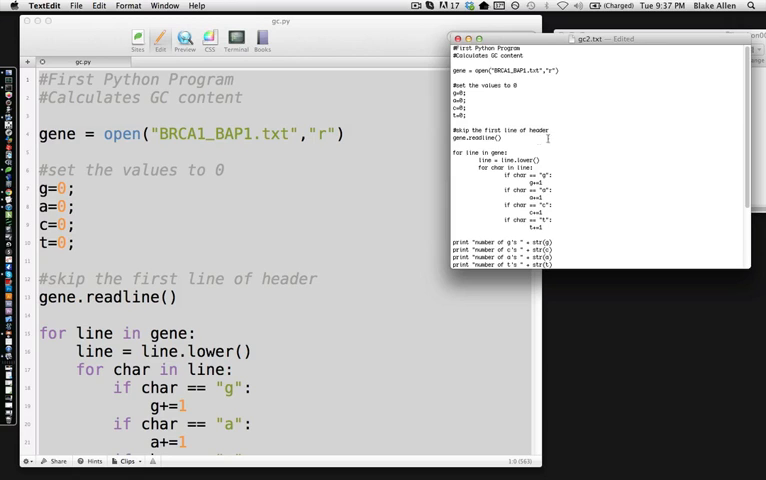
scroll(down, 3)
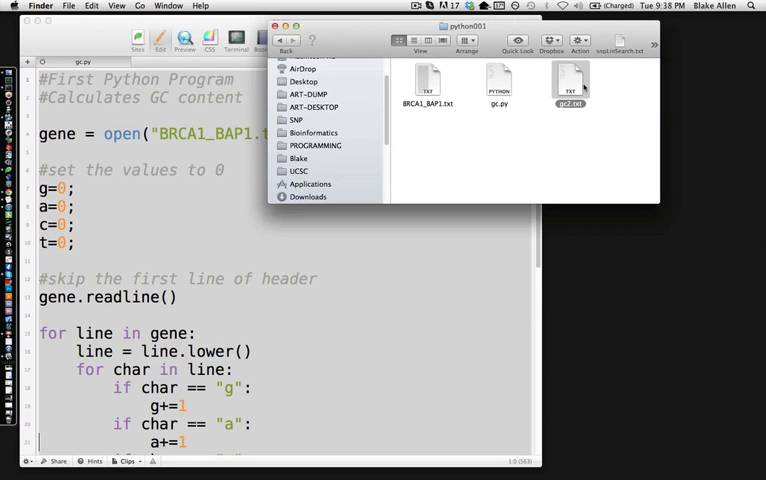
Duplicate gc2.txt and rename the copy gc3.py, keeping the .py extension.
click(541, 141)
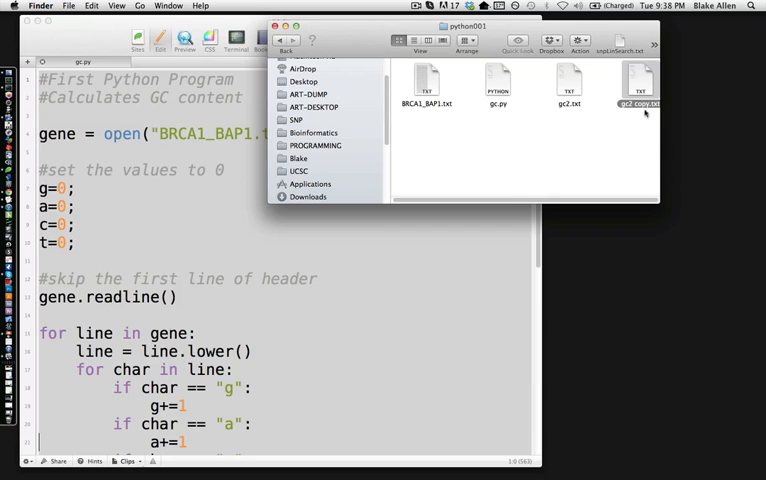
mouse_move(712, 176)
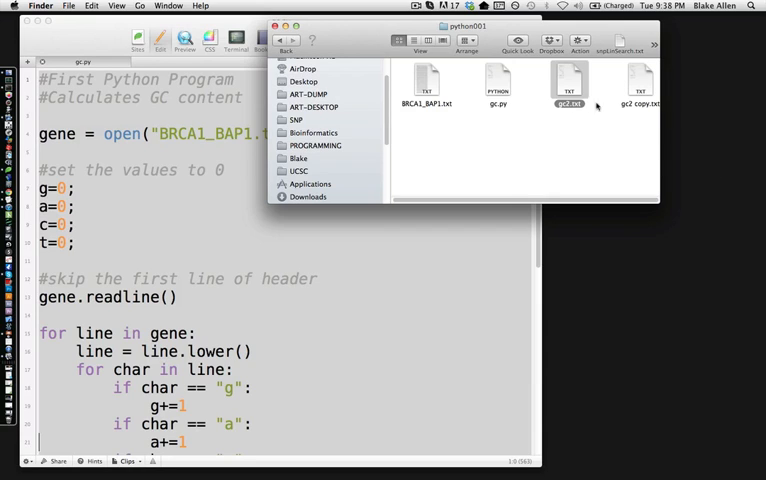
click(640, 85)
text(gc3.p)
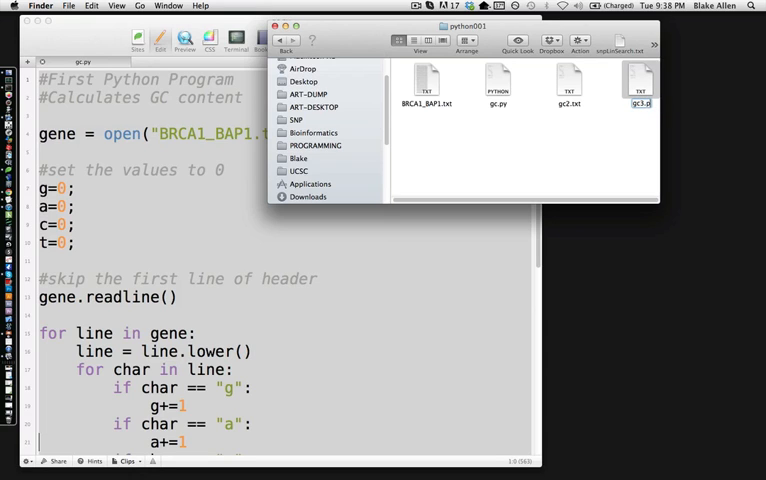
key(Return)
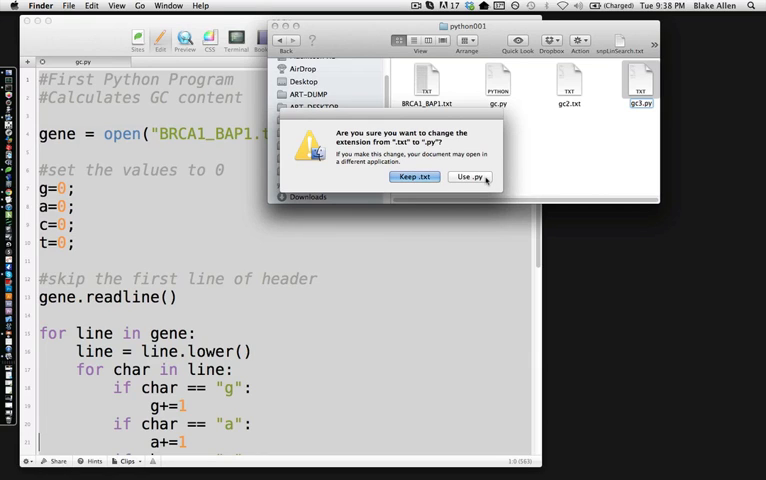
click(470, 177)
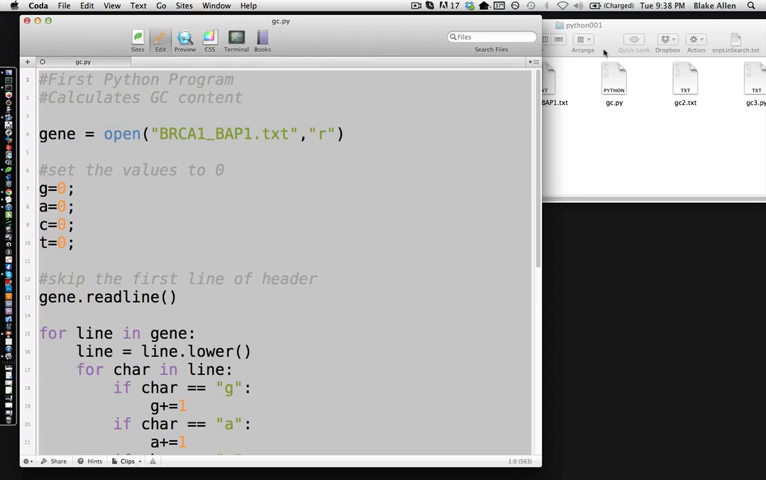
Launch Terminal through Spotlight and focus its new bash window.
text(terminal)
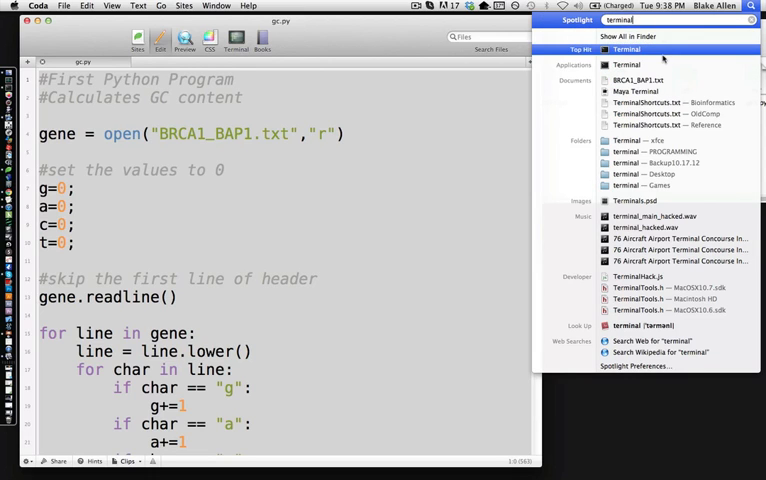
click(625, 49)
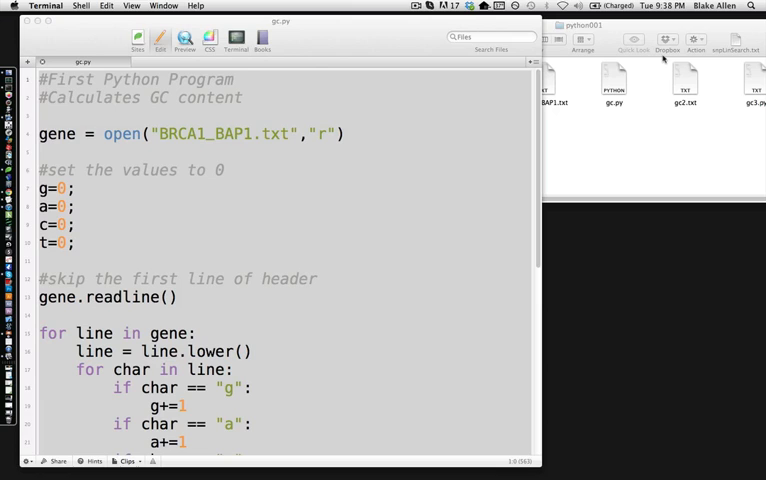
click(46, 6)
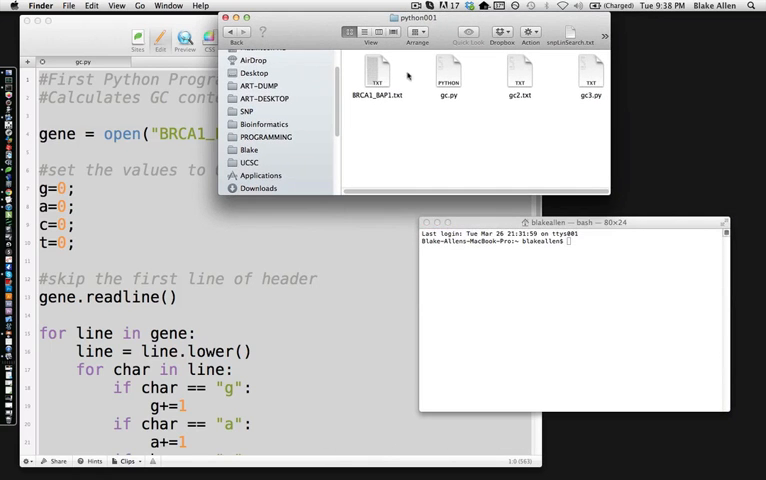
mouse_move(568, 287)
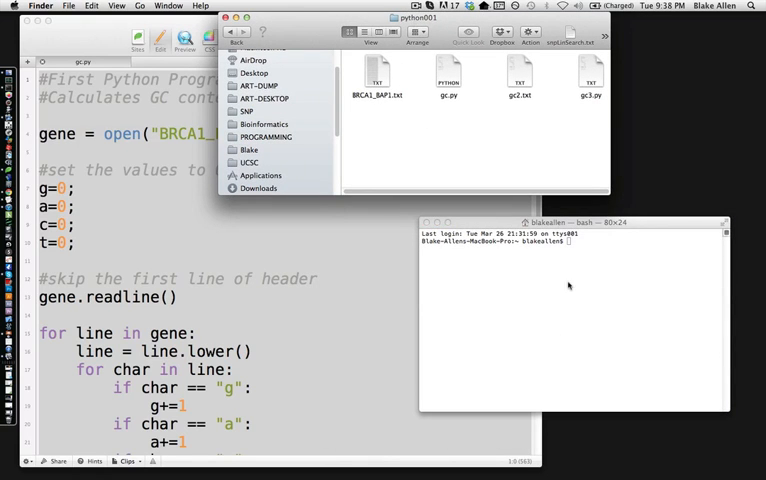
click(570, 300)
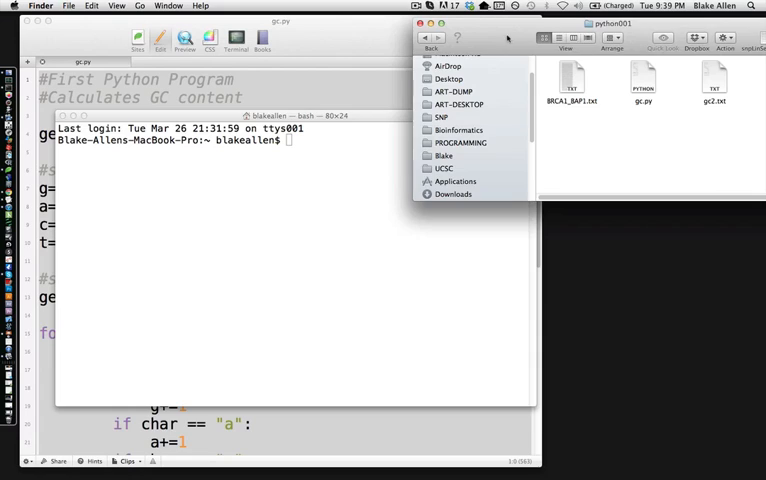
Change directory into python001 with cd and list its files with ls.
text(cd)
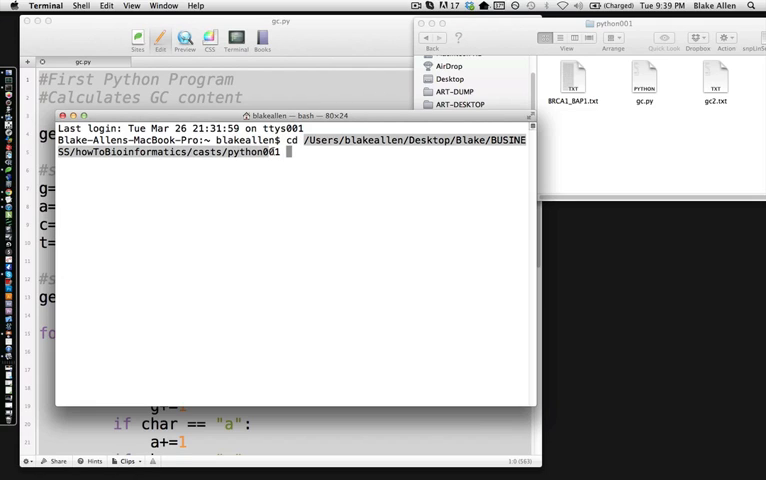
key(Return)
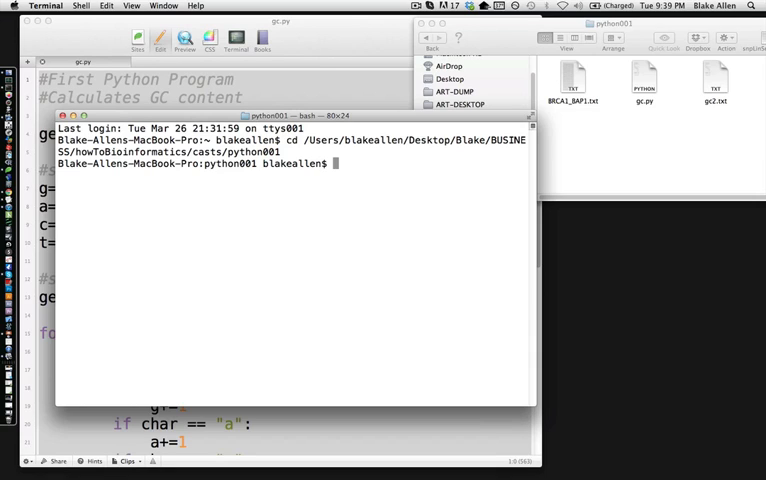
text(ls)
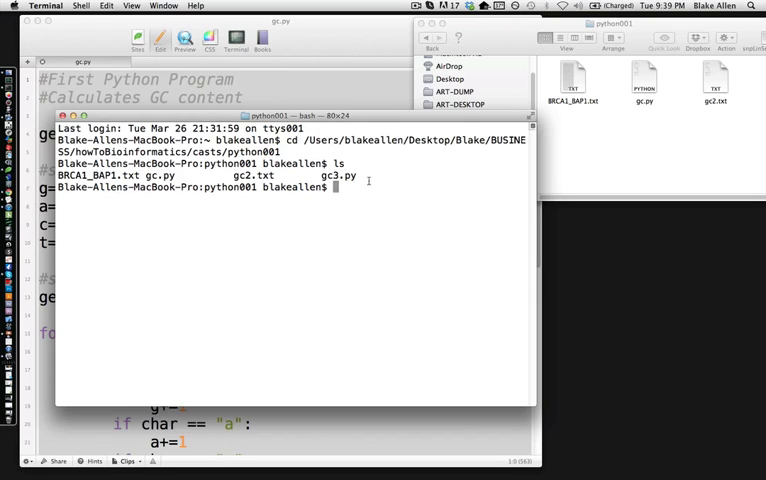
Run python gc.py, printing the base counts and gc content 0.544226197923.
text(python)
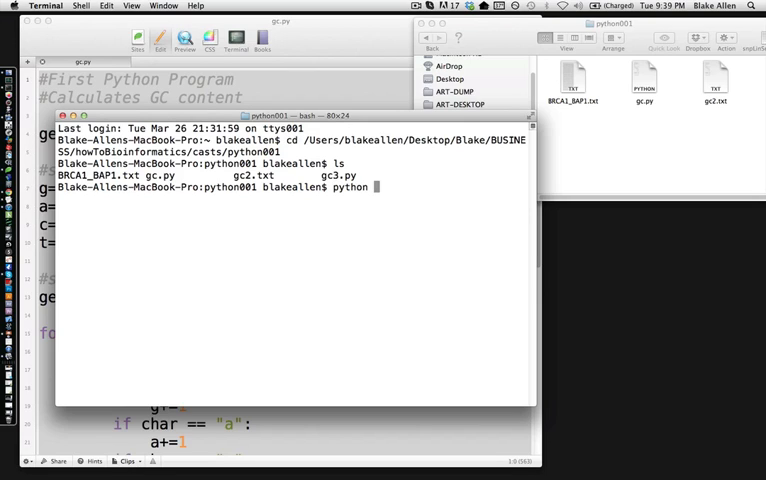
text(gc.py)
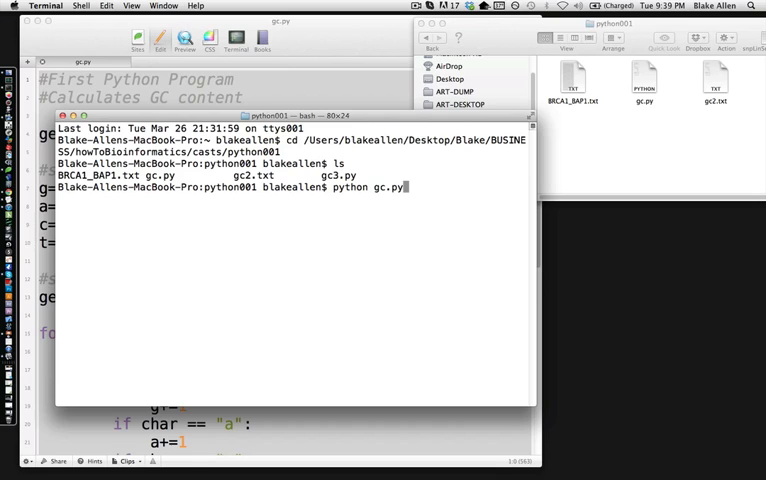
key(Return)
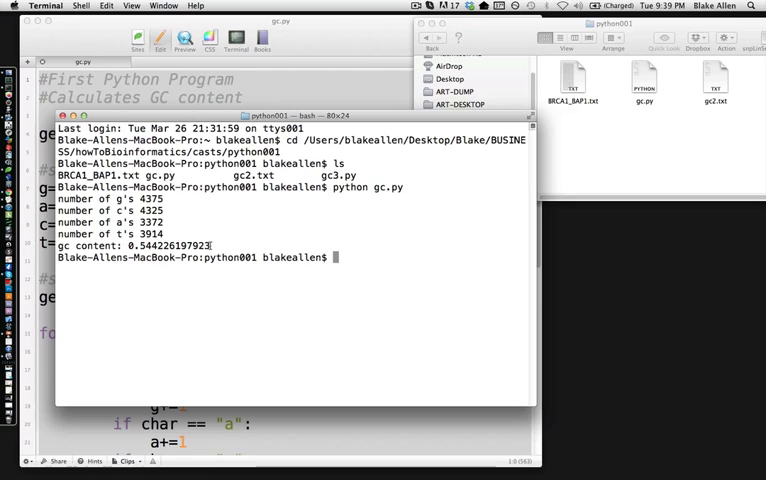
mouse_move(272, 232)
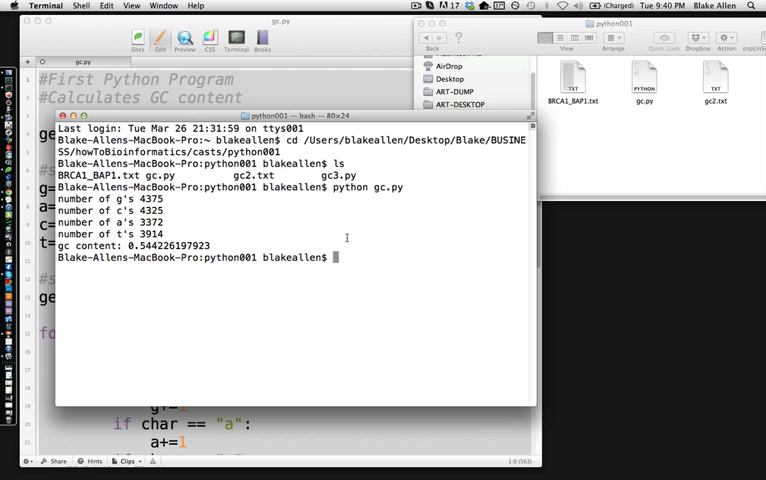
Enter python gc3.py at the bash prompt without running it.
text(python)
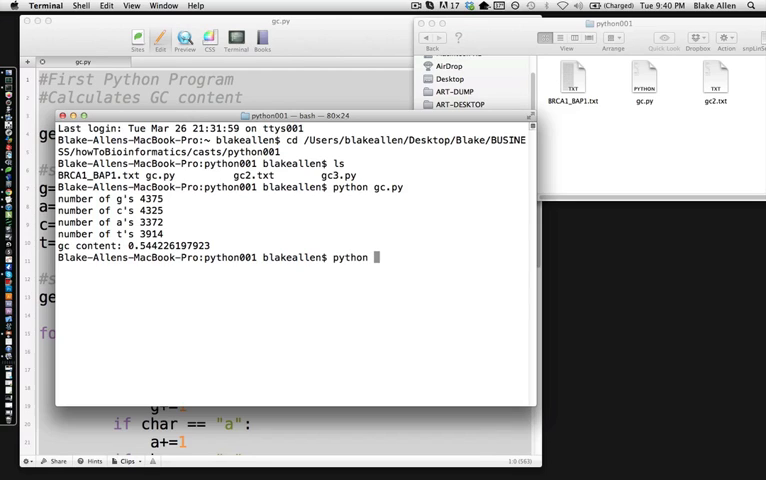
text(gc3)
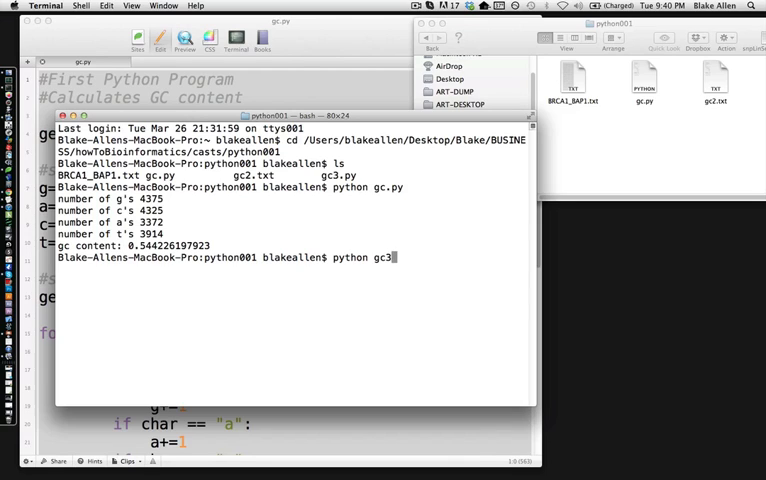
text(.py)
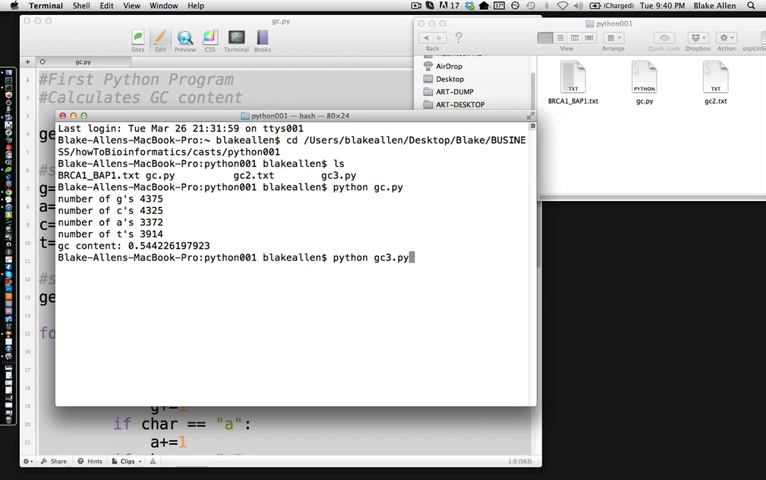